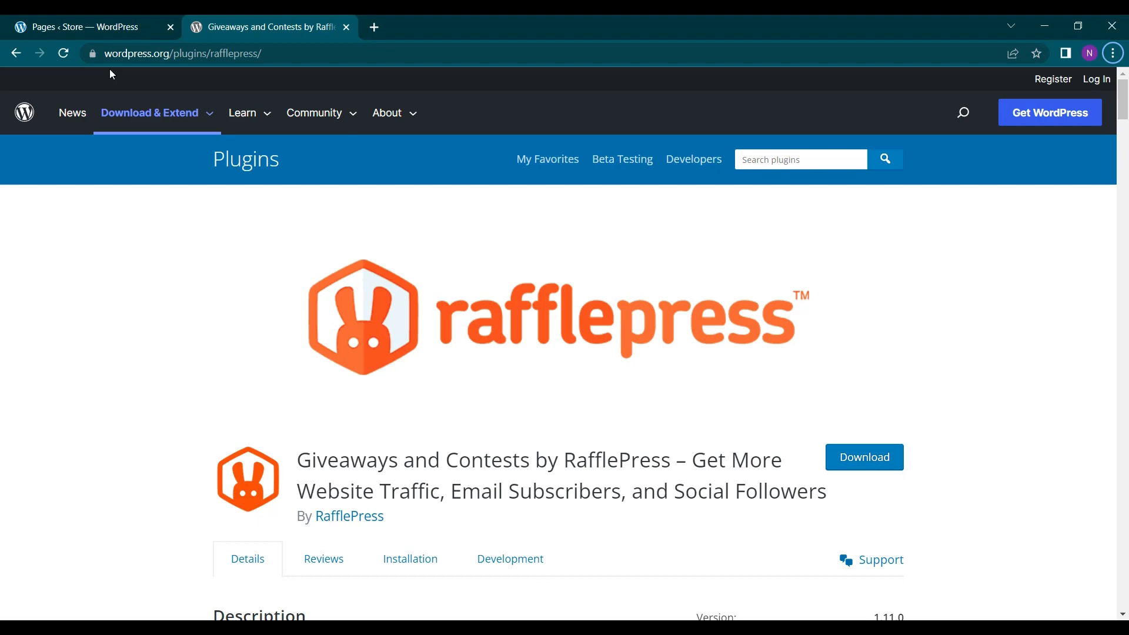
Review the RafflePress listing on wordpress.org, then return to the site's admin tab
click(149, 113)
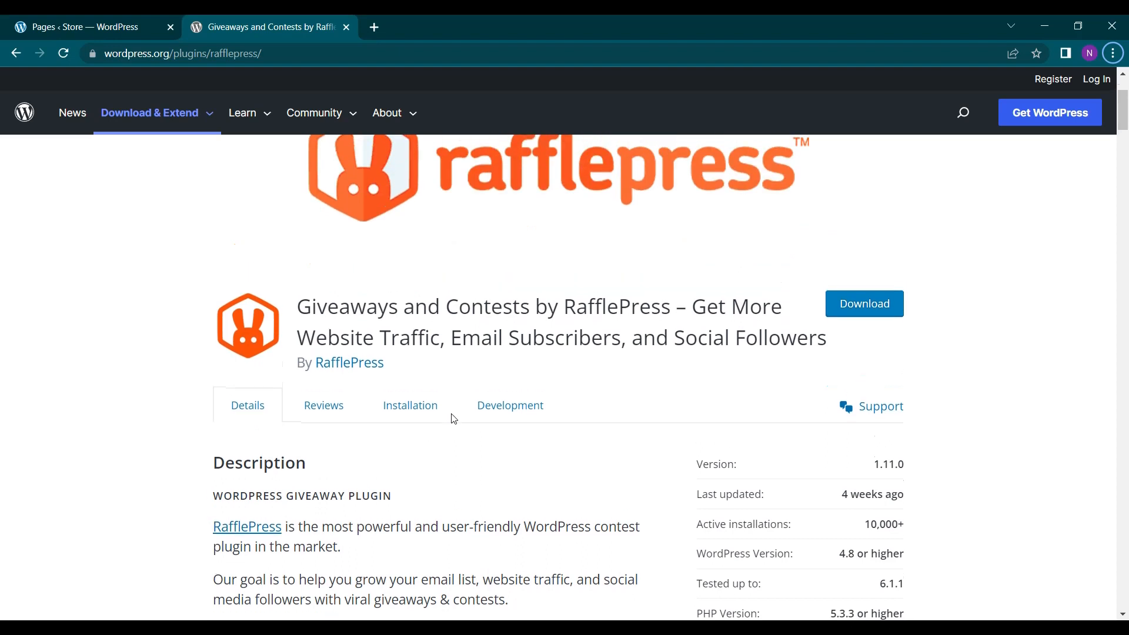
click(82, 27)
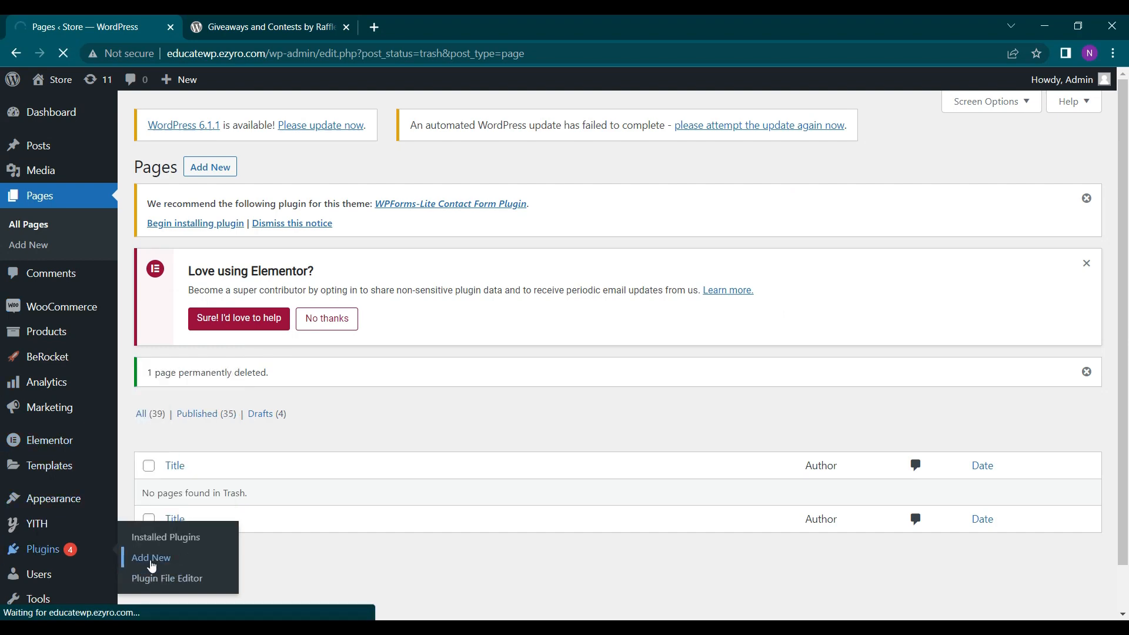
Search the Add Plugins screen for 'raffle' and install Giveaways and Contests by RafflePress
click(151, 557)
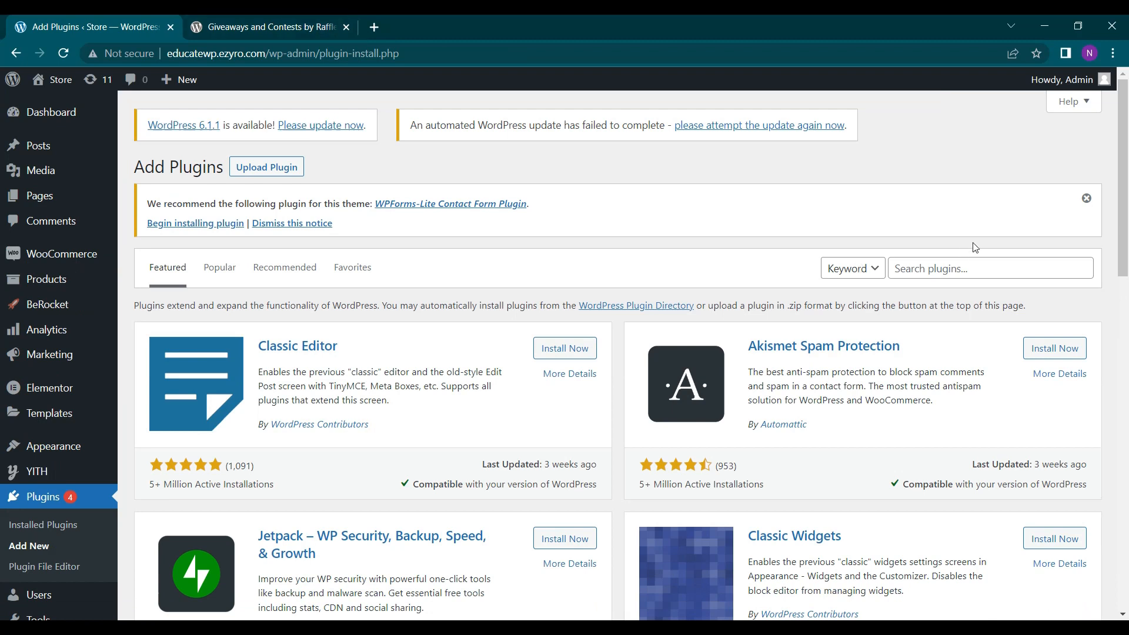
text(raffle)
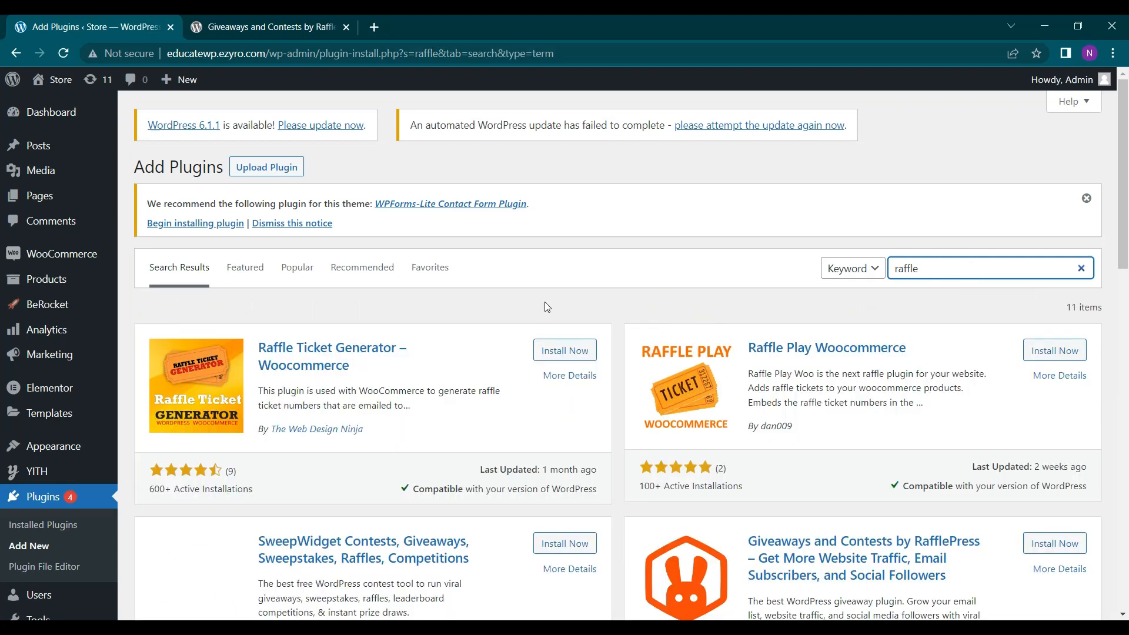
scroll(down, 3)
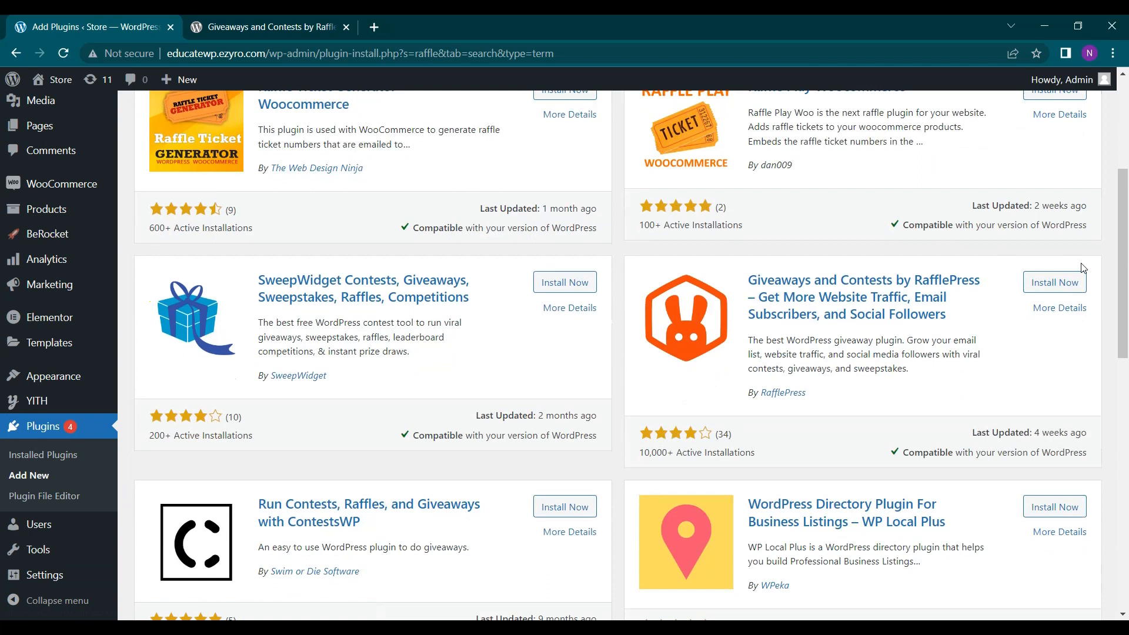
click(1054, 281)
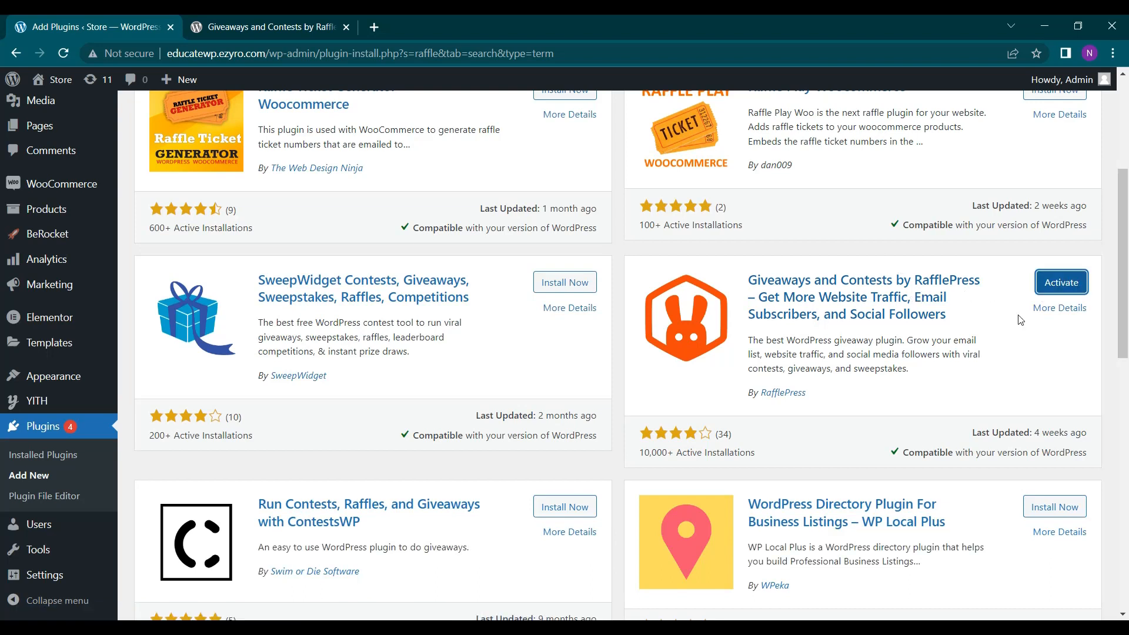
Activate the newly installed RafflePress plugin so its welcome page loads
click(1061, 281)
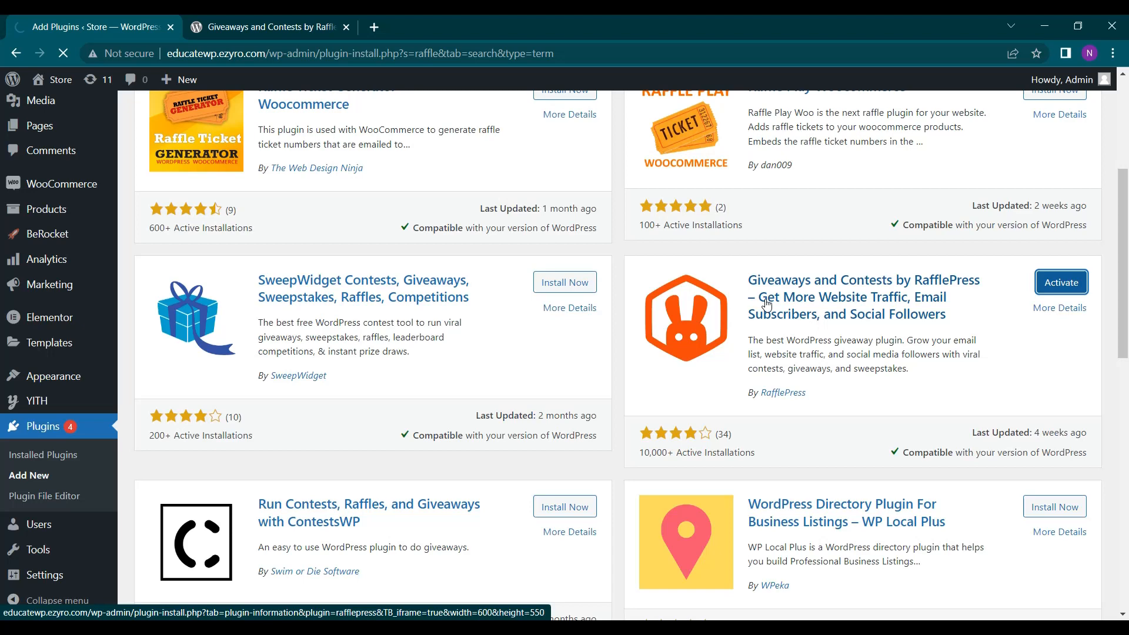
scroll(down, 3)
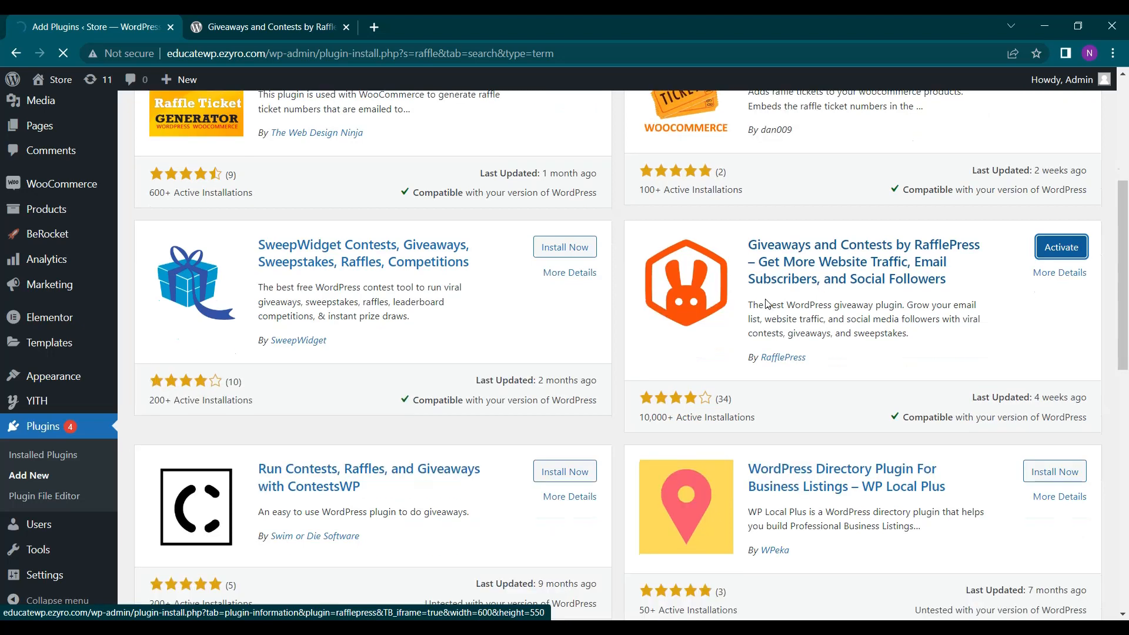
click(1060, 247)
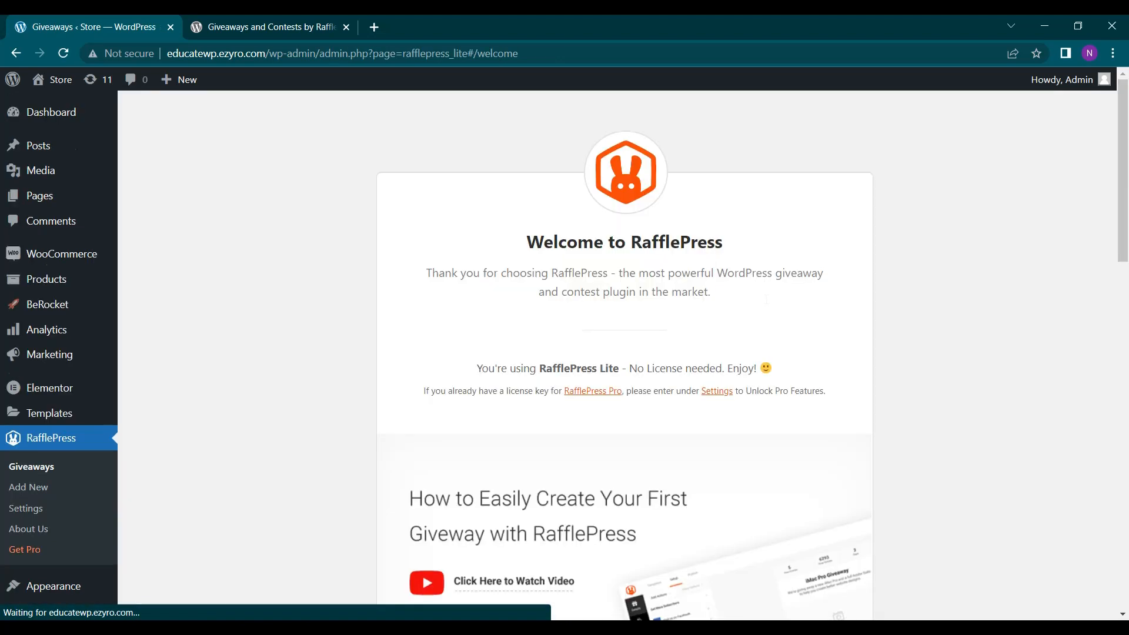
Scroll the RafflePress welcome page and choose Create Your First Giveaway
scroll(down, 3)
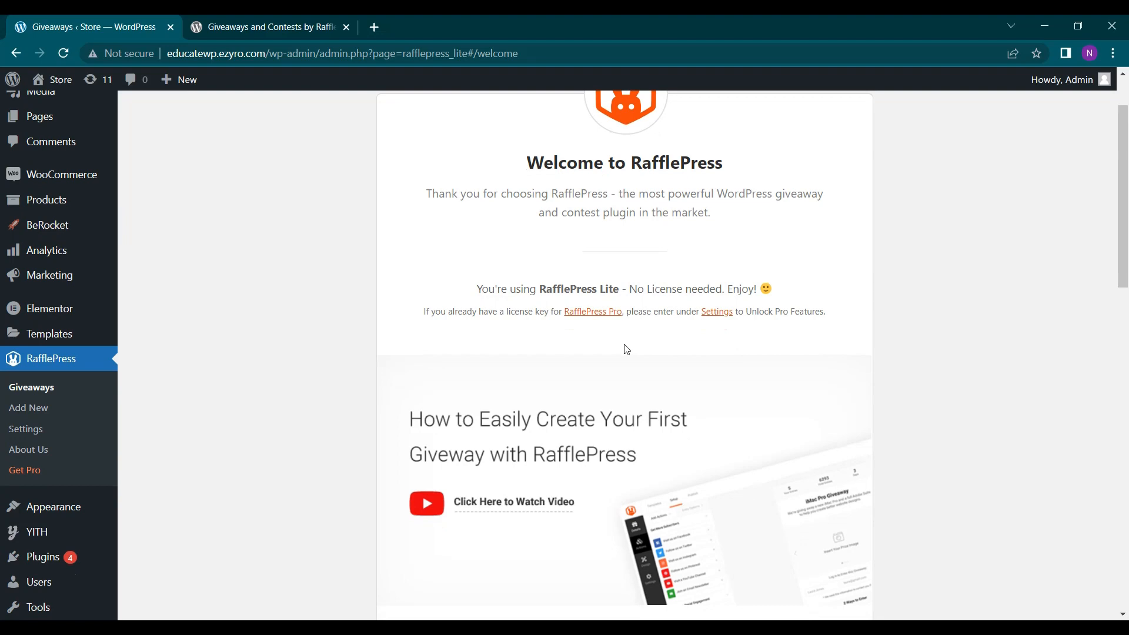
scroll(down, 3)
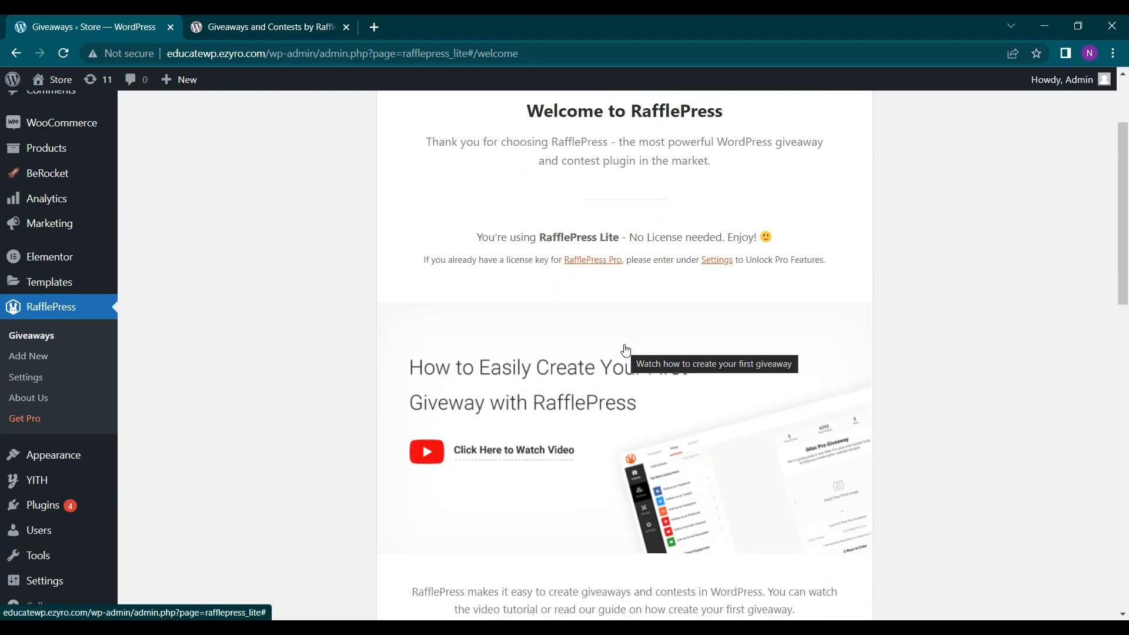
scroll(down, 3)
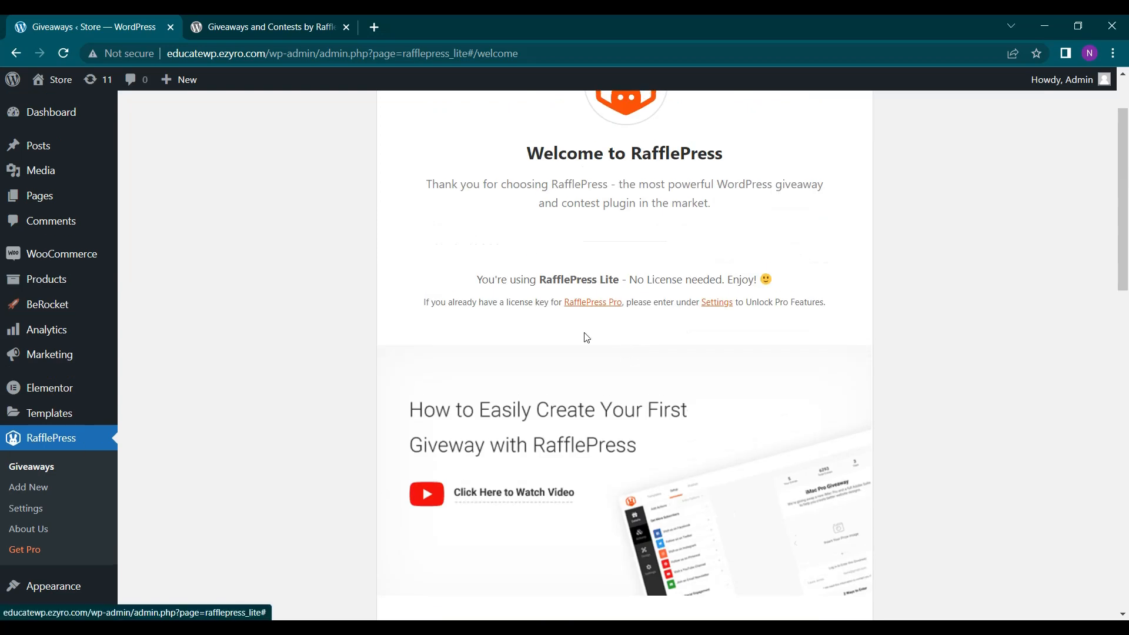
scroll(down, 3)
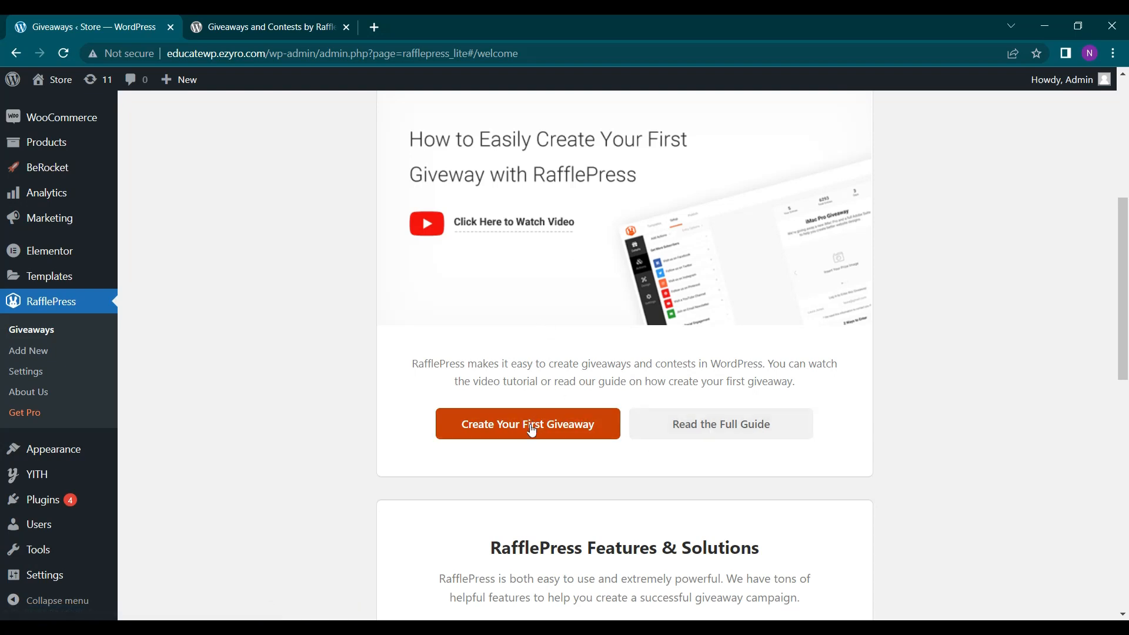
click(527, 423)
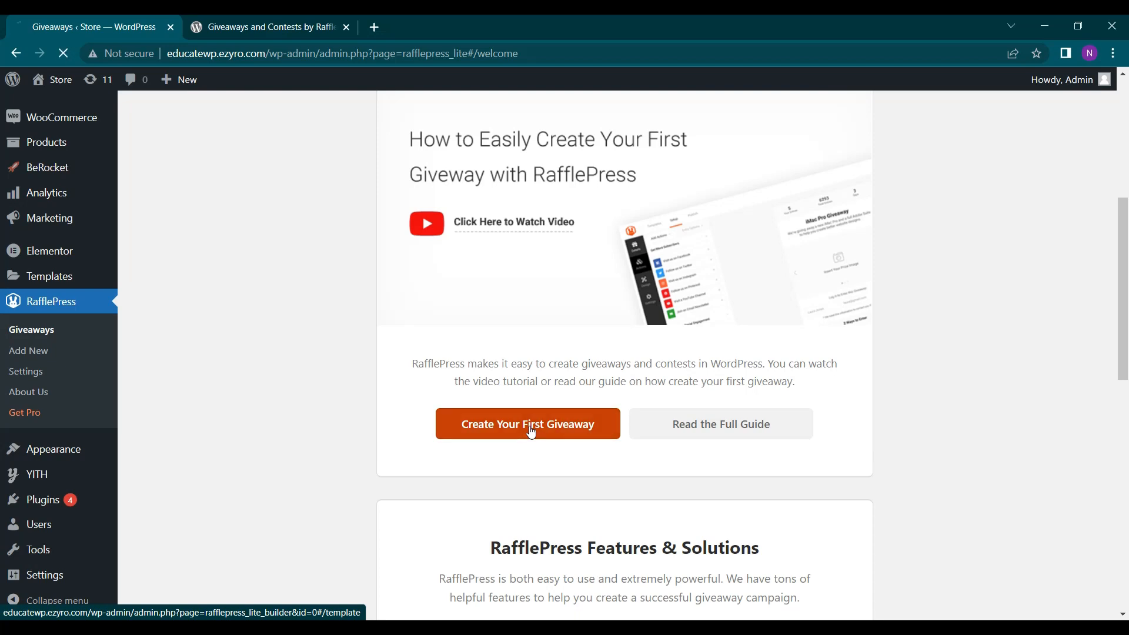
scroll(down, 3)
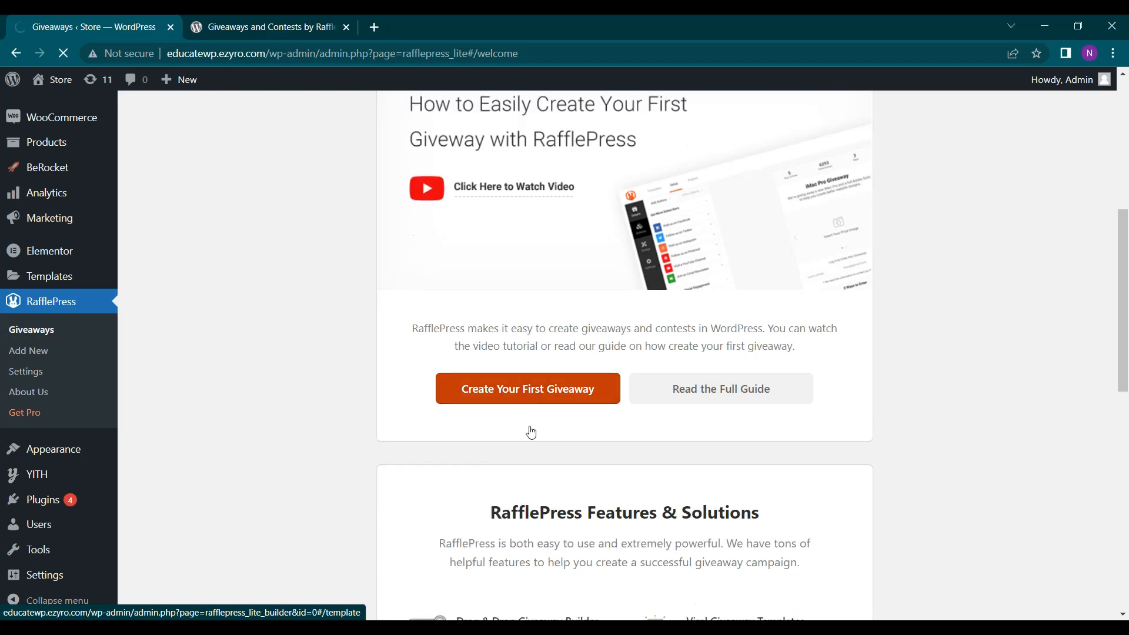
Pick the Pro-only Grow Your Email List template, landing on the RafflePress upgrade page
click(527, 388)
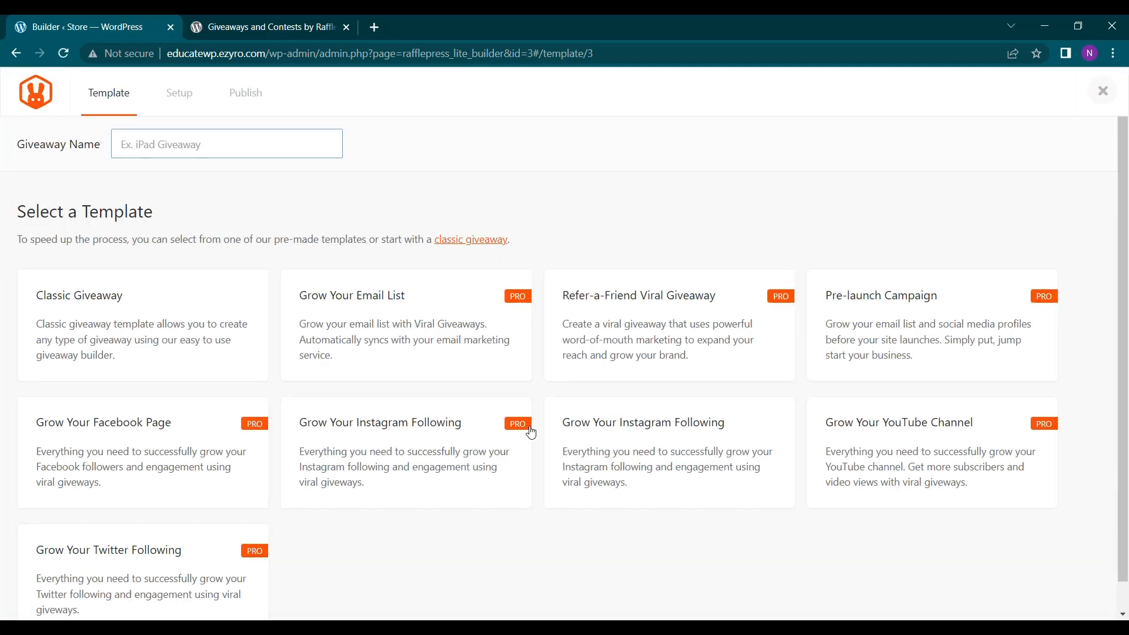
mouse_move(931, 452)
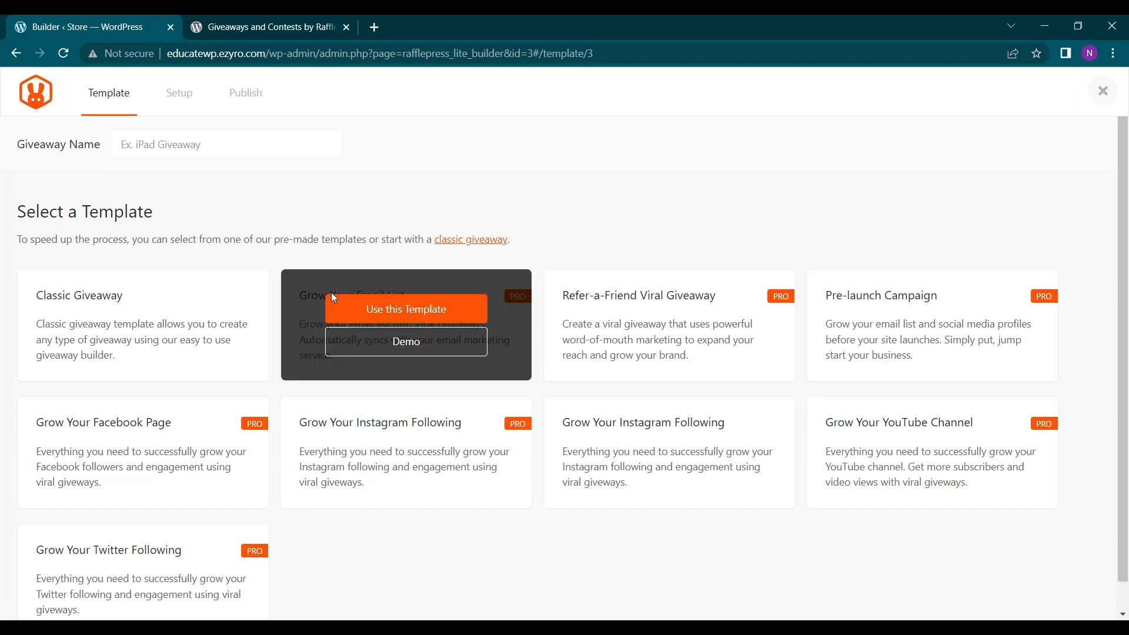
click(406, 309)
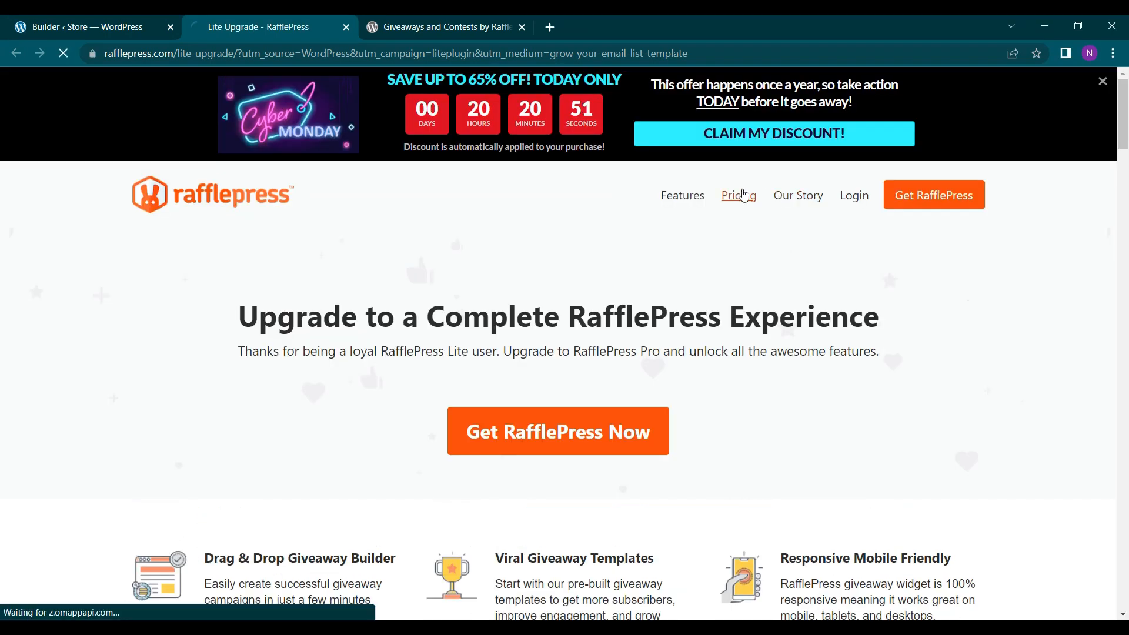
View the Pro pricing plans on rafflepress.com
click(738, 195)
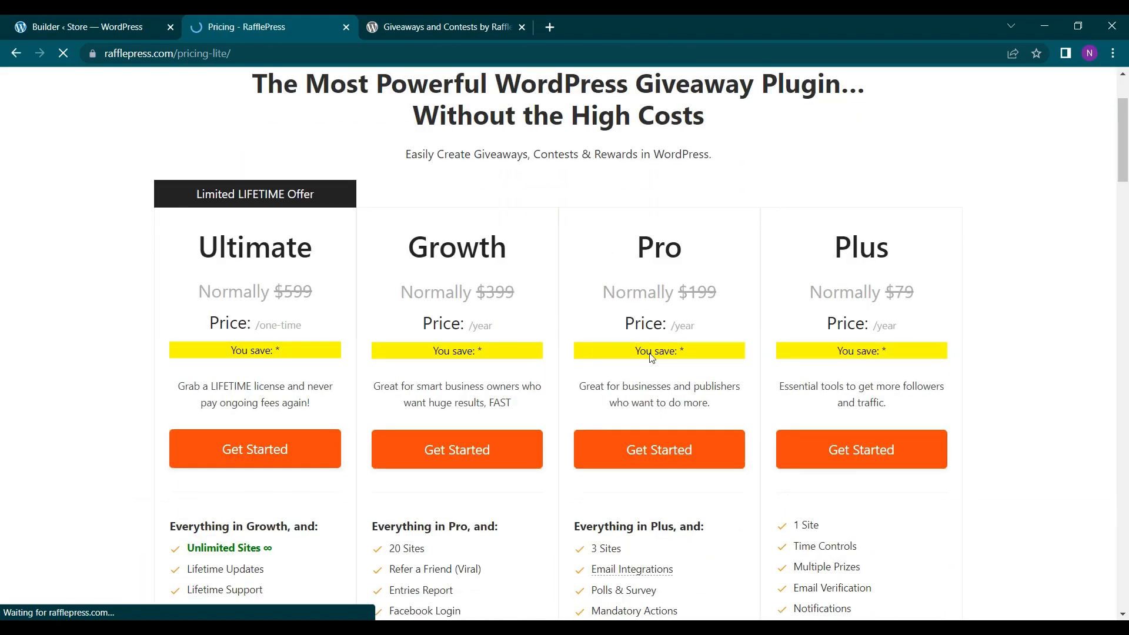
scroll(down, 3)
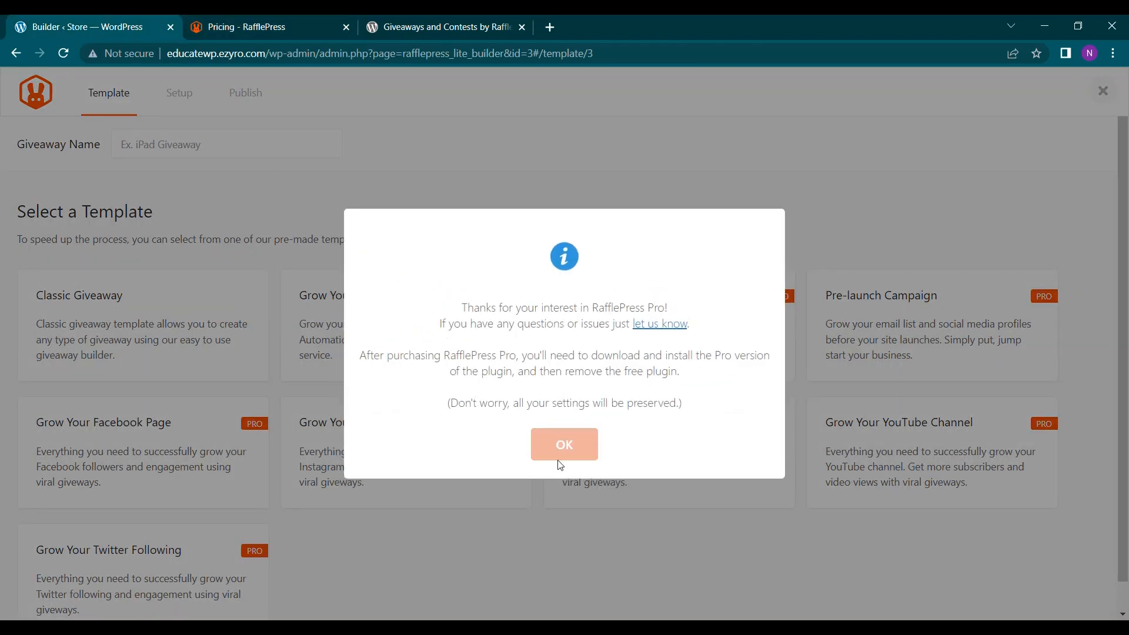
Dismiss the Pro notice, pick Classic Giveaway and name the giveaway 'Get a coupon worth $20'
click(563, 445)
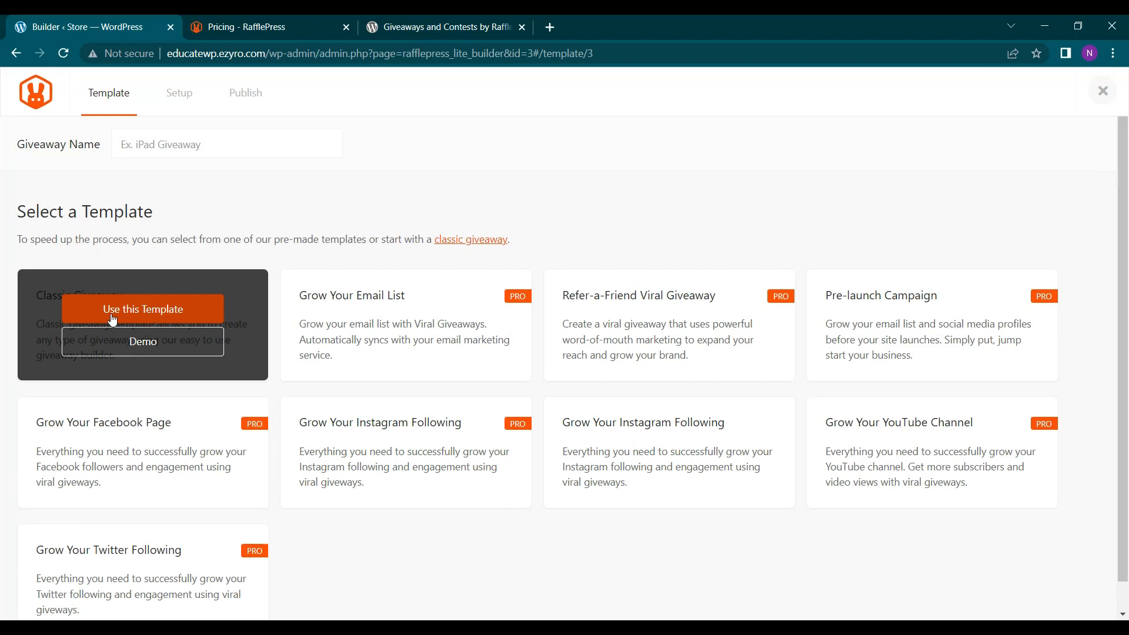
click(226, 143)
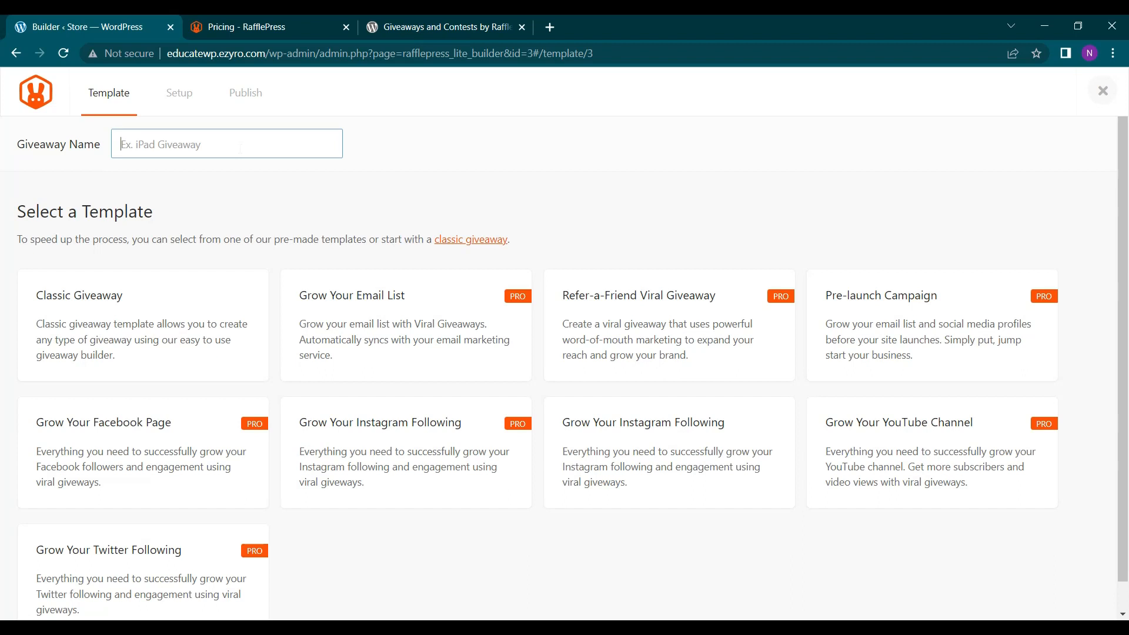
text(N)
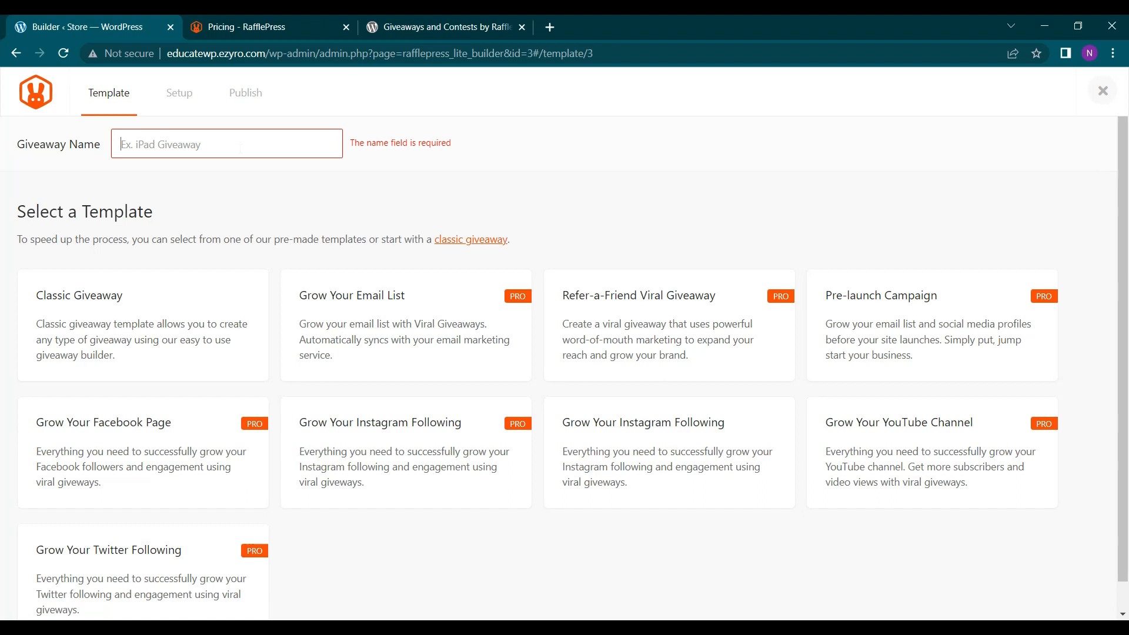
text(Get a)
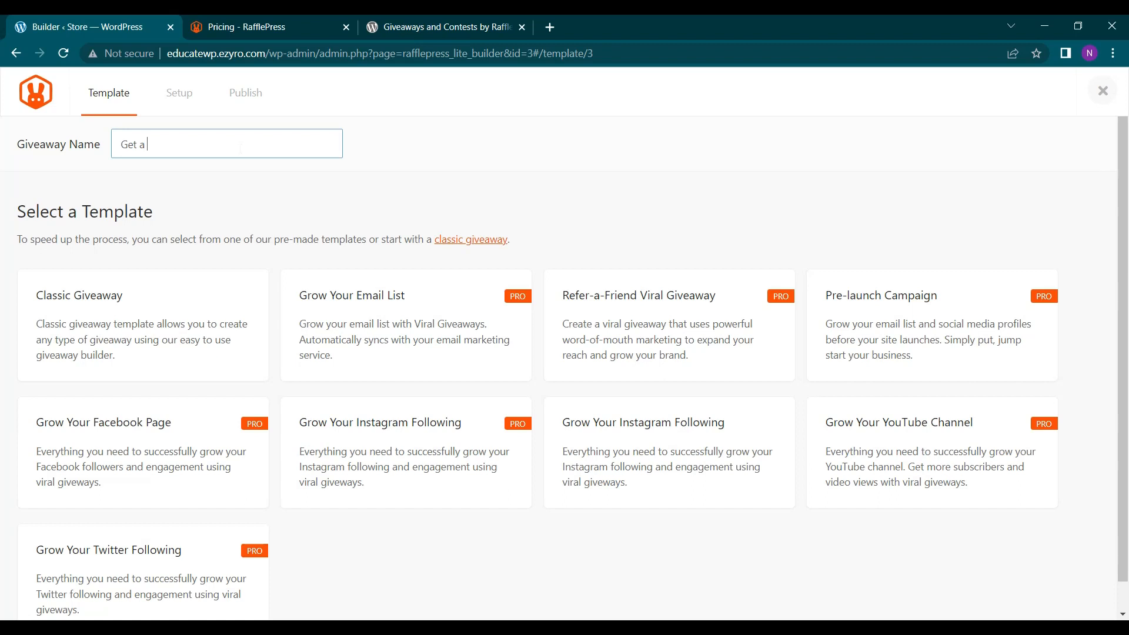
text(coupo)
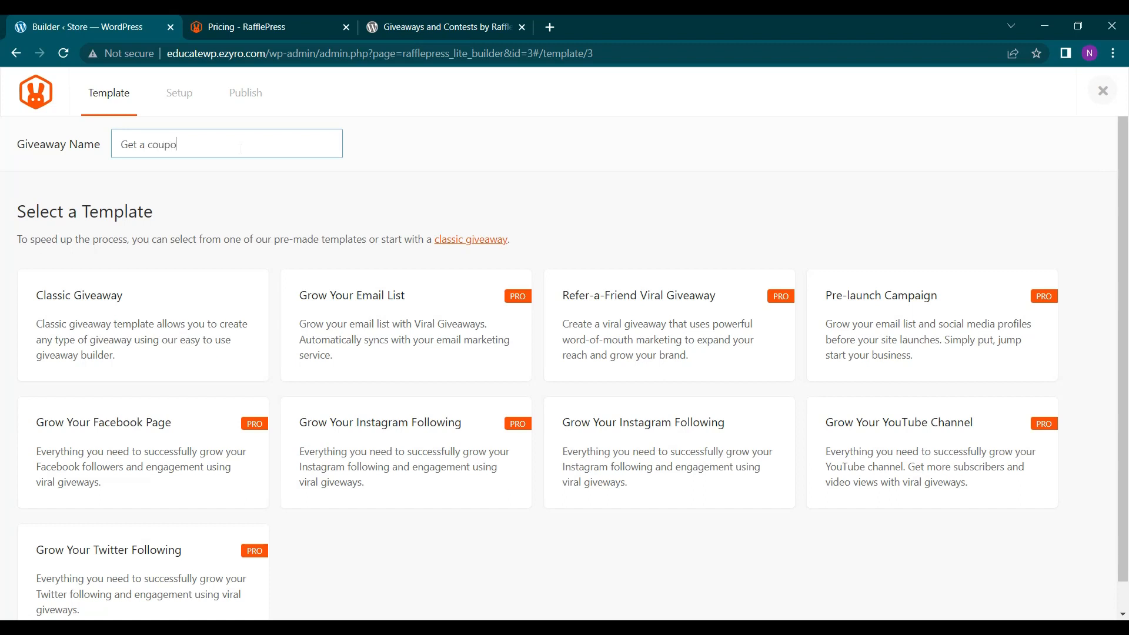
text(n)
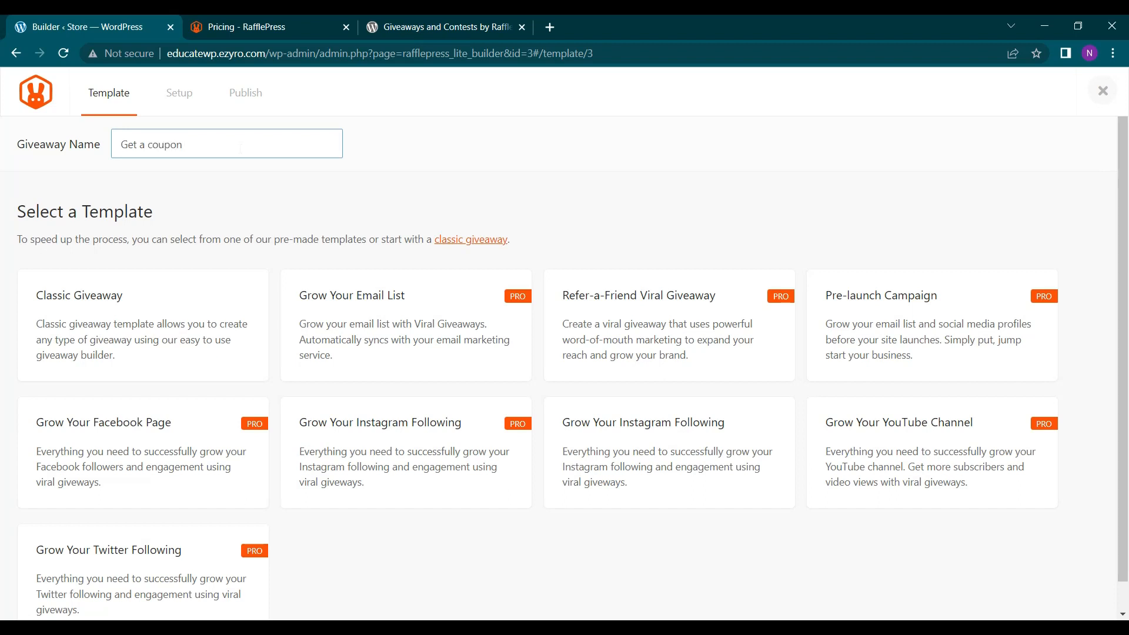
text(wort)
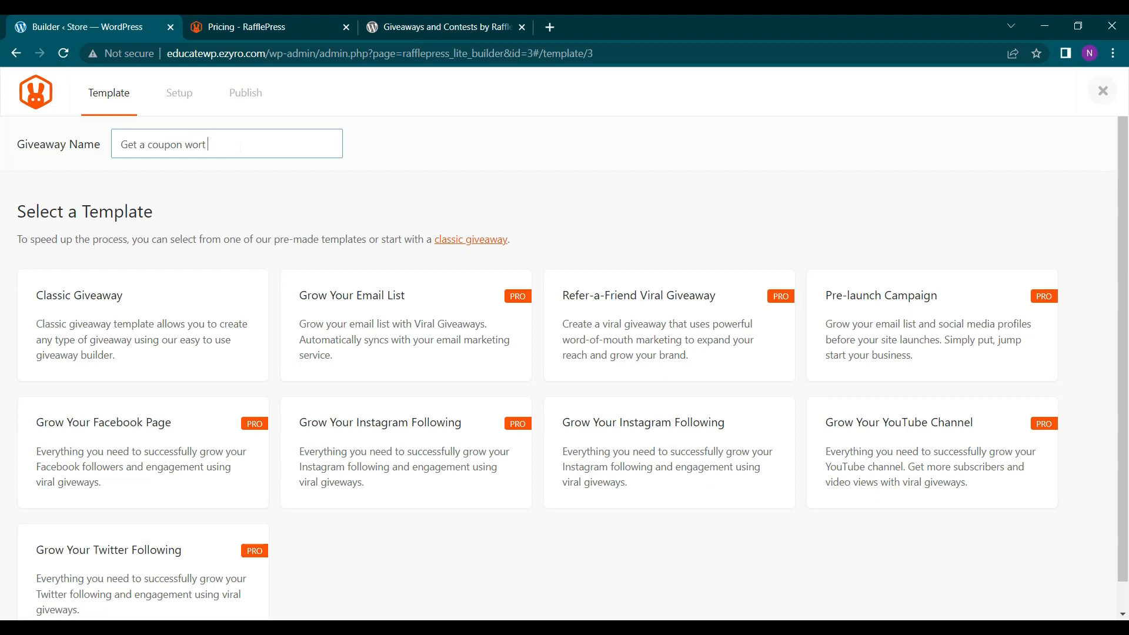
text($2)
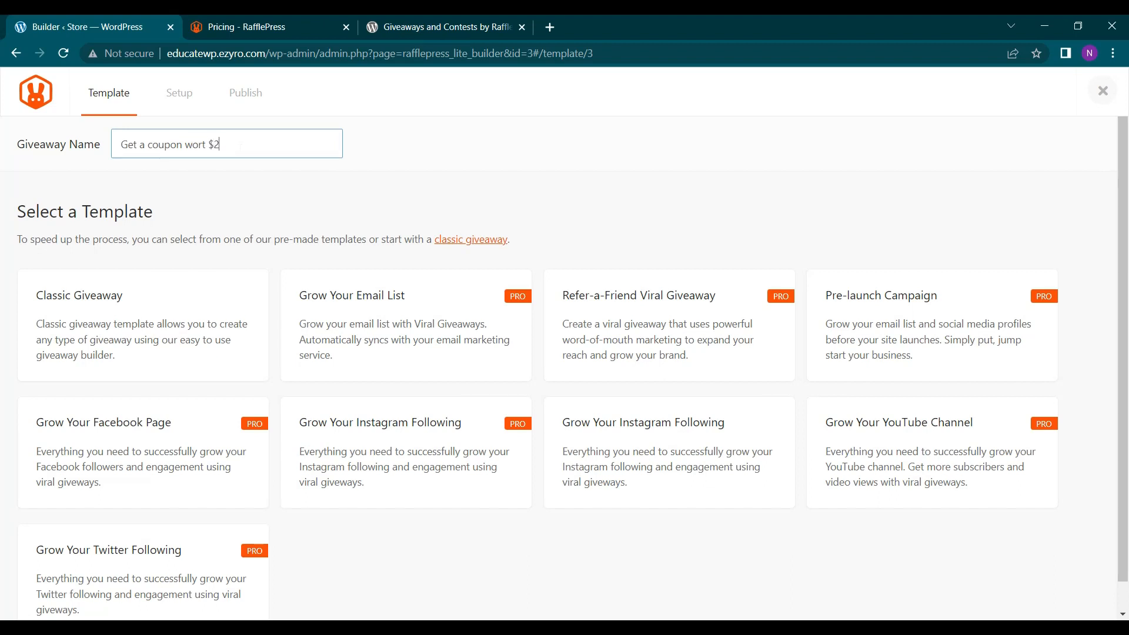
text(0)
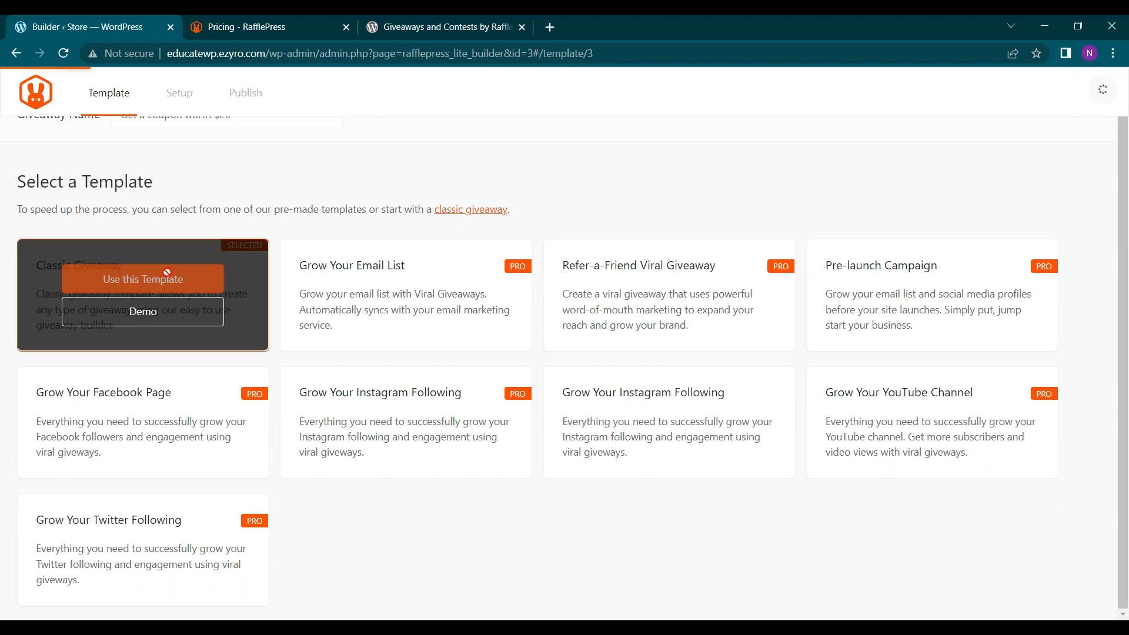
Start from the Classic Giveaway template and try the Pro-only general settings, dismissing the notice
click(142, 280)
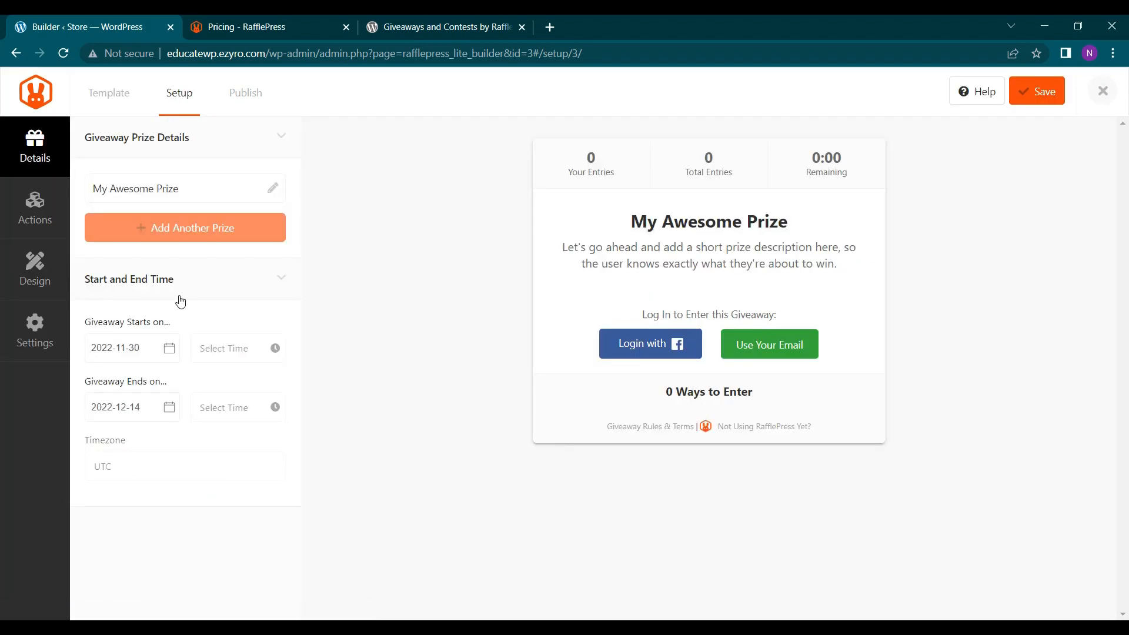
mouse_move(738, 359)
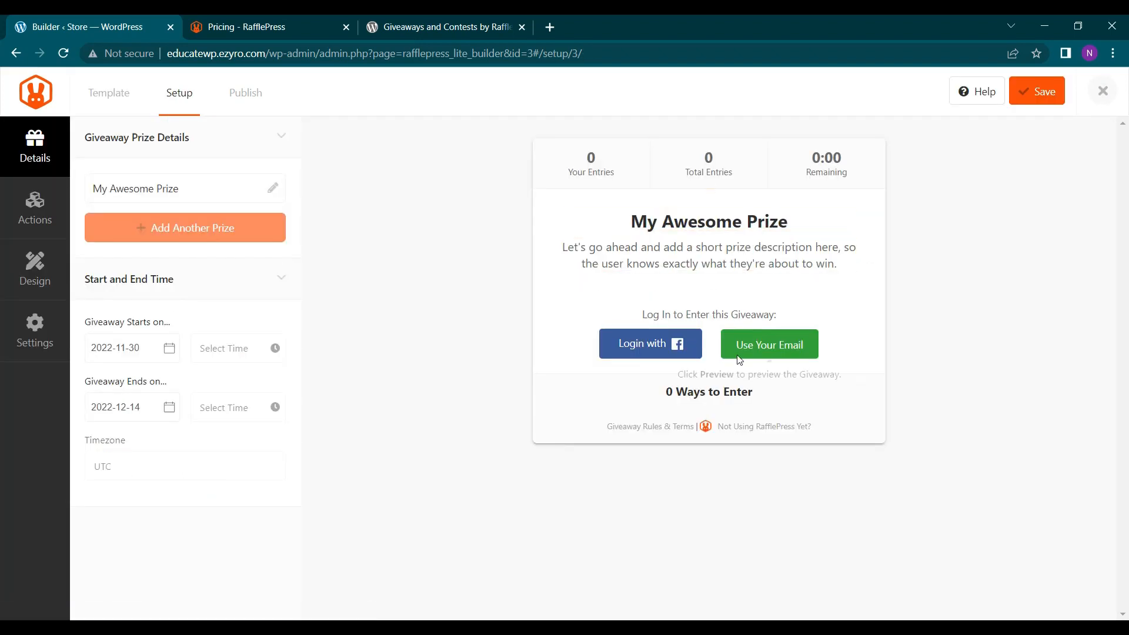
mouse_move(677, 163)
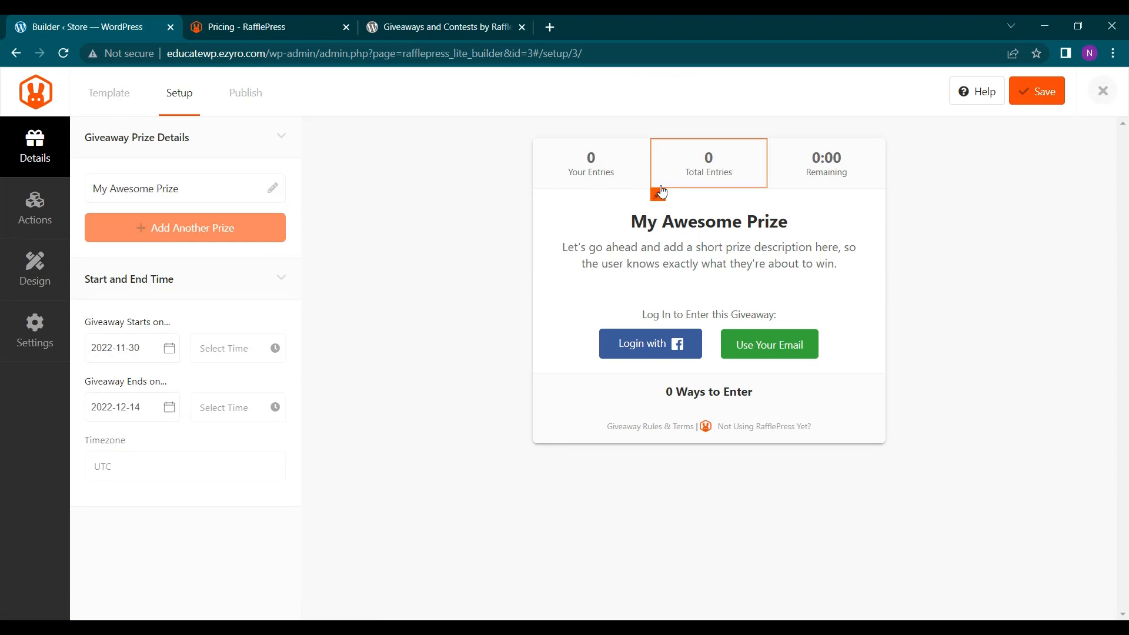
click(34, 332)
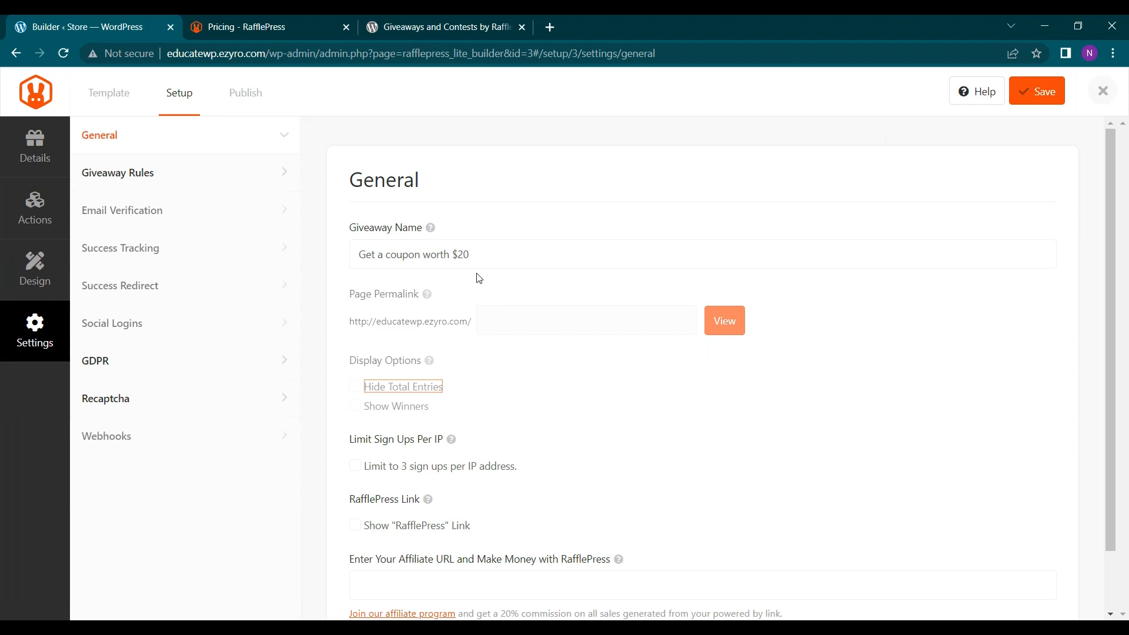
scroll(down, 3)
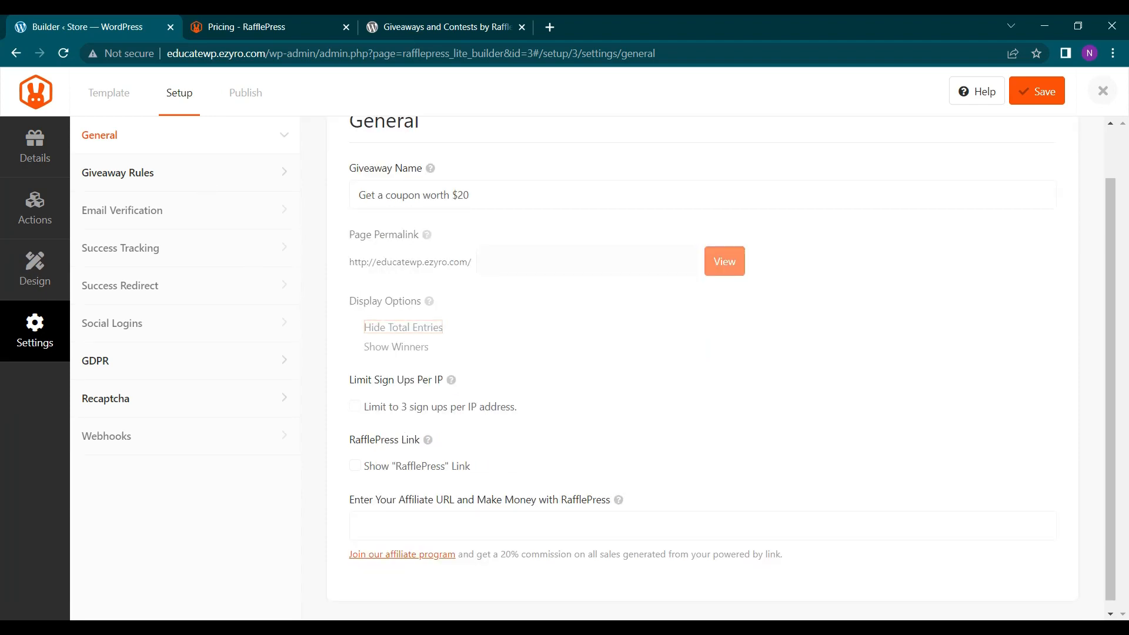
click(403, 327)
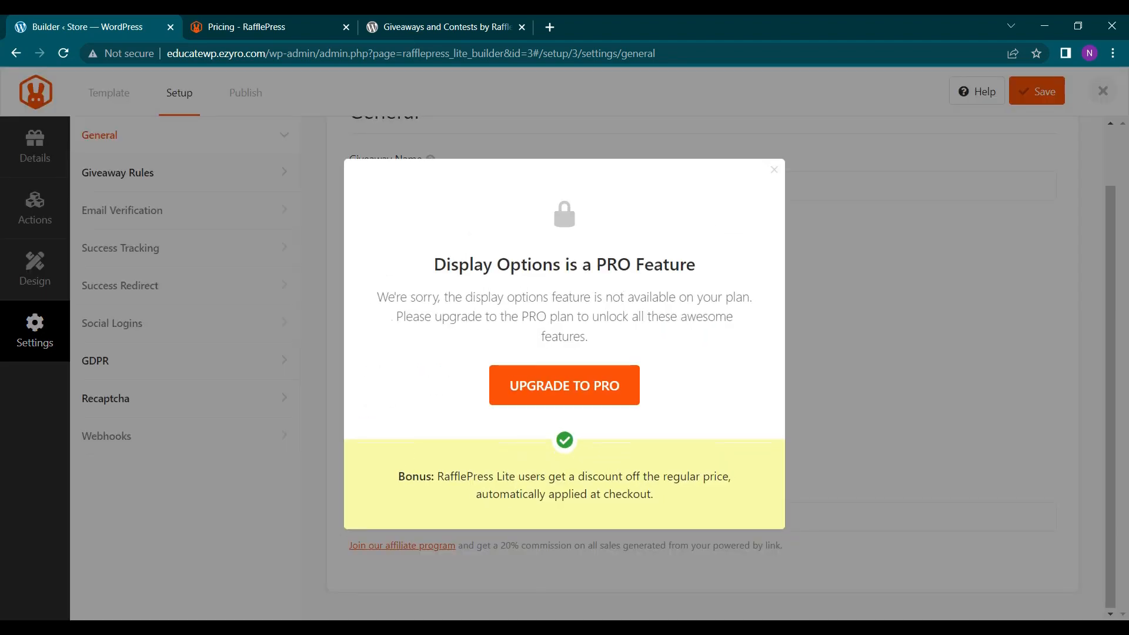
click(774, 170)
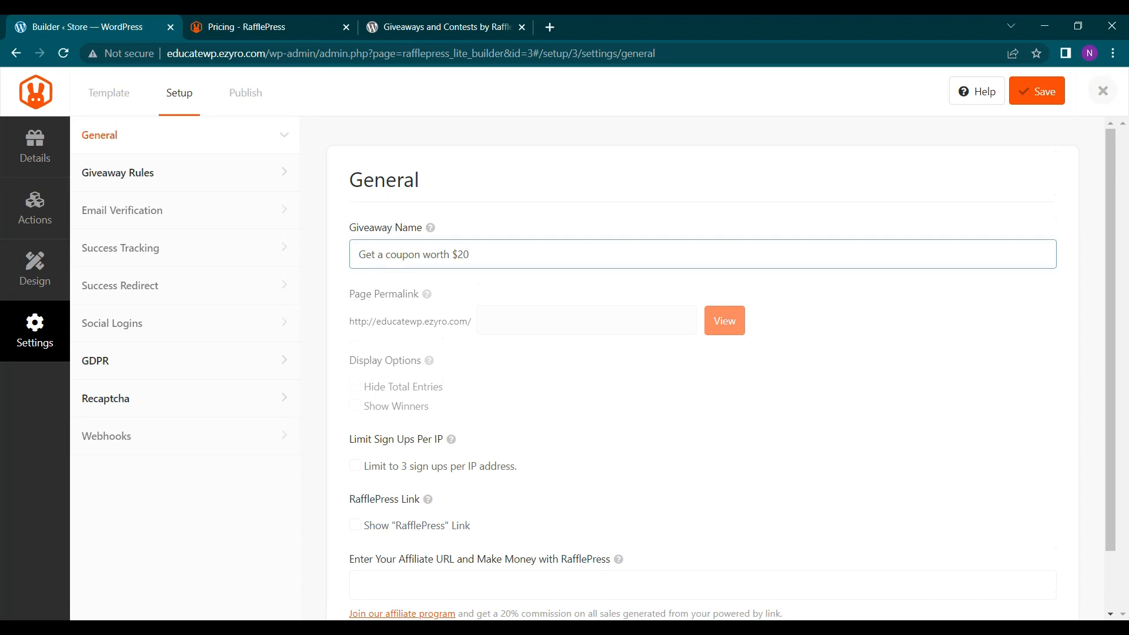
triple_click(413, 254)
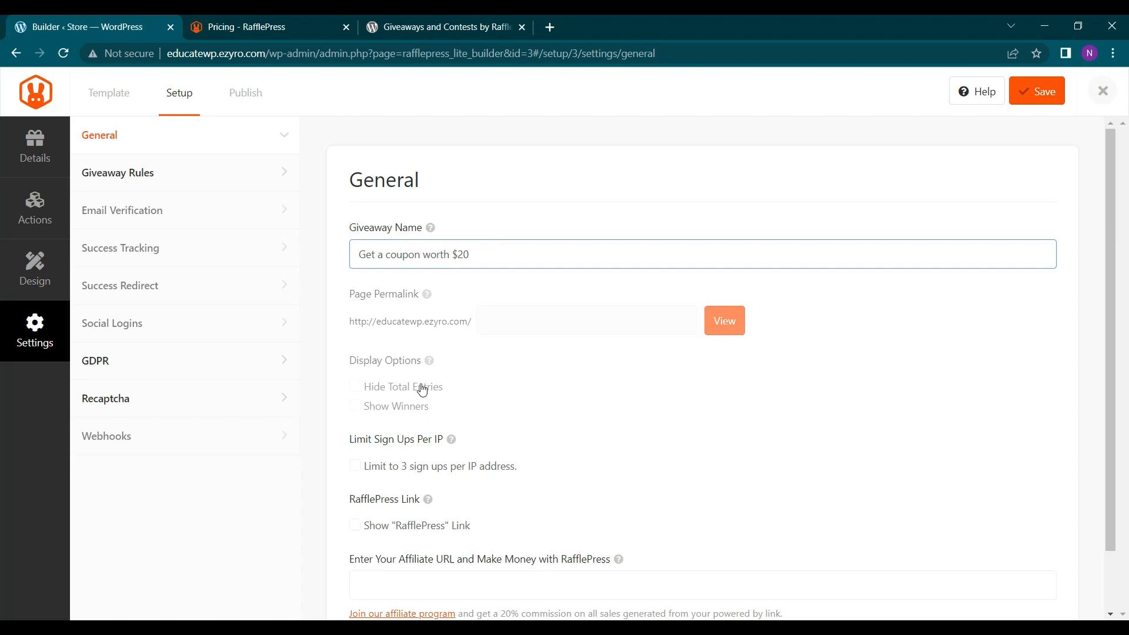
scroll(down, 3)
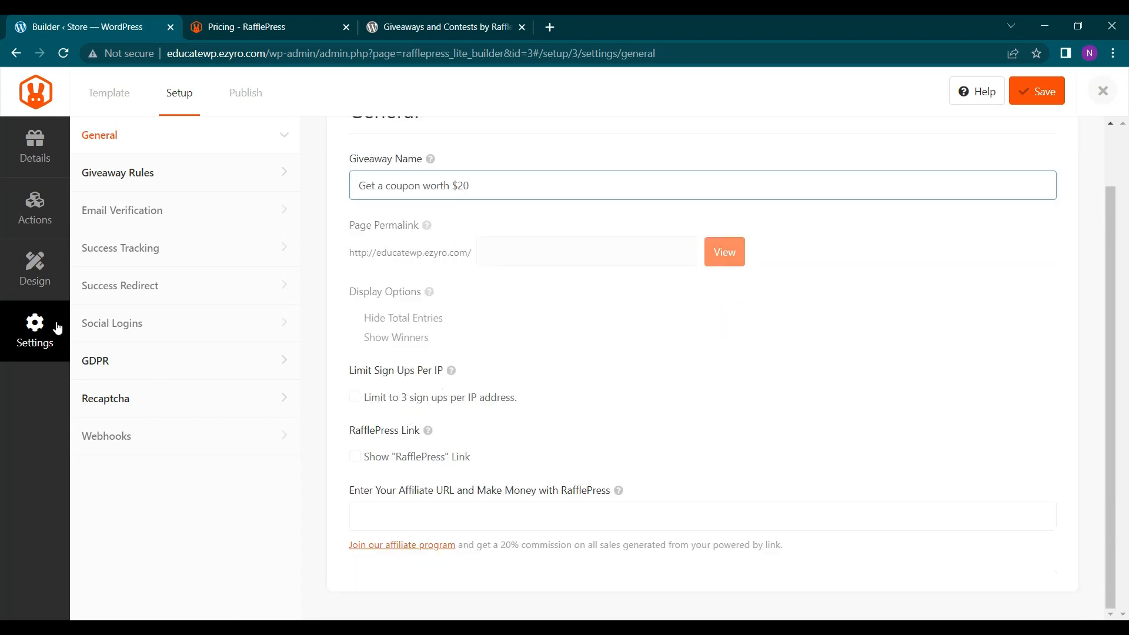
mouse_move(386, 441)
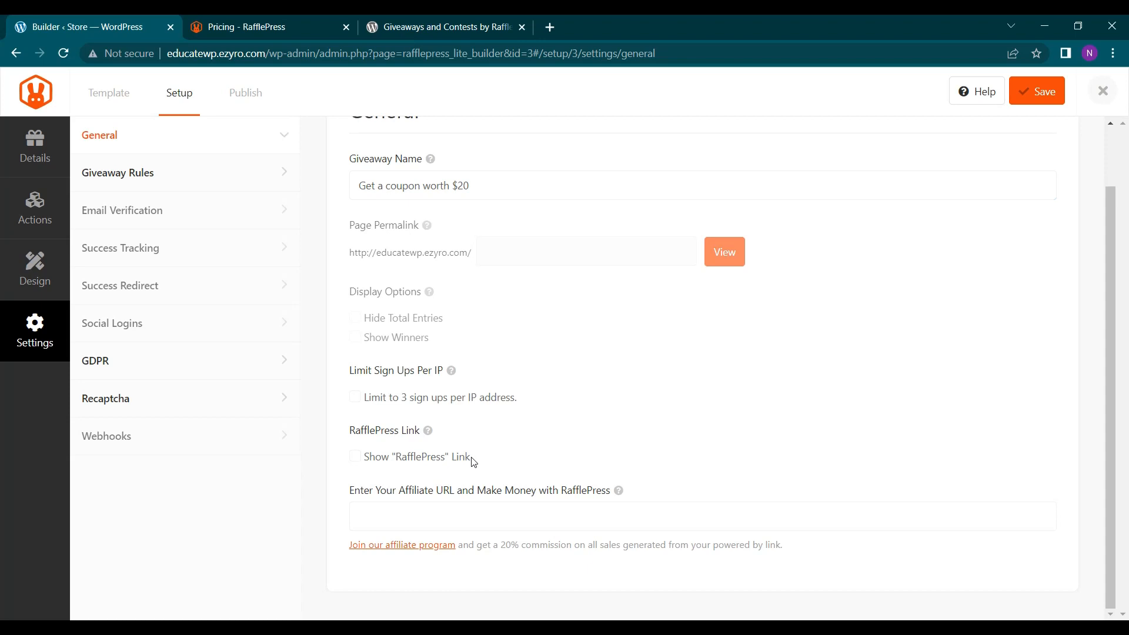
mouse_move(439, 465)
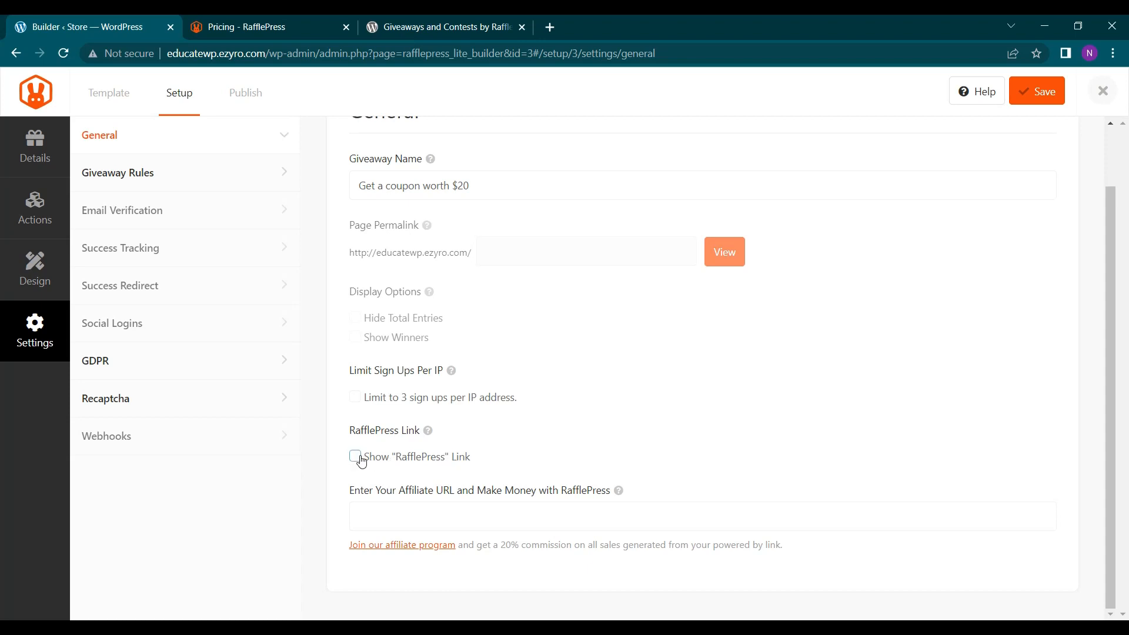
click(34, 148)
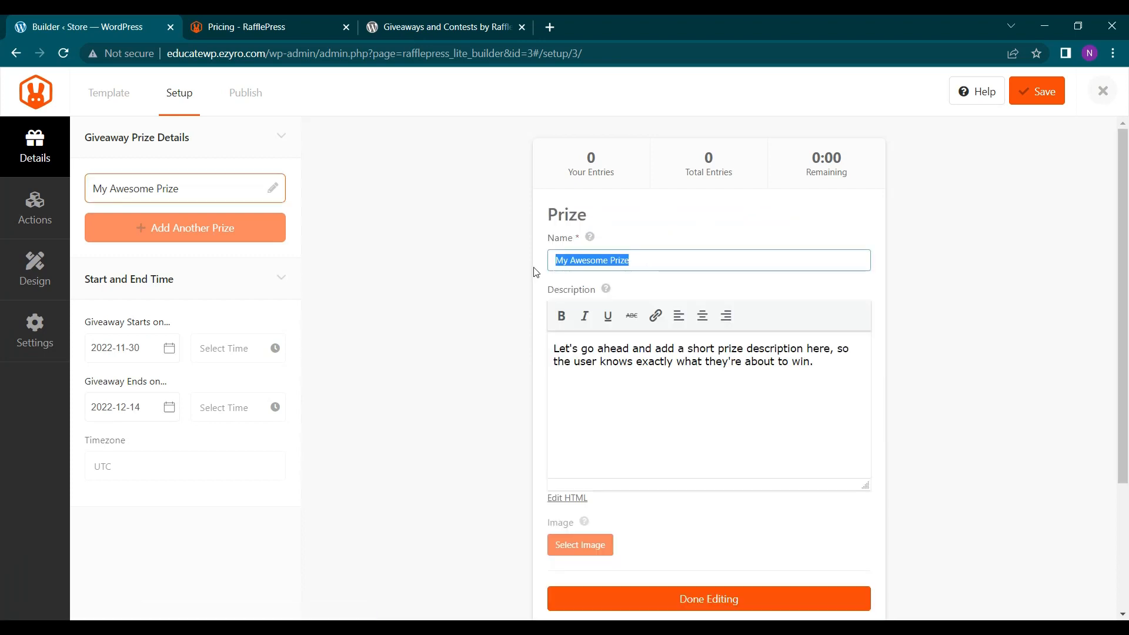
Name the prize 'Get a coupon worth $20', make its description bold italic, then try Facebook login
text(Get a coupon worth $20)
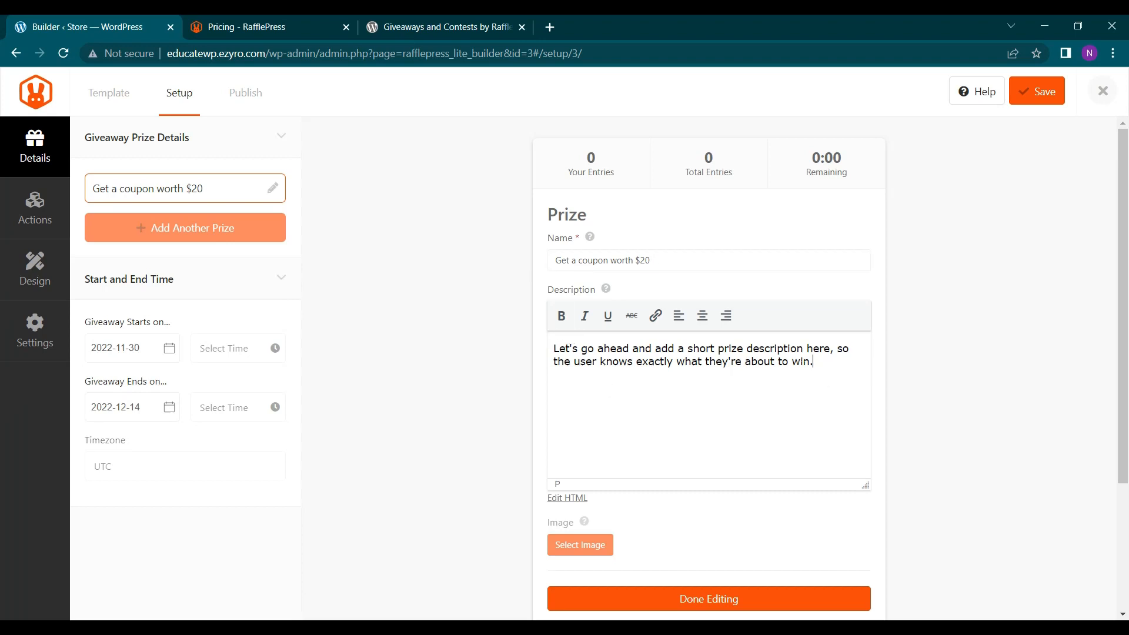
drag(584, 348, 812, 361)
text(buy anything with this coupon on our store)
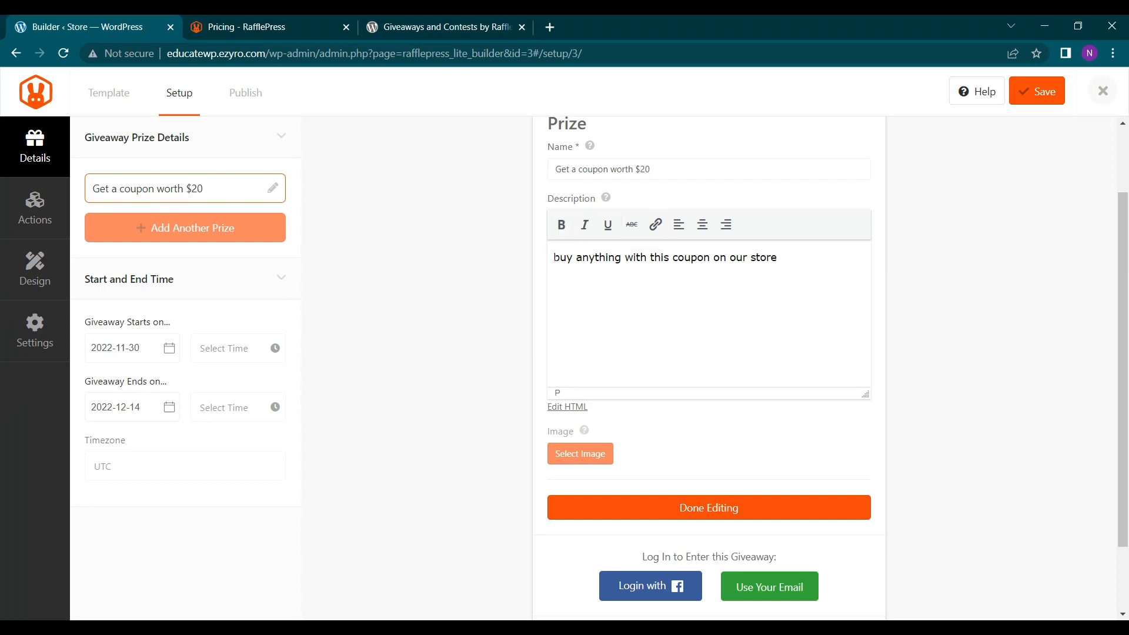
click(561, 225)
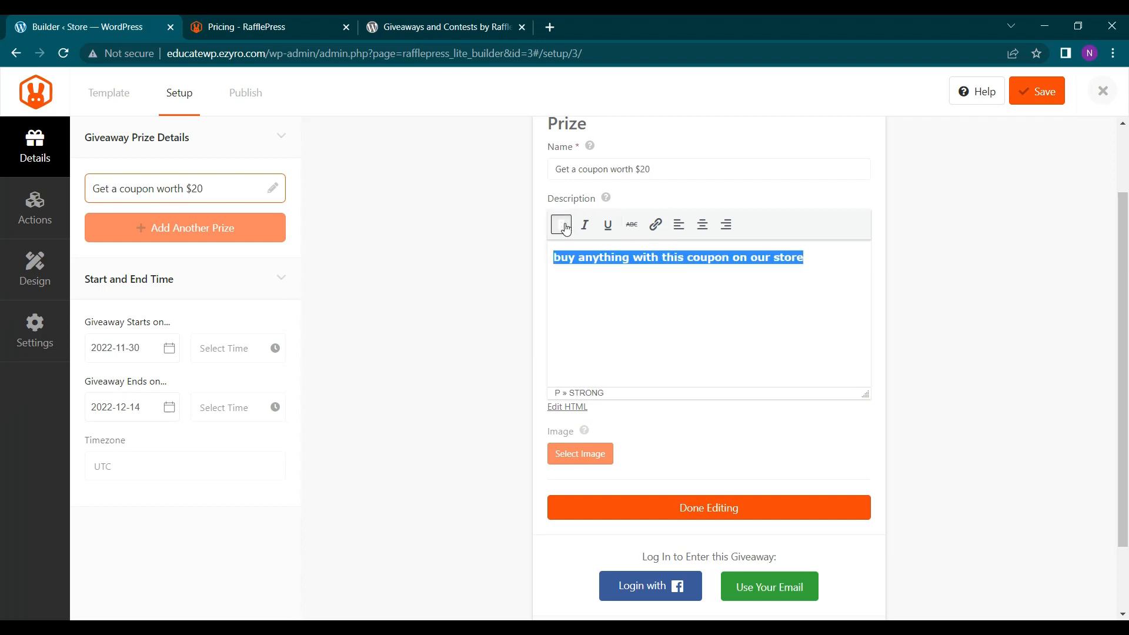
click(584, 223)
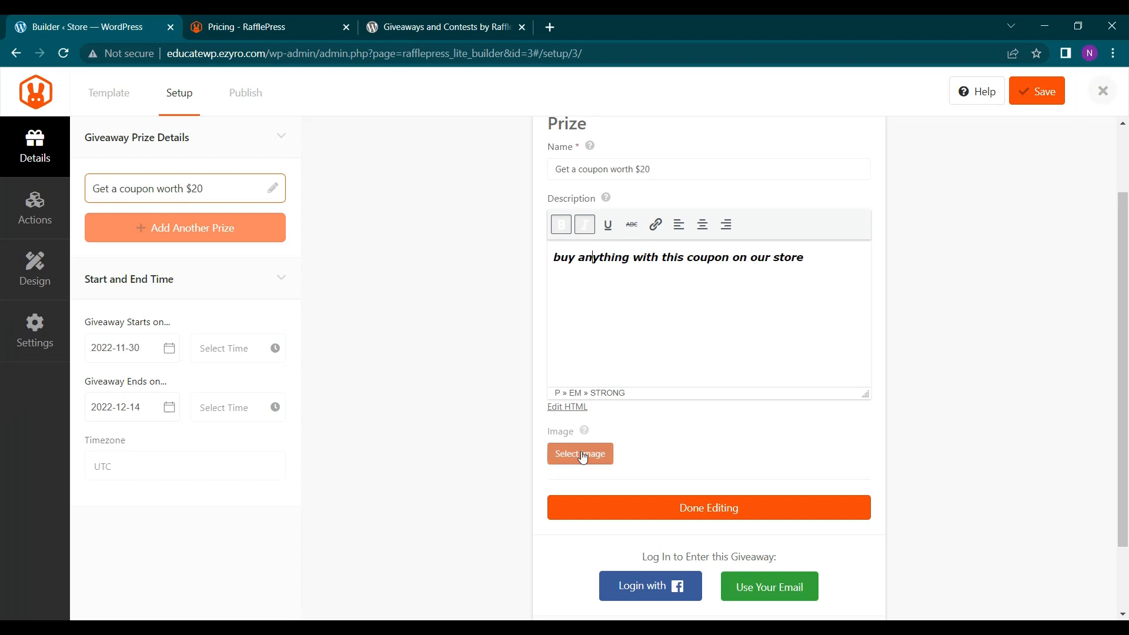
scroll(down, 3)
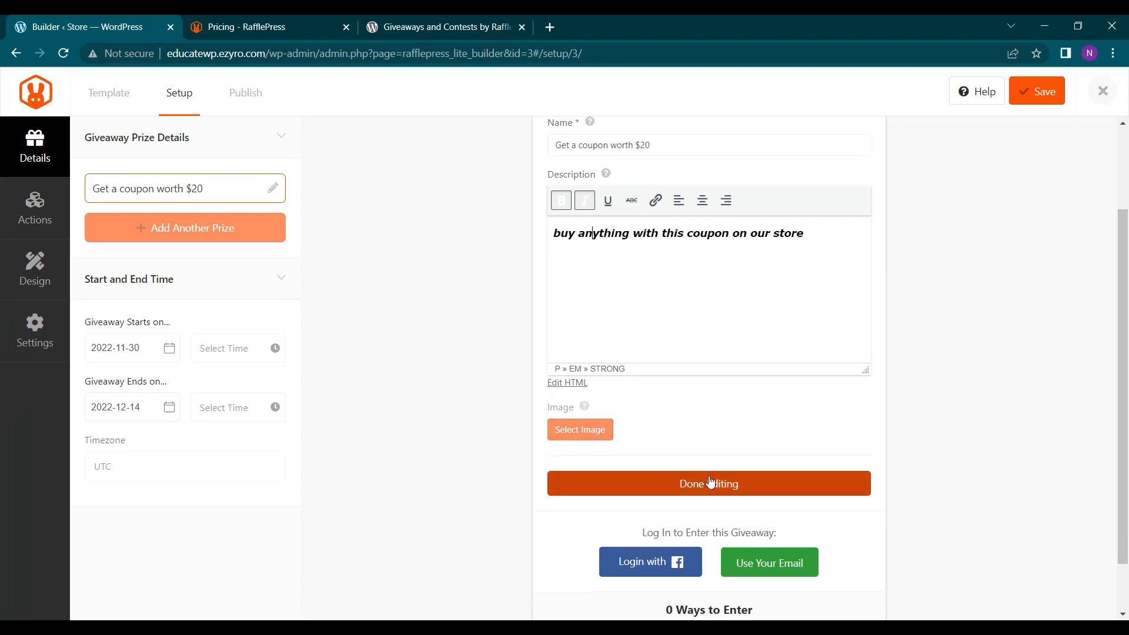
scroll(down, 3)
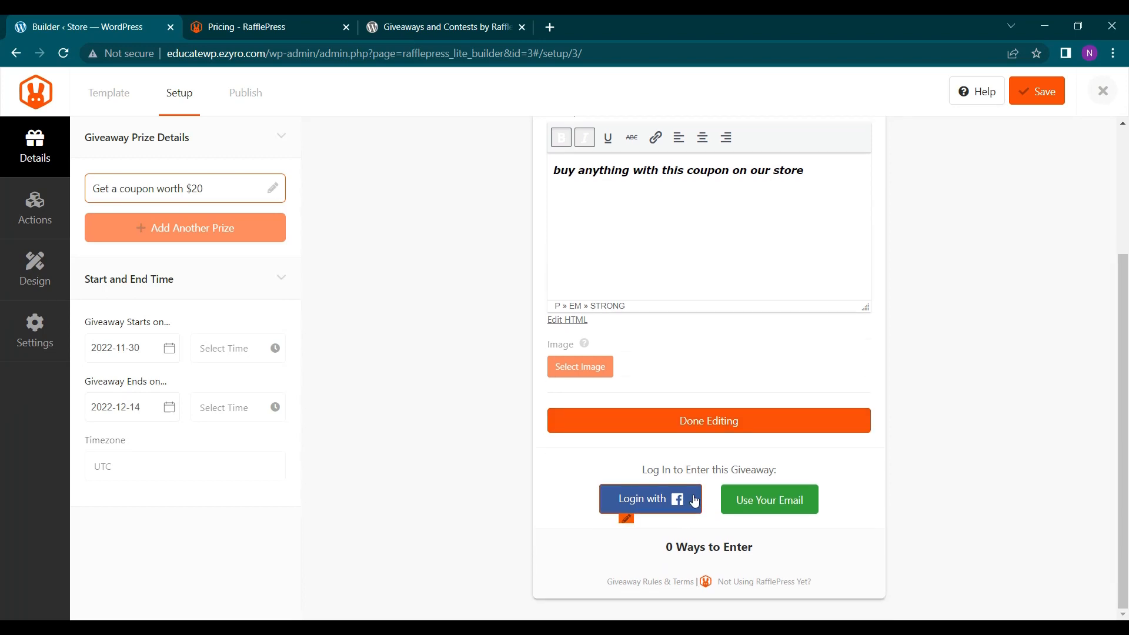
mouse_move(733, 482)
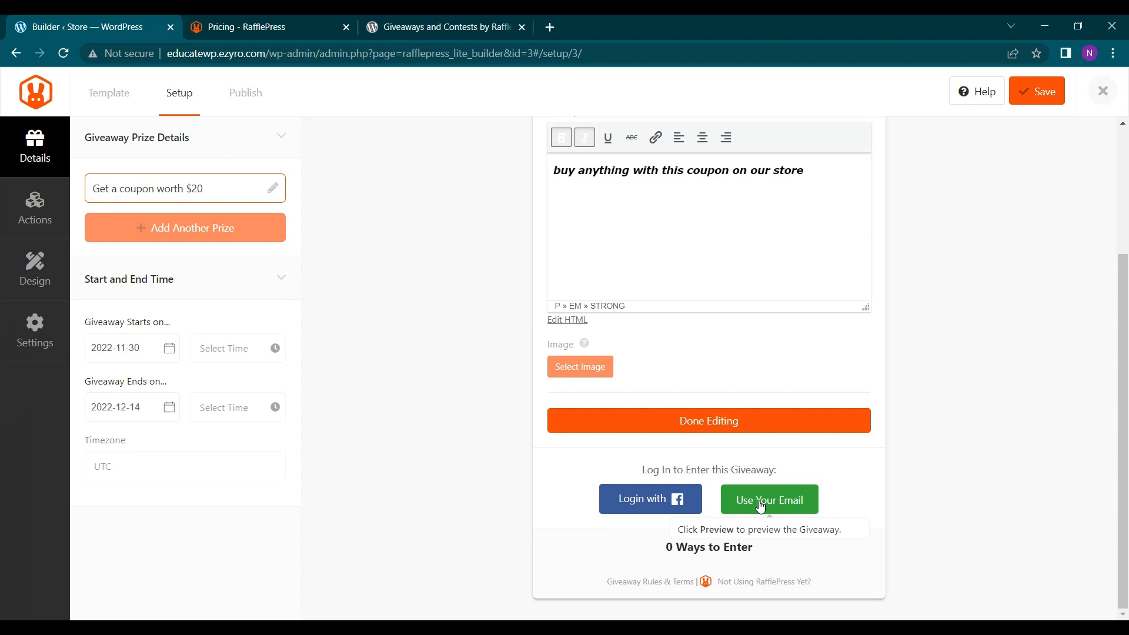
mouse_move(629, 522)
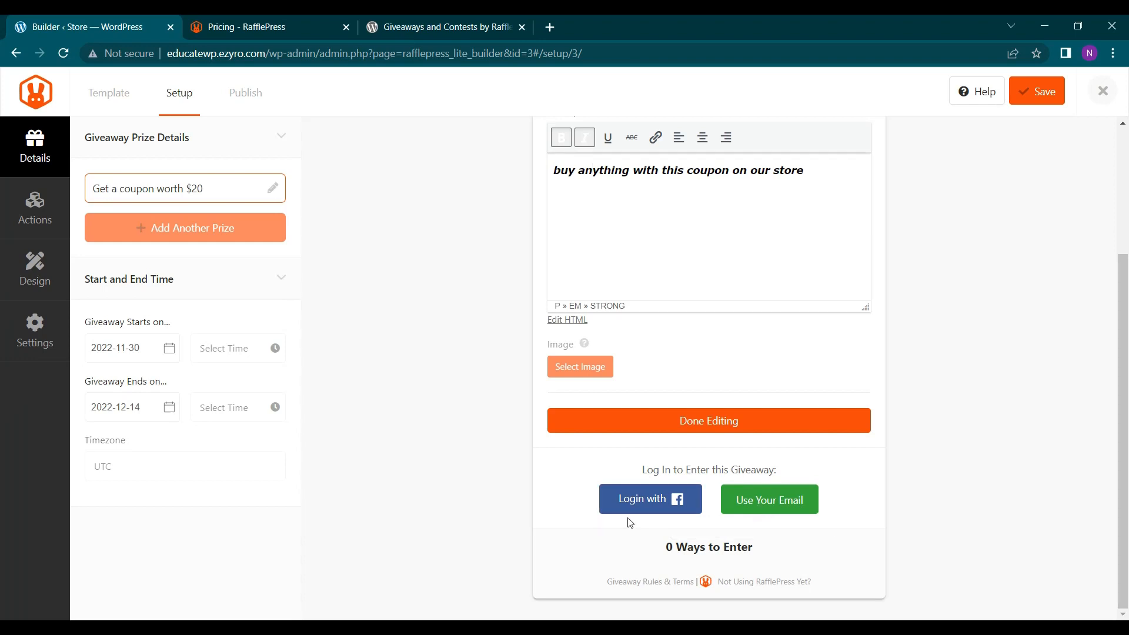
click(649, 498)
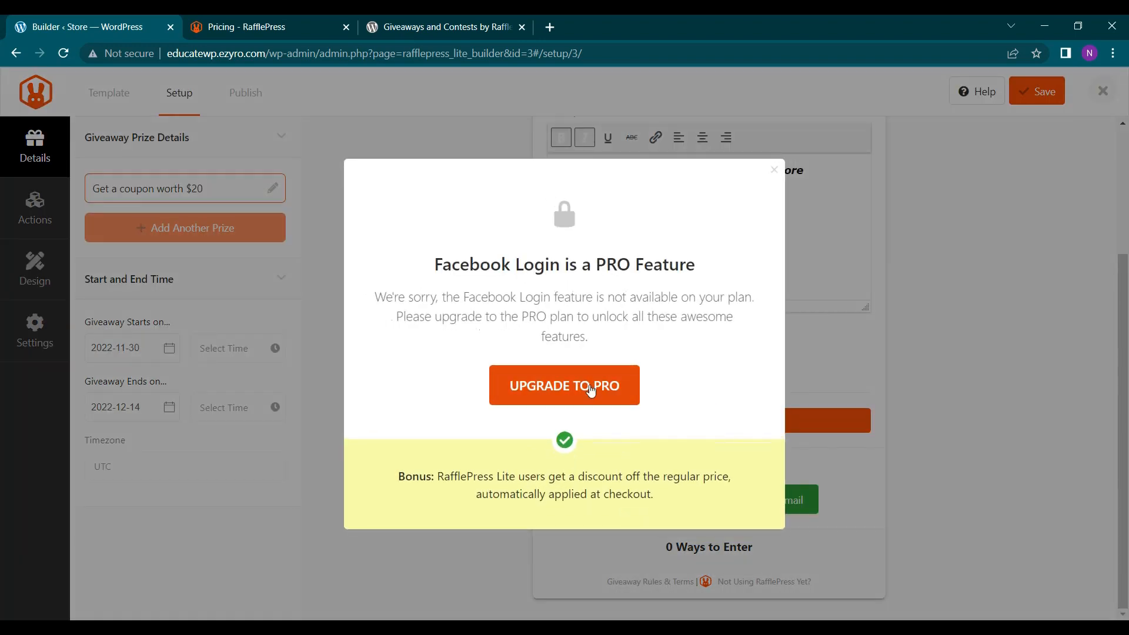
Dismiss the Facebook Login Pro-feature notice
click(773, 169)
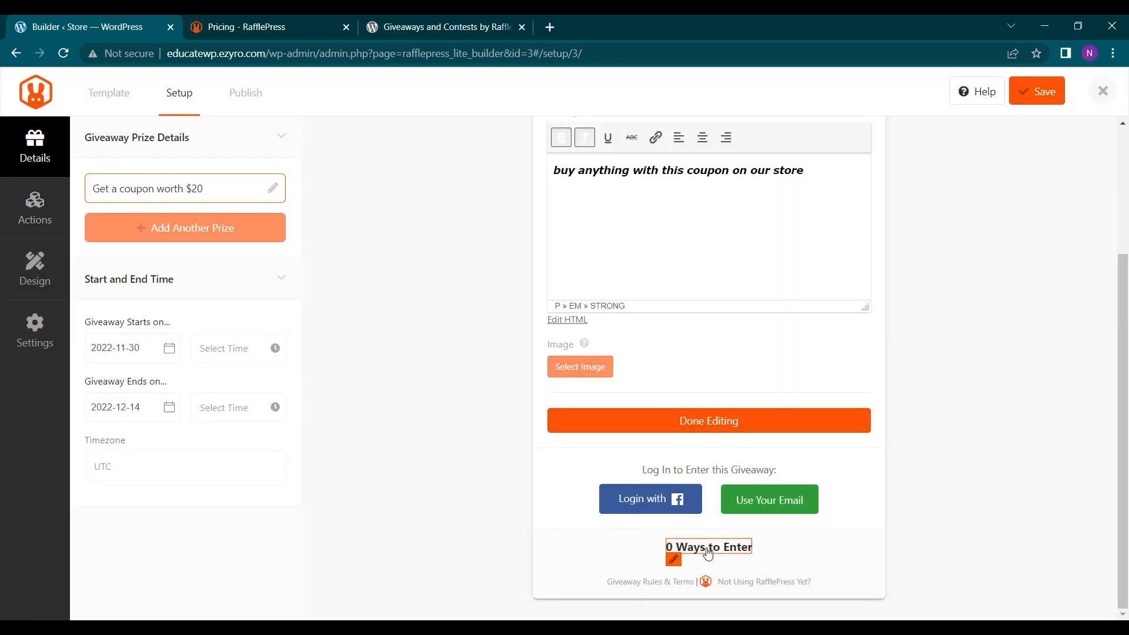
mouse_move(703, 553)
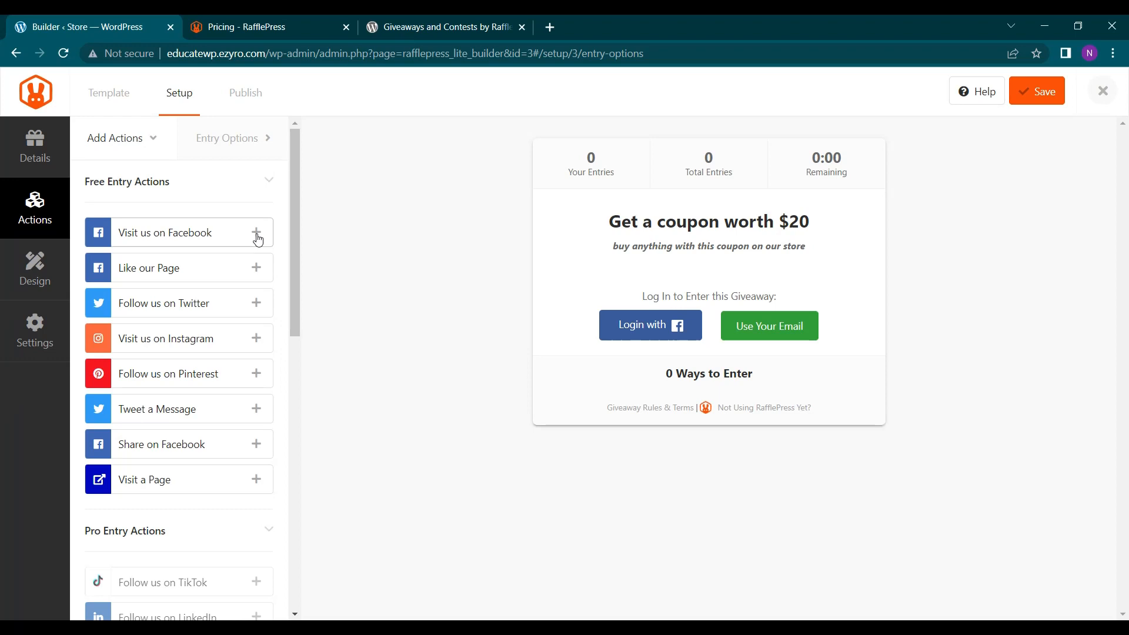
Add Like our Page as an entry action and return to the actions list
click(255, 267)
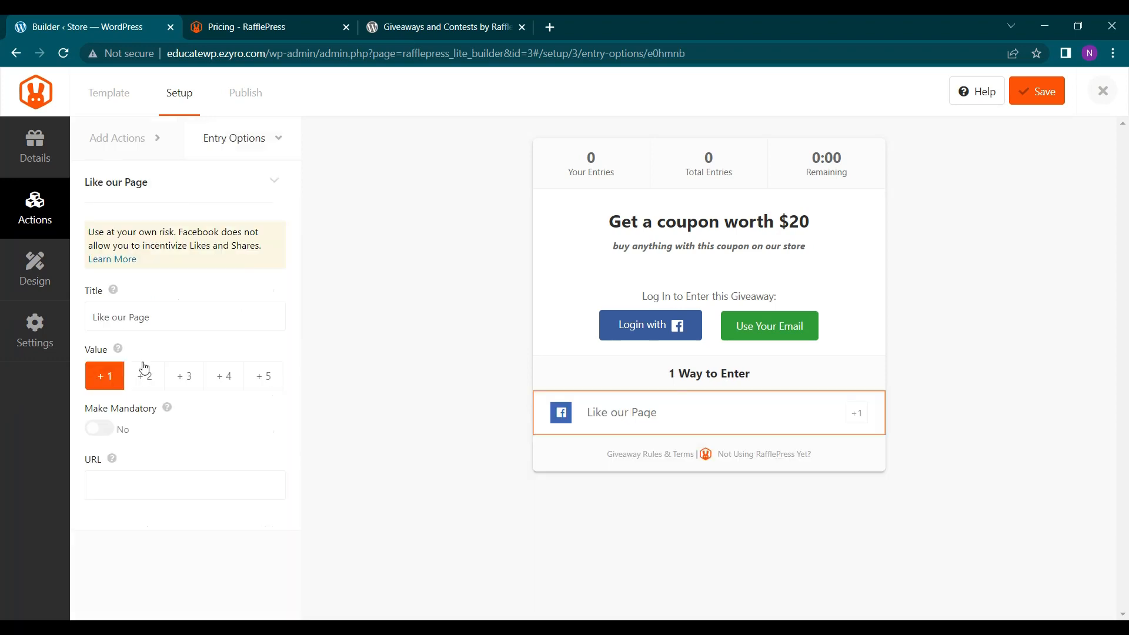
mouse_move(87, 394)
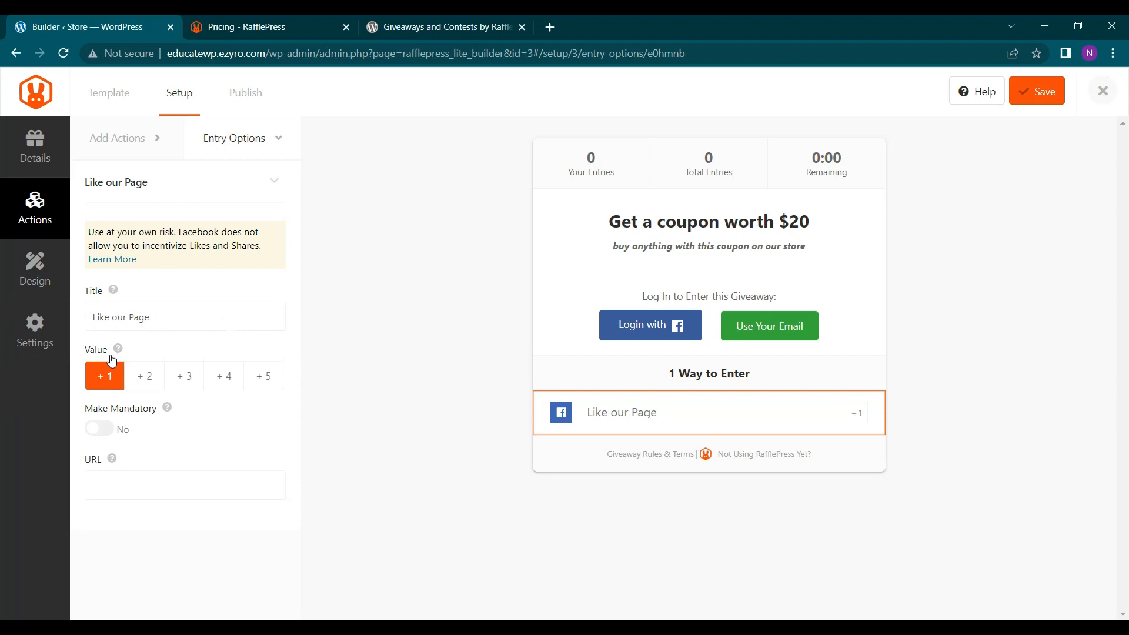
mouse_move(119, 387)
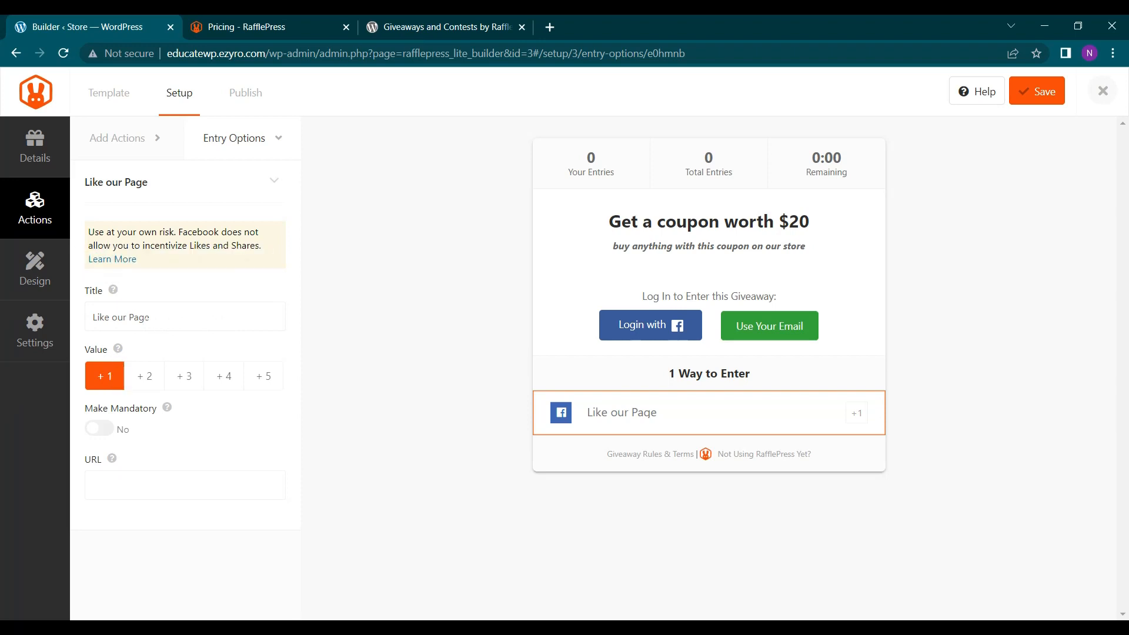
click(184, 317)
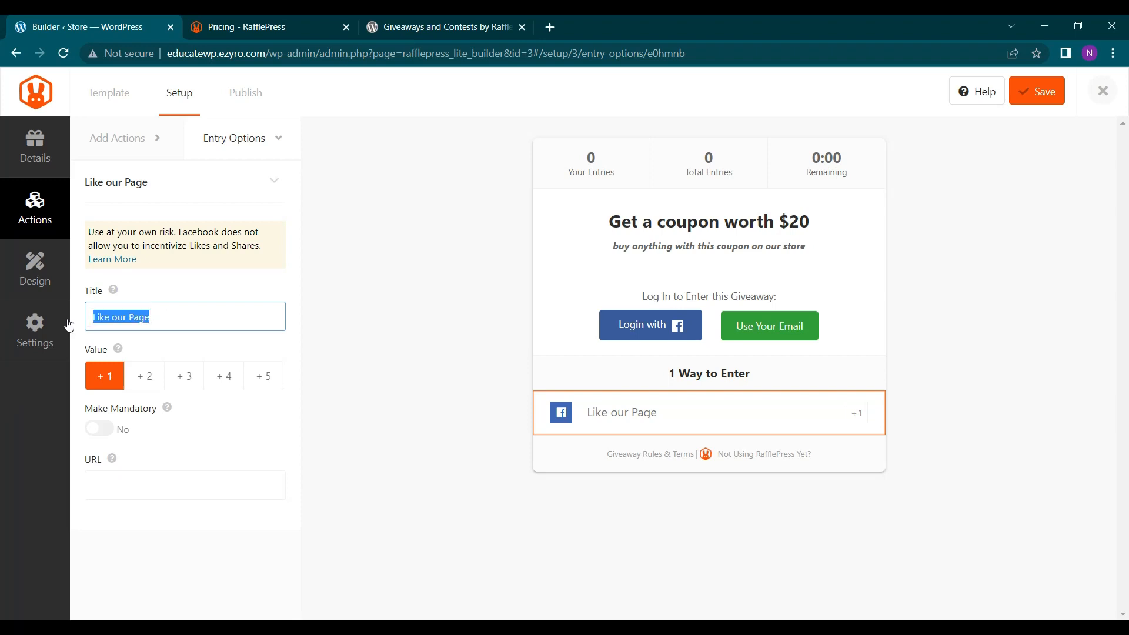
mouse_move(187, 275)
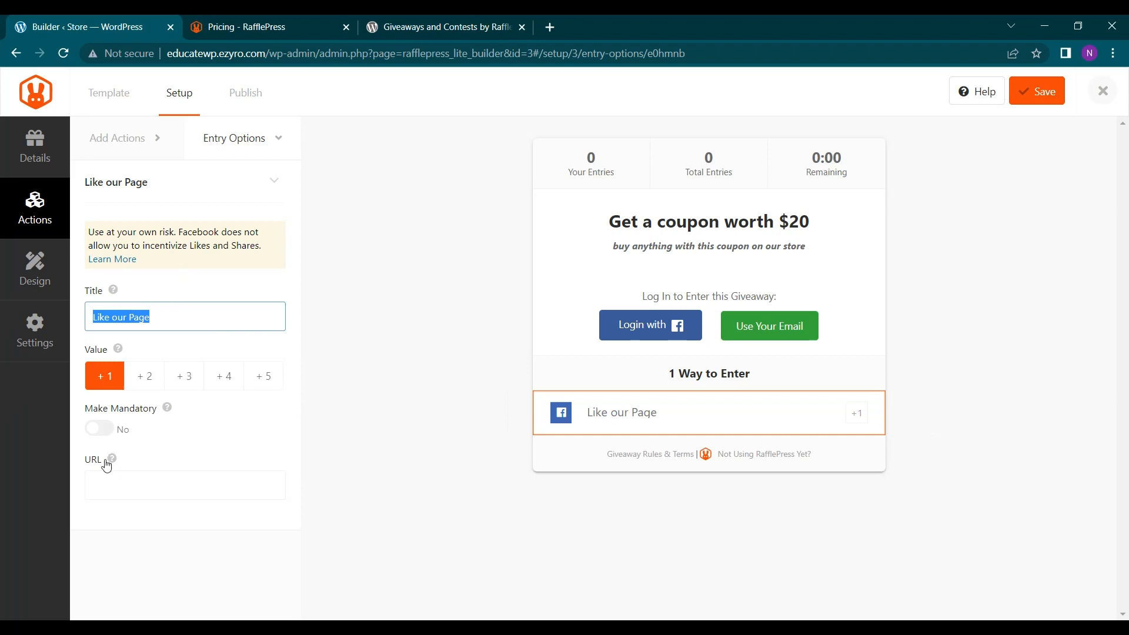
click(184, 483)
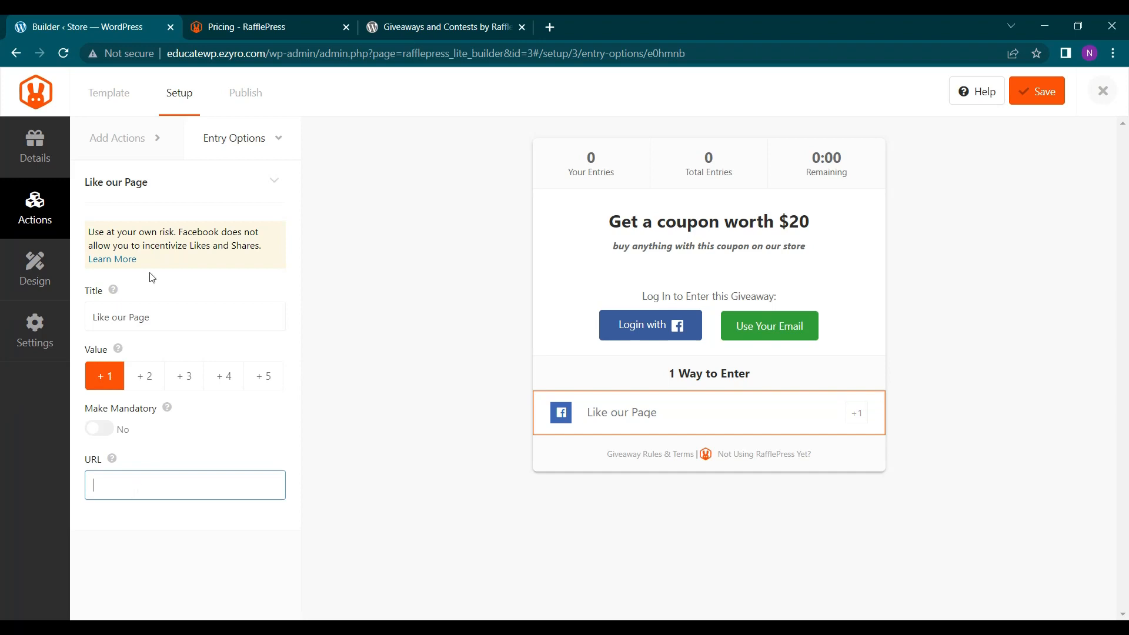
click(115, 138)
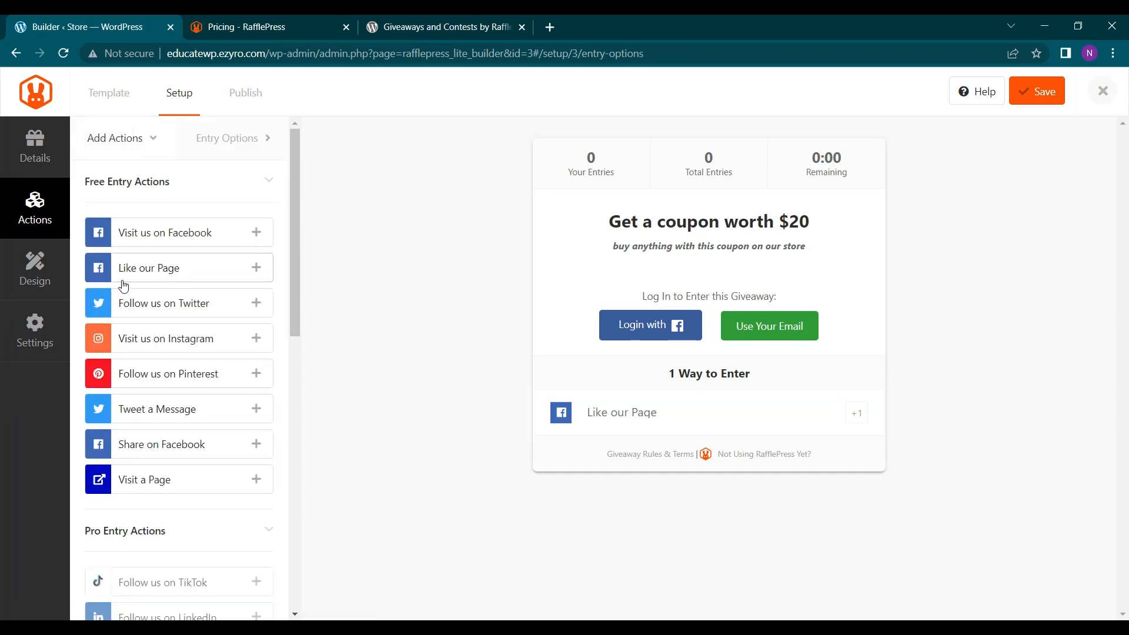
scroll(down, 3)
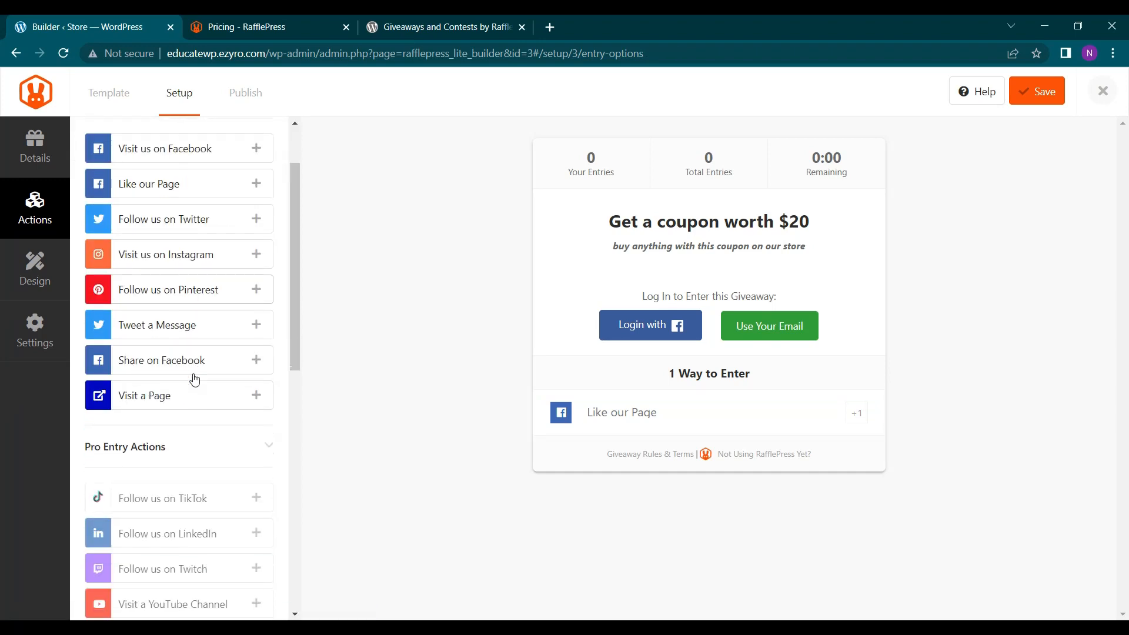
Add Visit us on Instagram and Pinterest actions, then show the giveaway's prize and schedule details
click(255, 254)
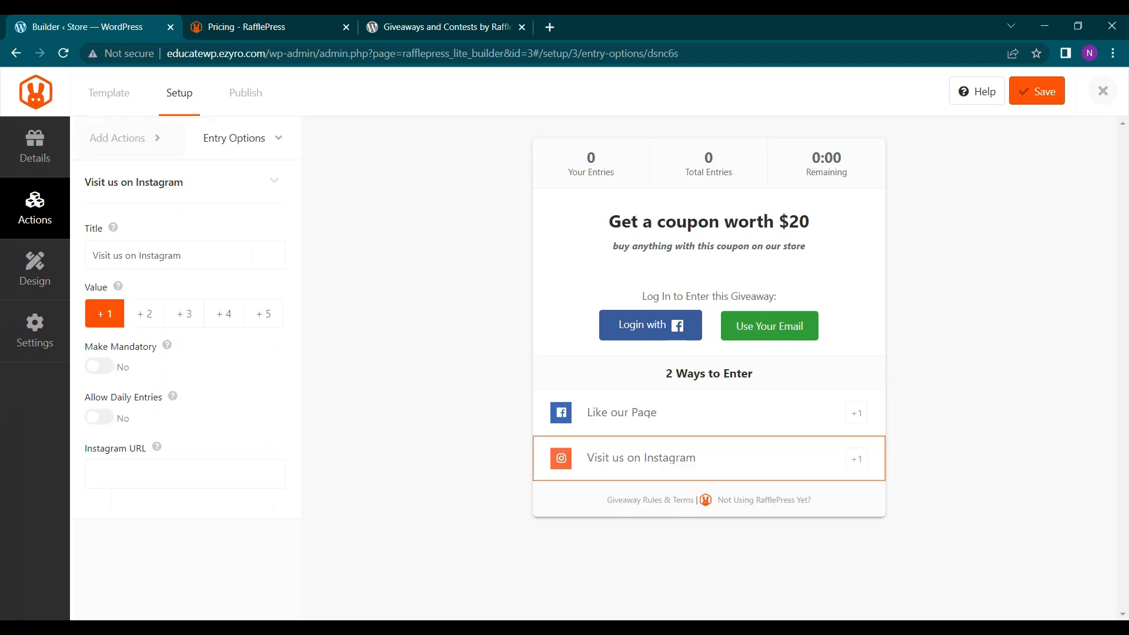
click(115, 138)
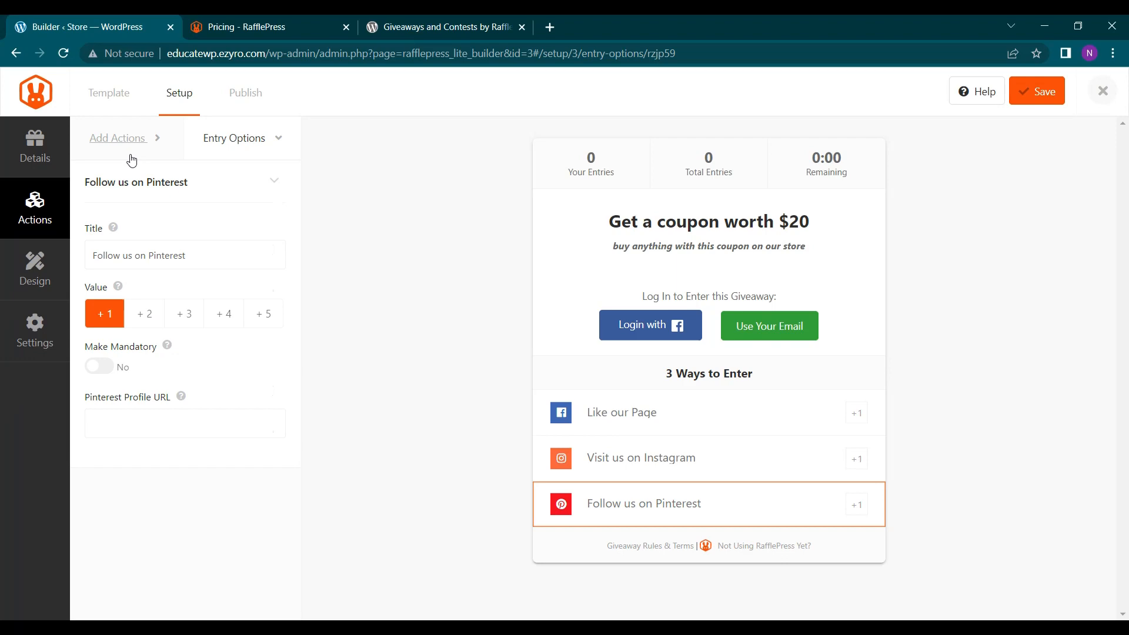
click(118, 137)
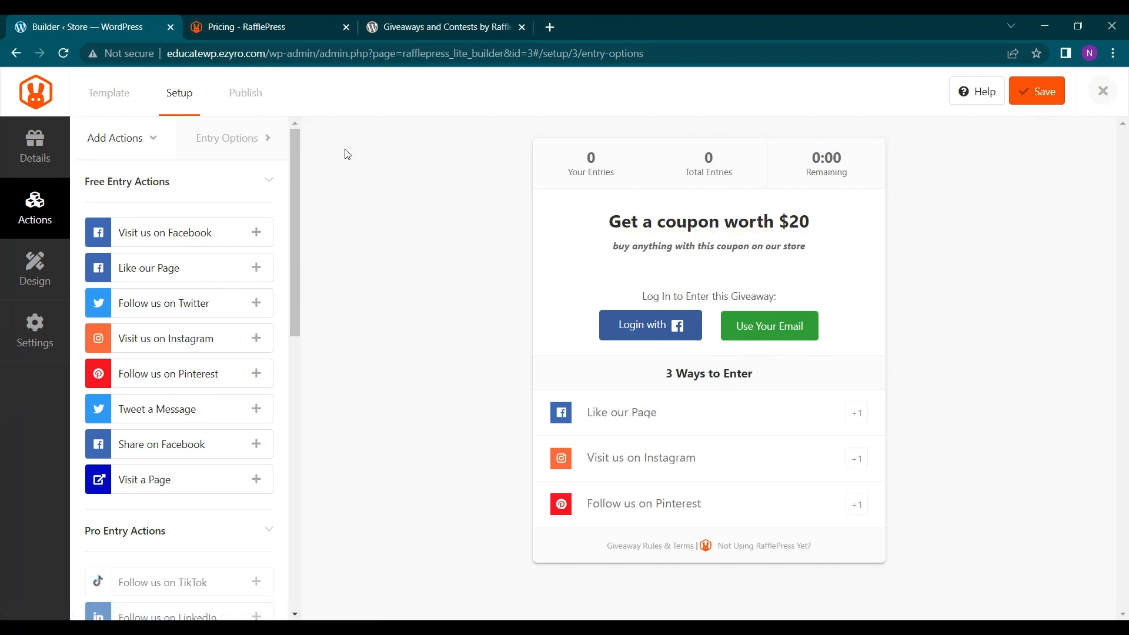
mouse_move(227, 142)
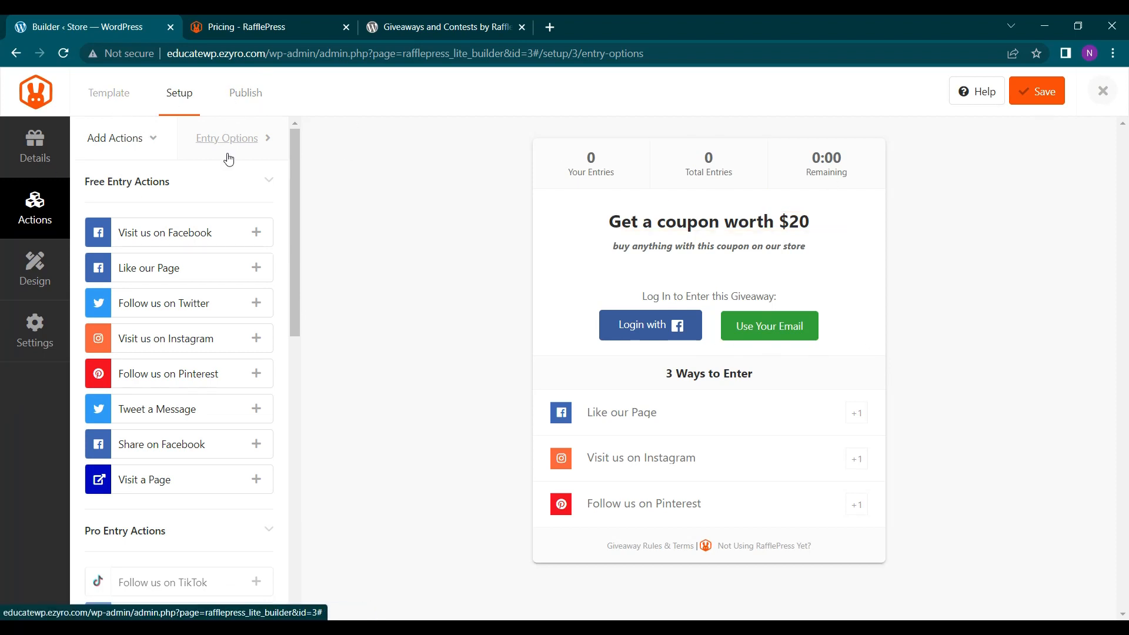
scroll(down, 3)
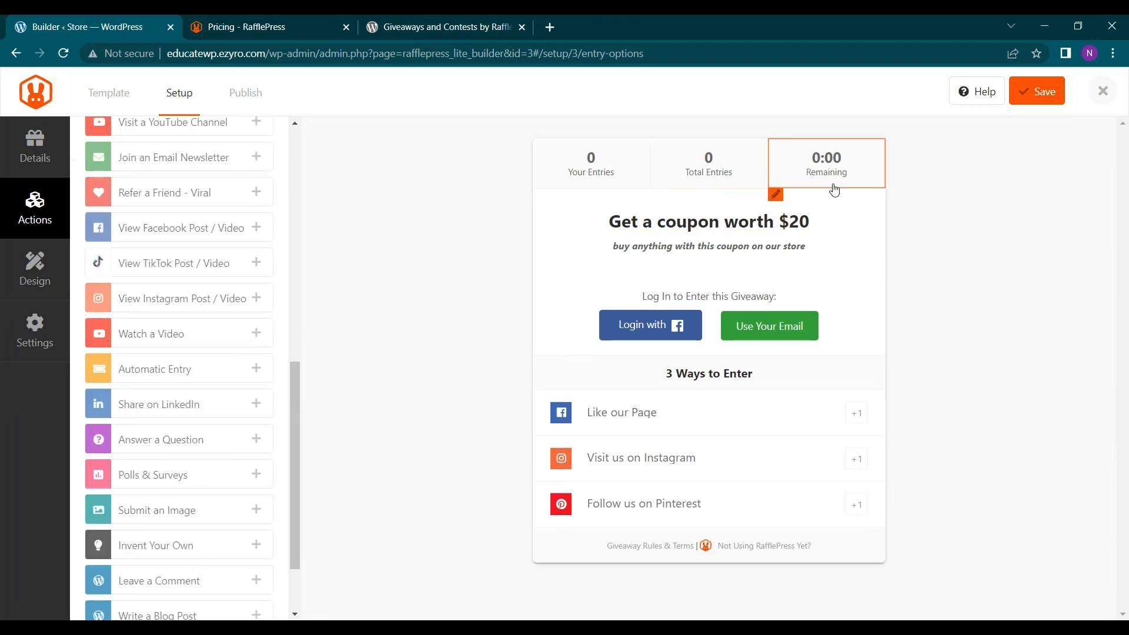
click(34, 147)
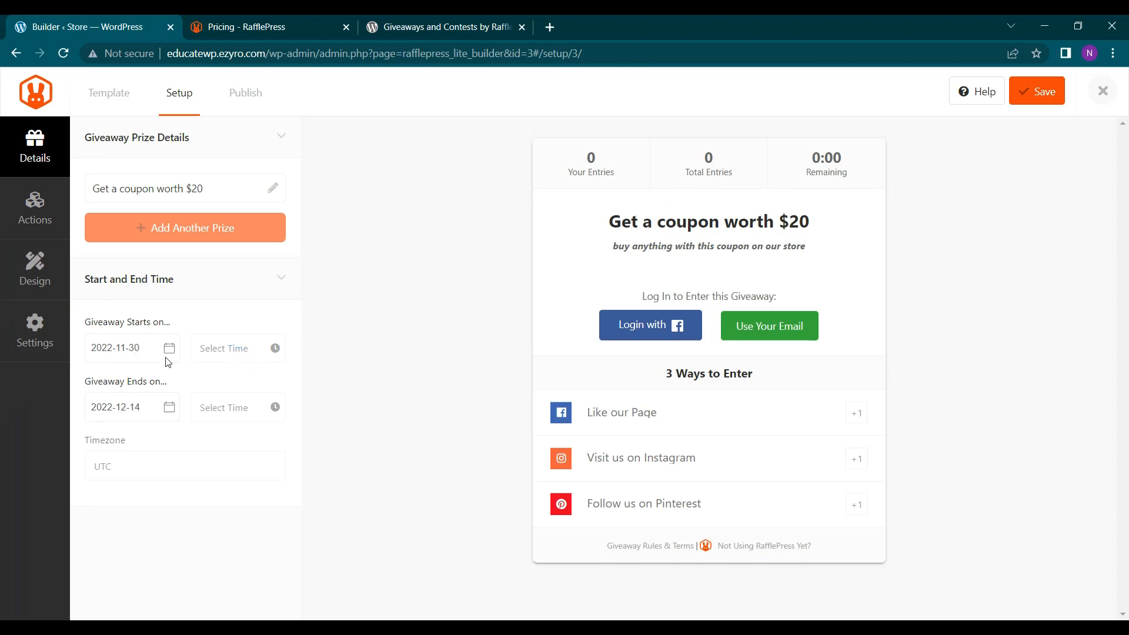
mouse_move(129, 330)
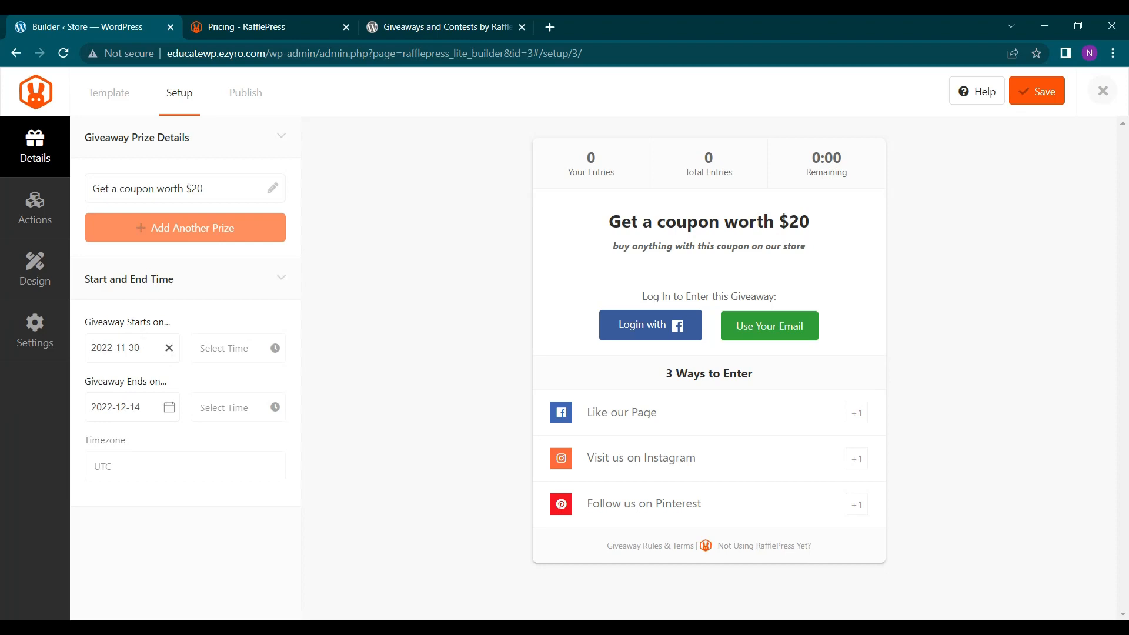
Set the giveaway start date to 2022-11-28, save it, and show the Publish options
click(122, 348)
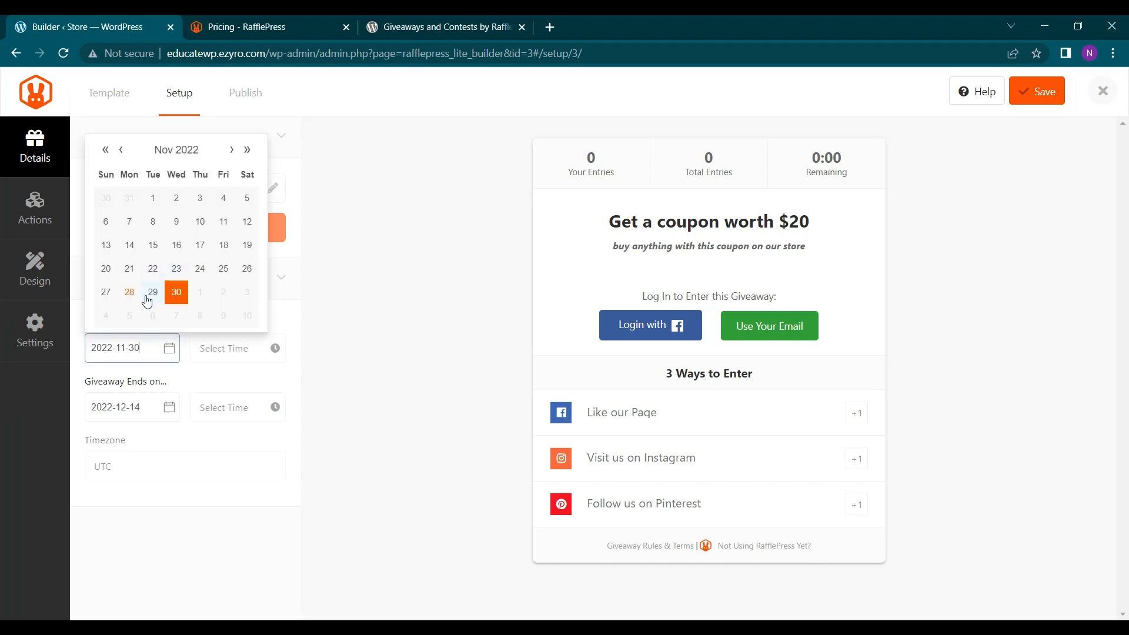
click(129, 291)
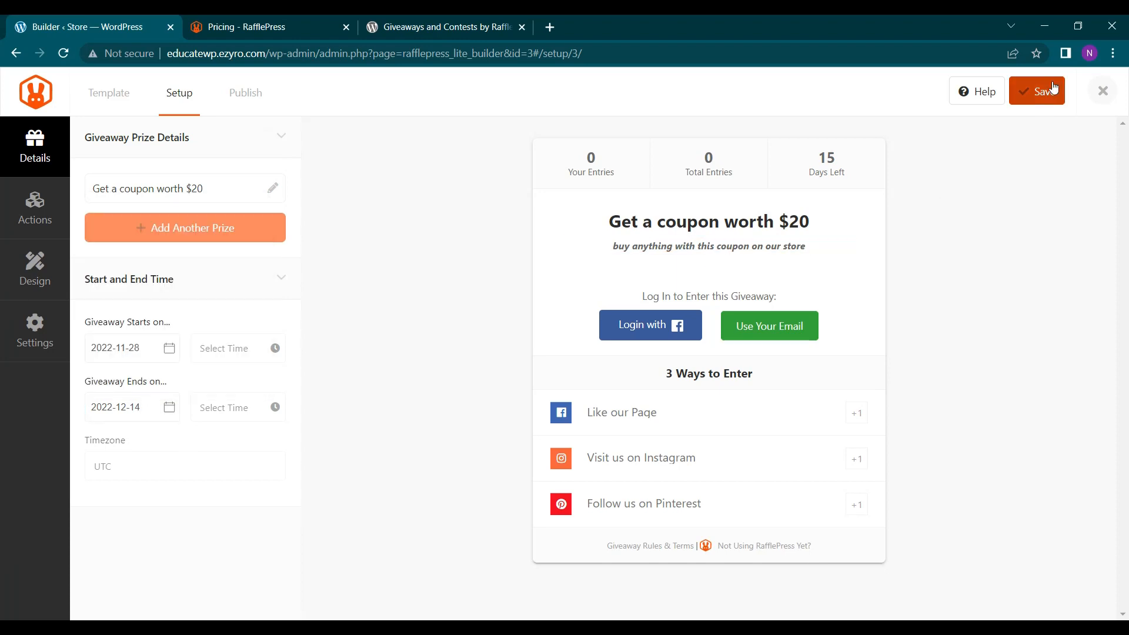
mouse_move(1001, 172)
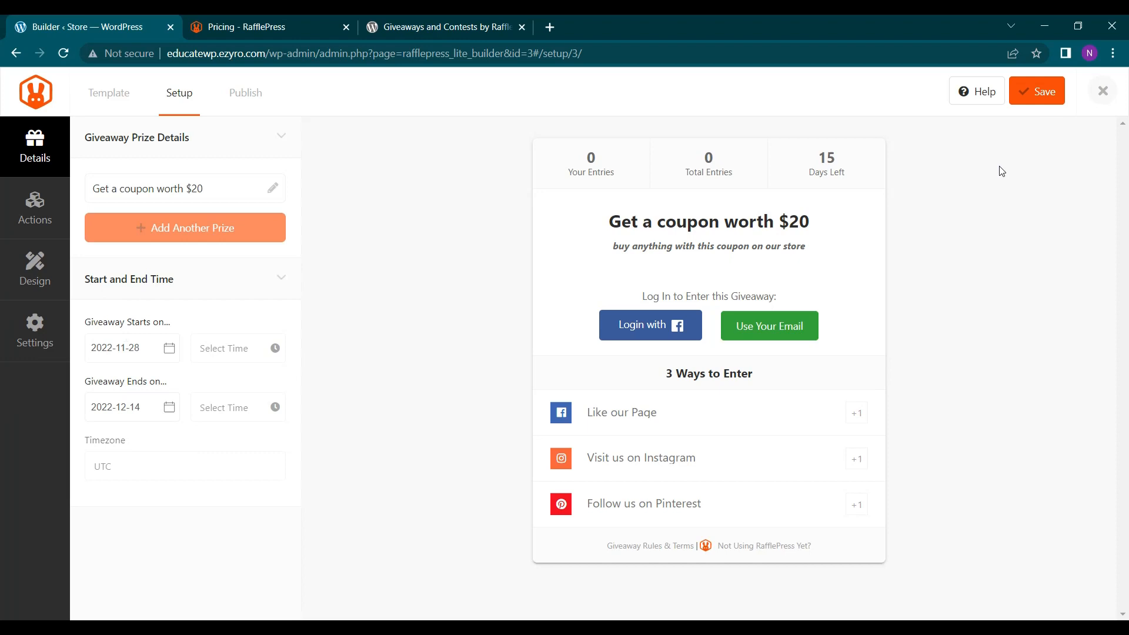
click(1037, 90)
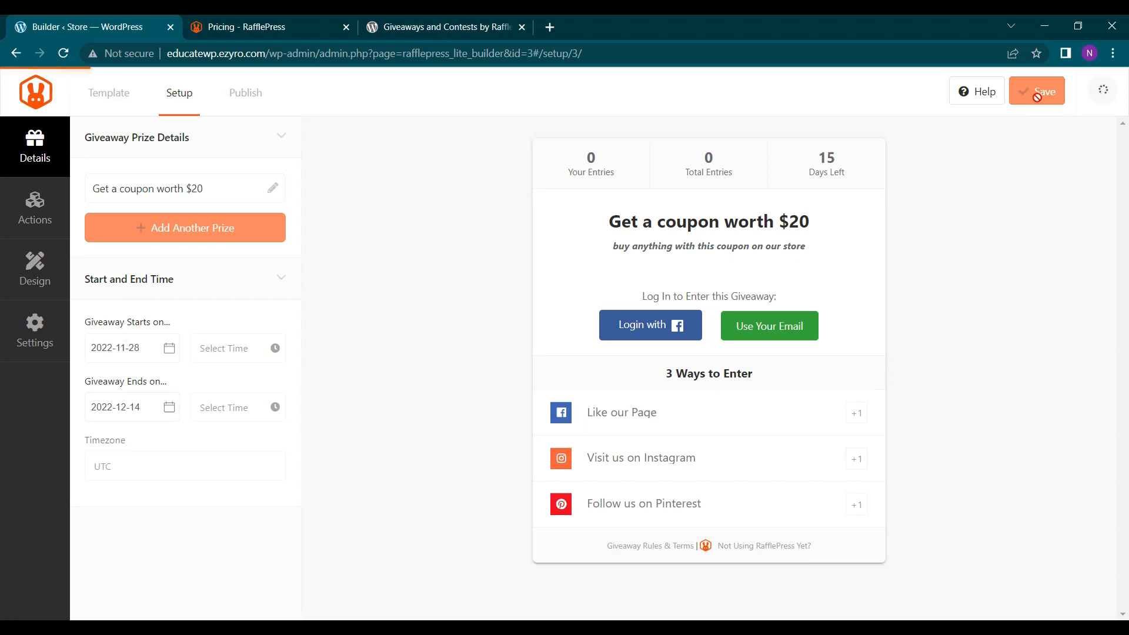
click(1036, 90)
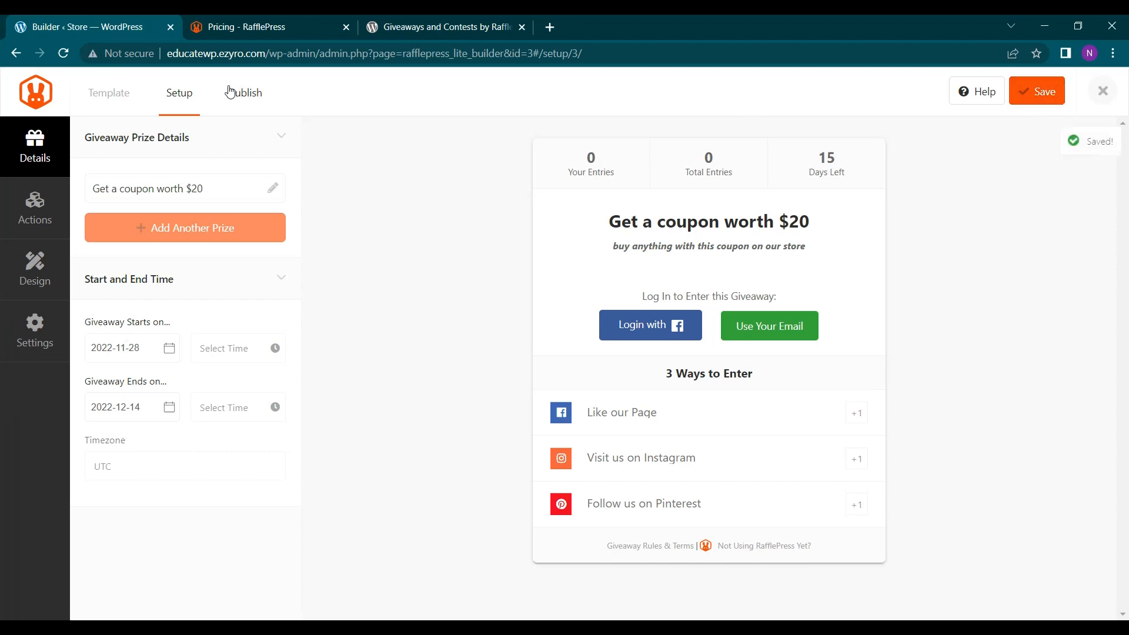
click(245, 92)
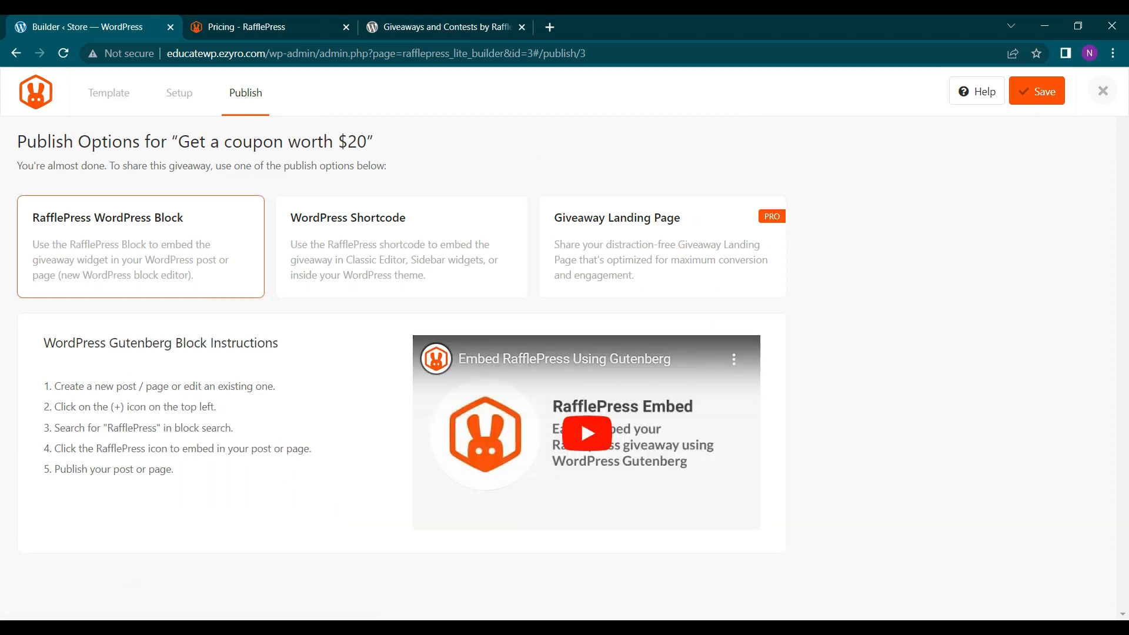
mouse_move(461, 373)
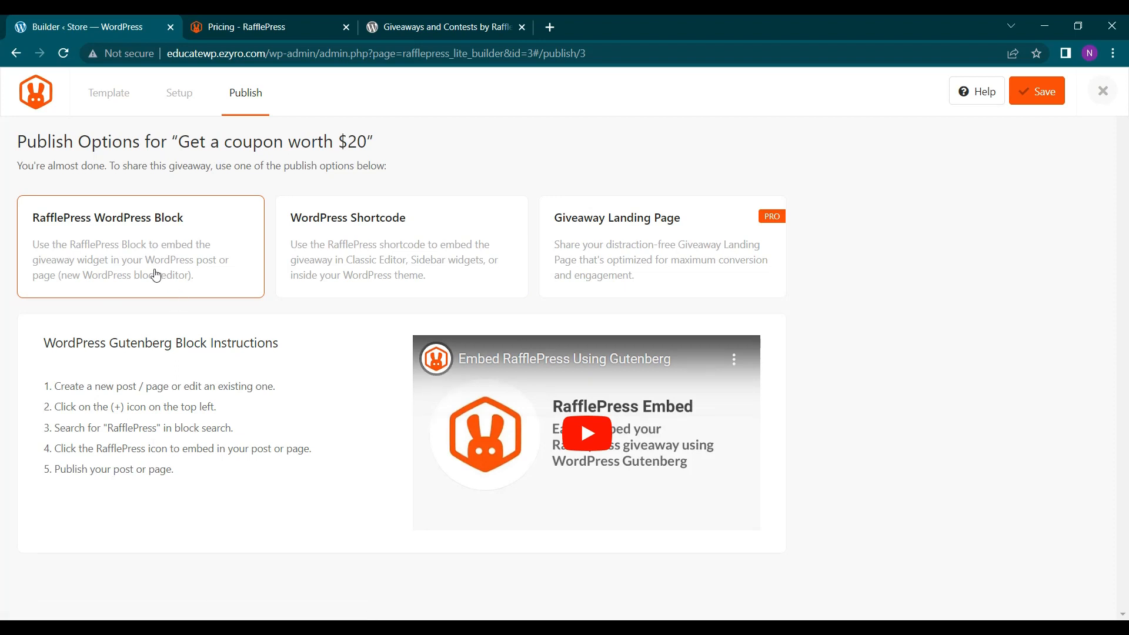
mouse_move(241, 338)
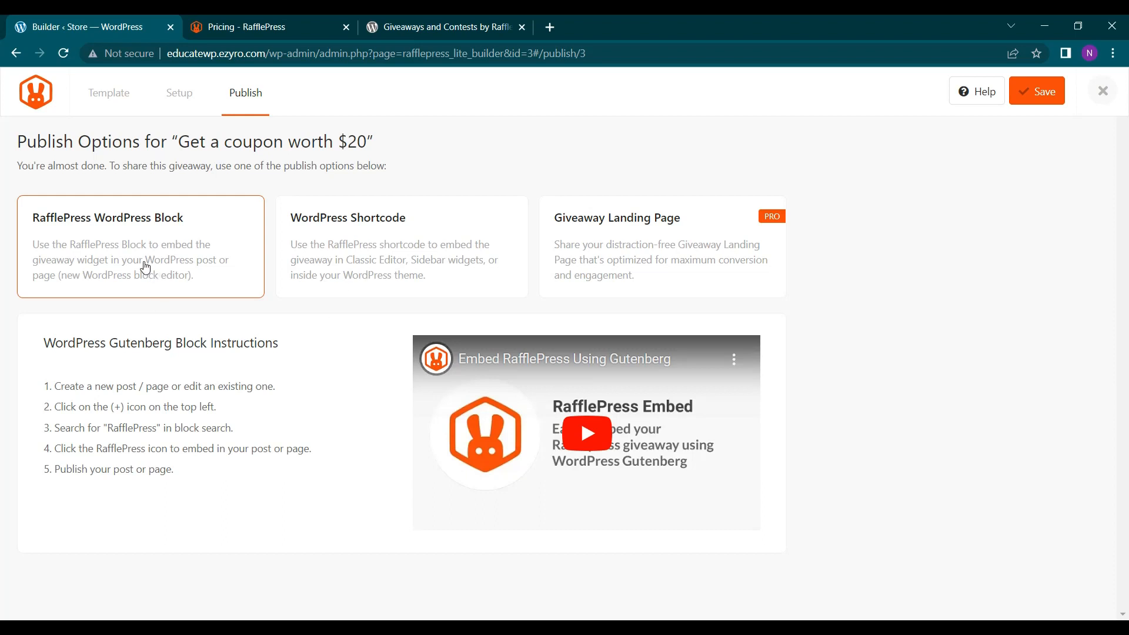
Choose the RafflePress WordPress Block embed, save the giveaway, revisit Setup and close the builder
click(1037, 91)
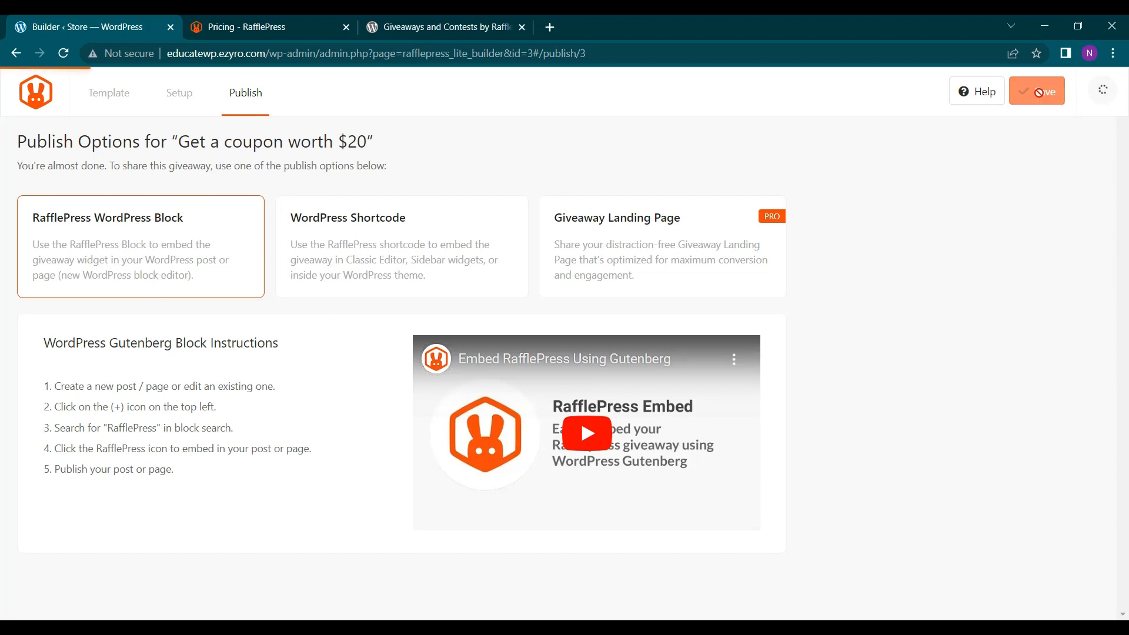
click(1037, 90)
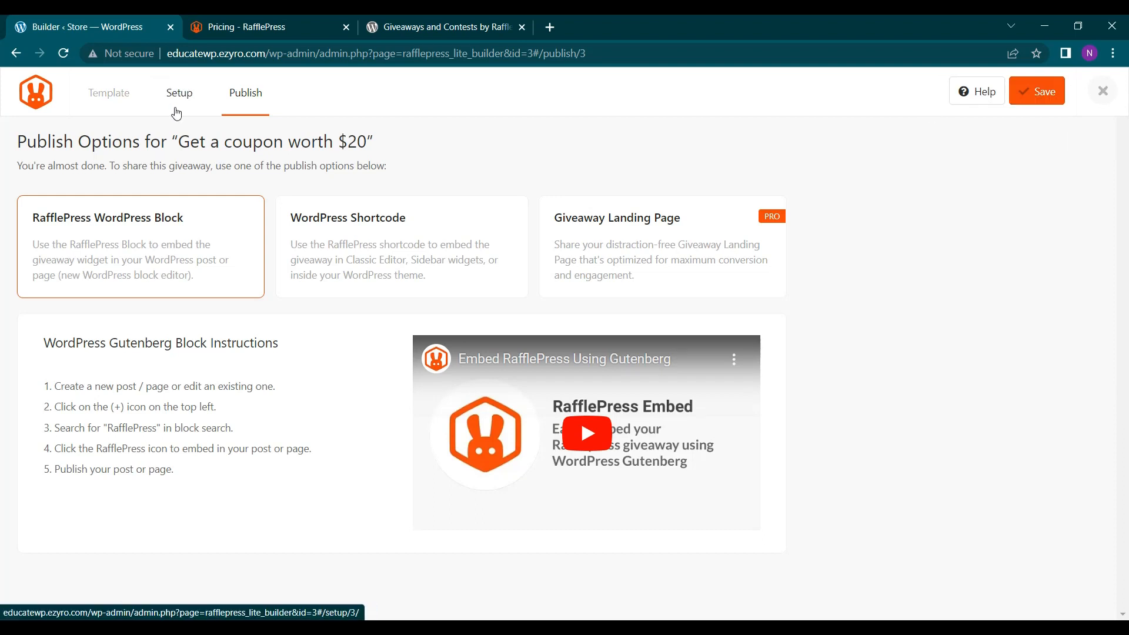
click(179, 93)
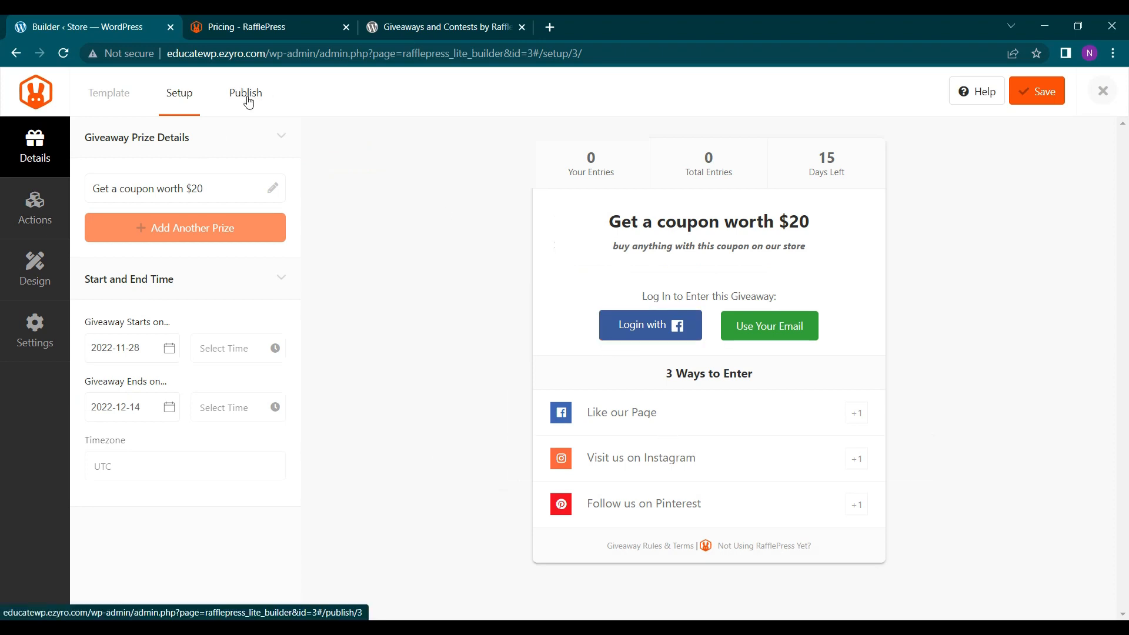
mouse_move(271, 114)
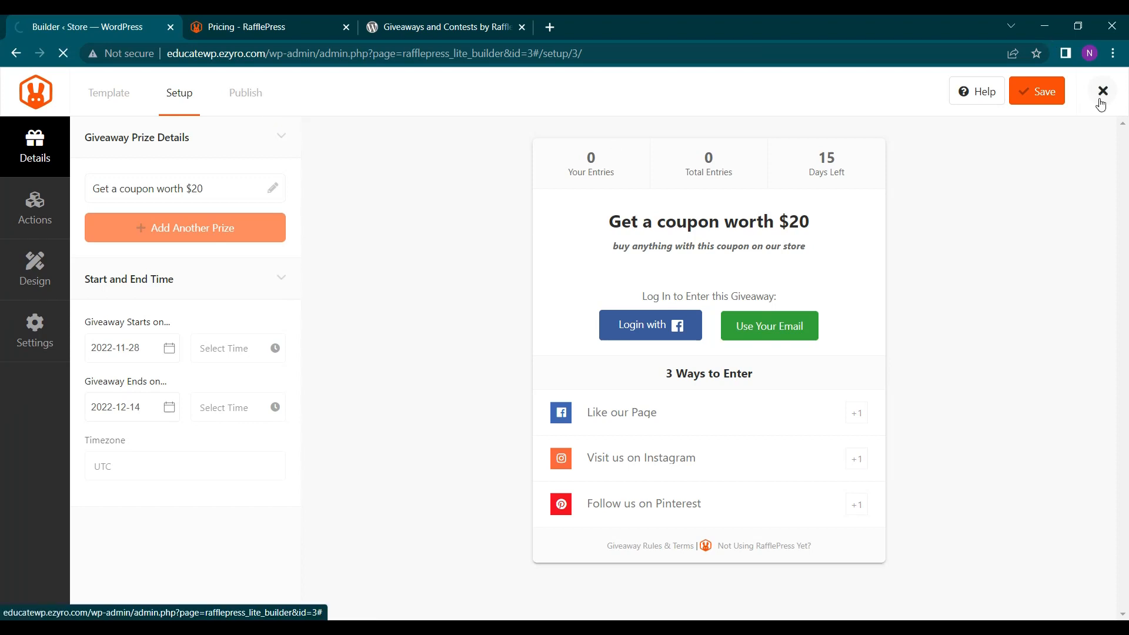
click(1101, 91)
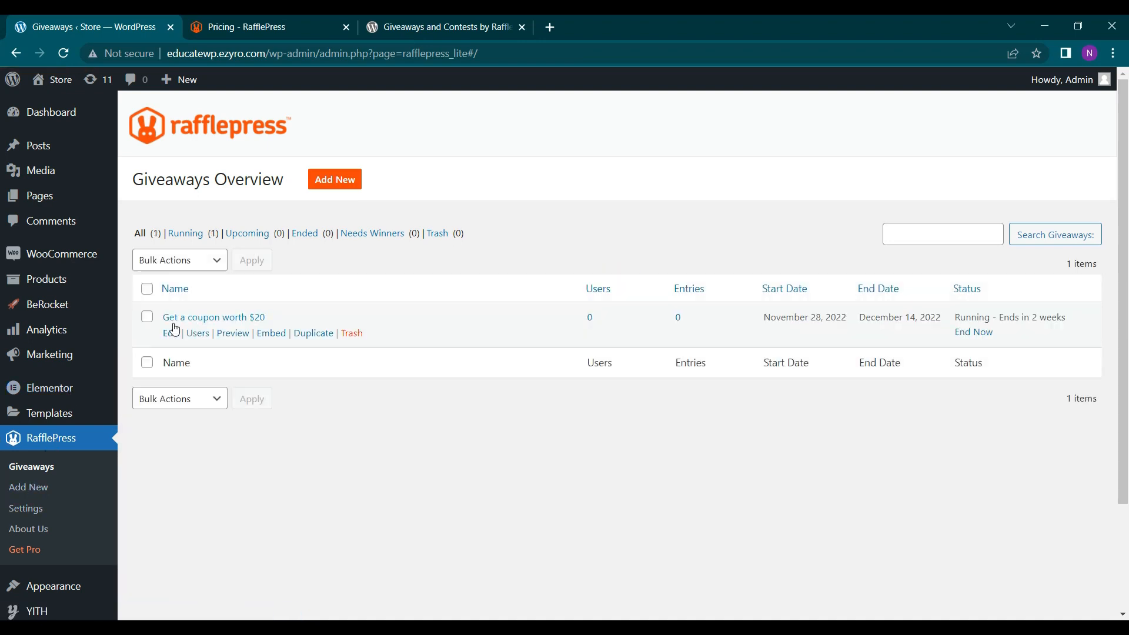
mouse_move(313, 267)
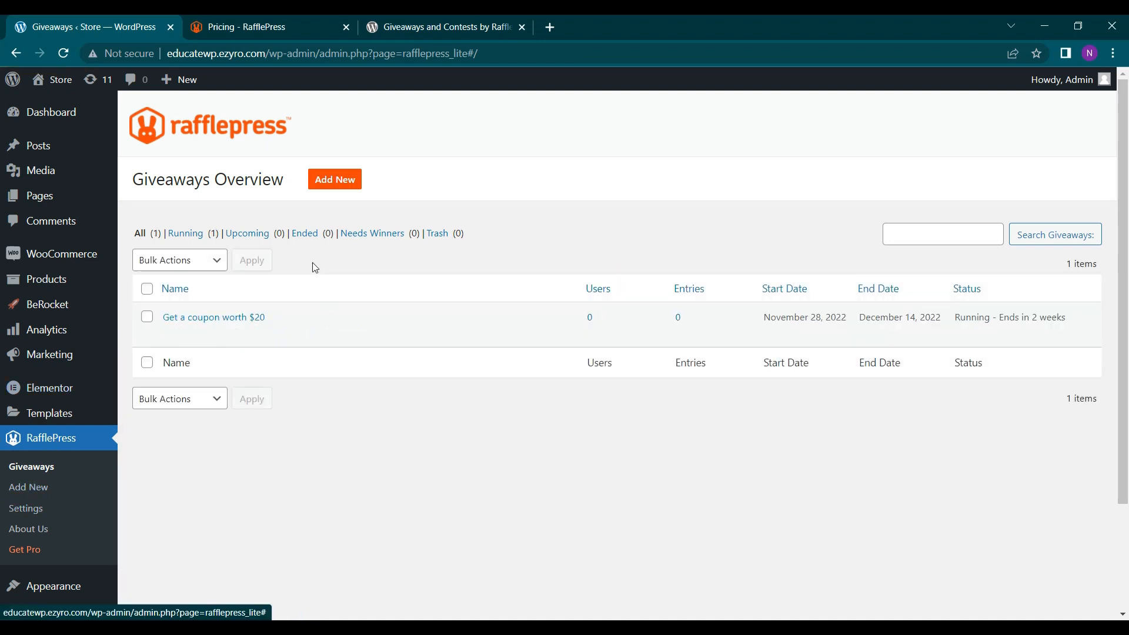
mouse_move(213, 317)
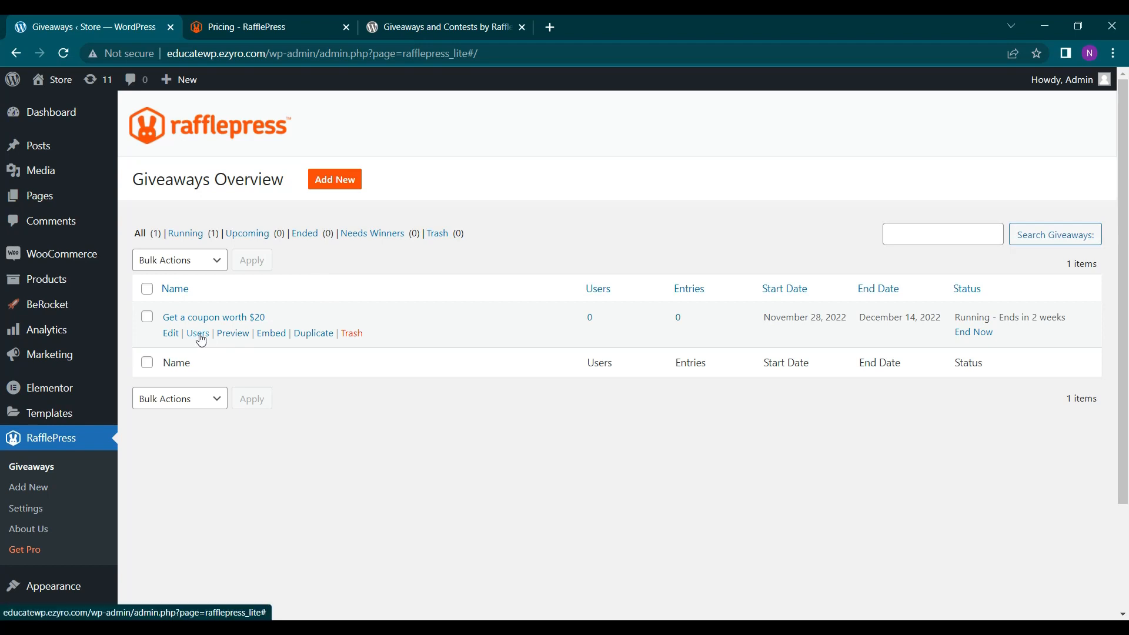
mouse_move(195, 342)
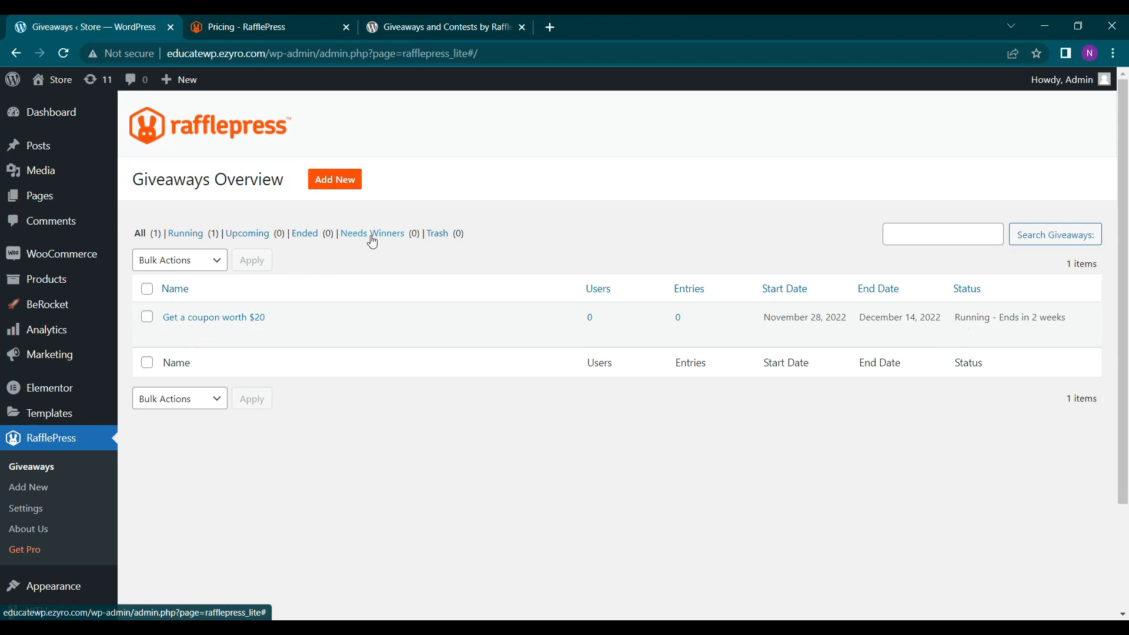
mouse_move(366, 240)
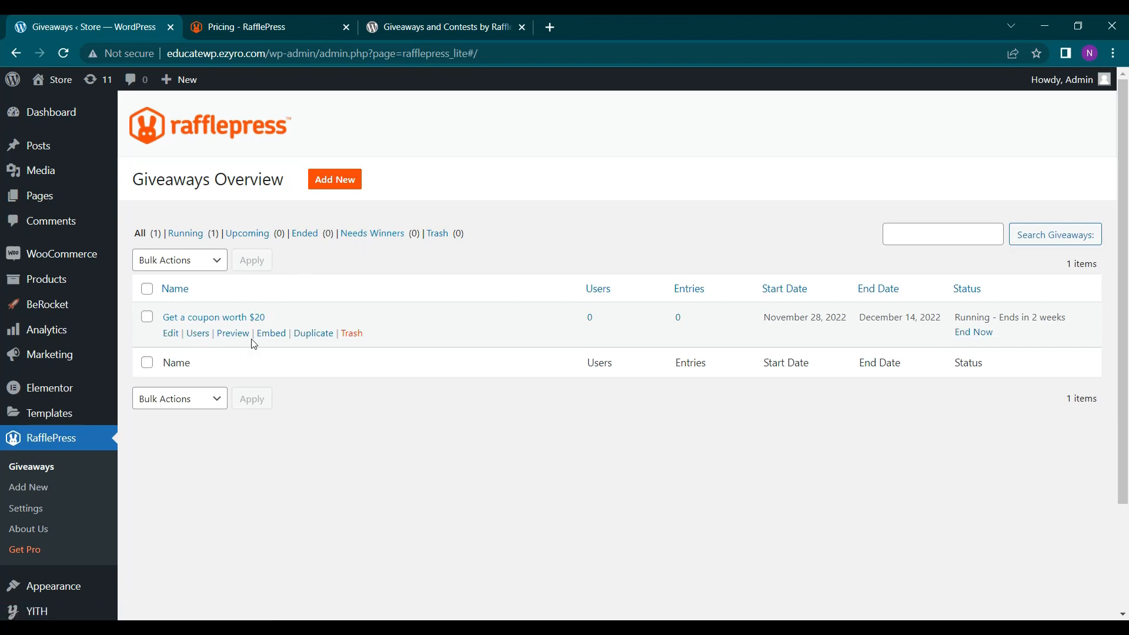
mouse_move(40, 170)
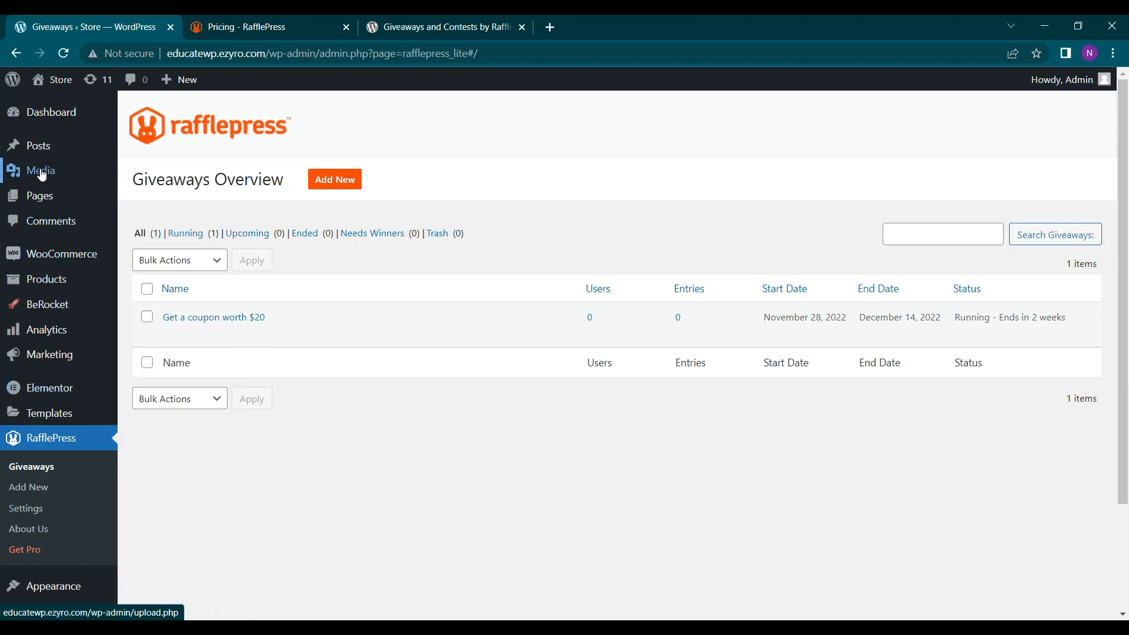
mouse_move(38, 195)
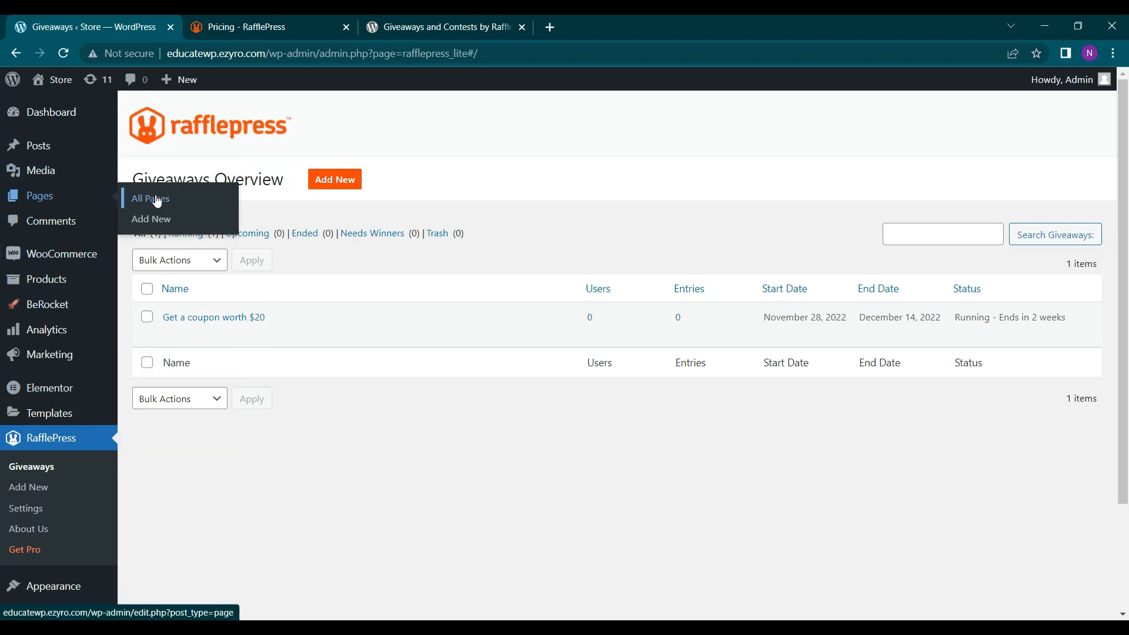
From All Pages, add a new blank page in the block editor
click(149, 198)
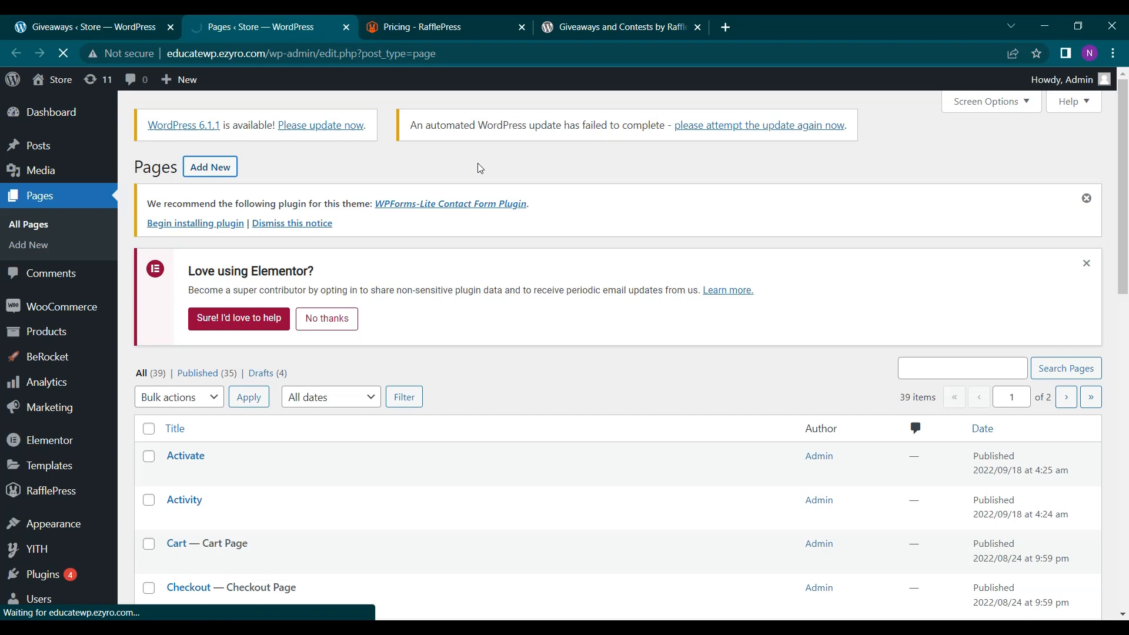
click(209, 165)
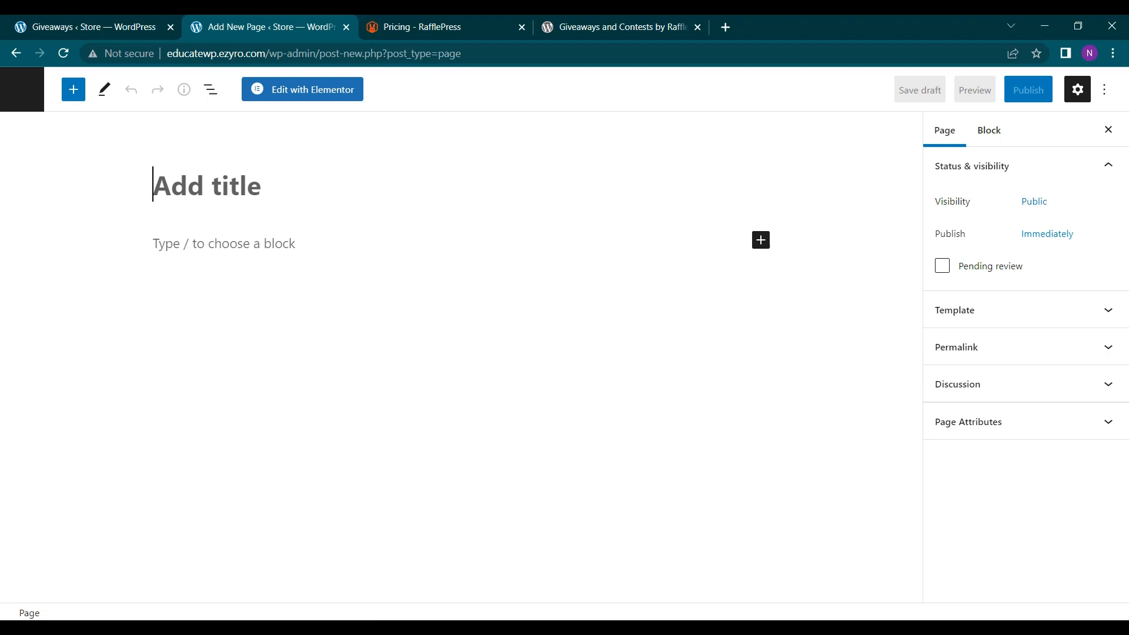
Title the new page 'Giveaway' and start inserting a block below it
text(Give)
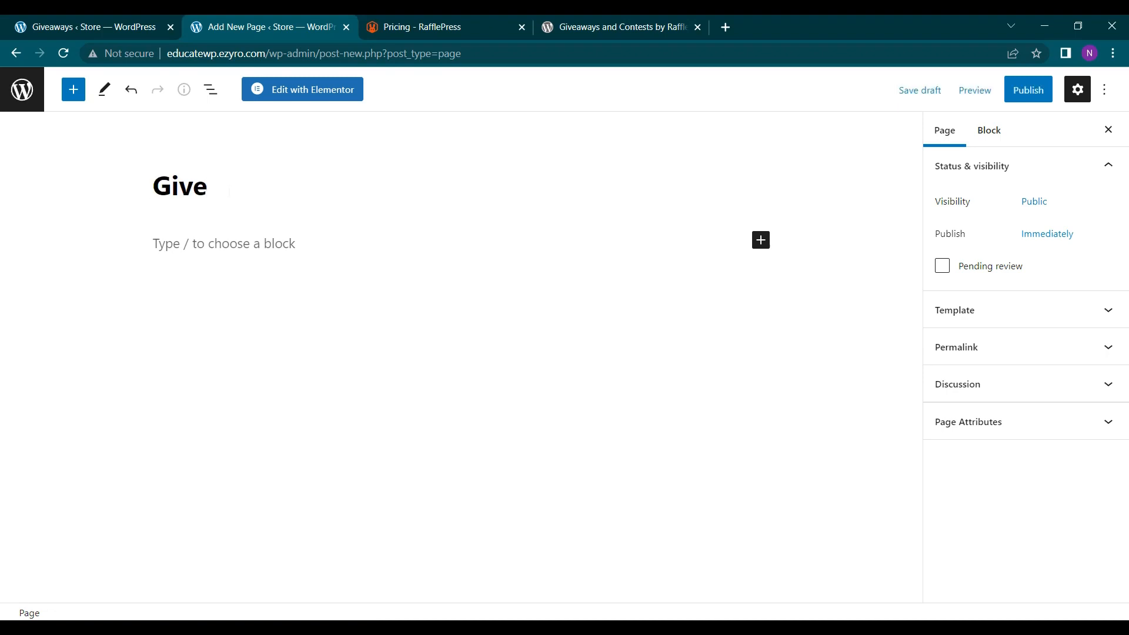
text(away)
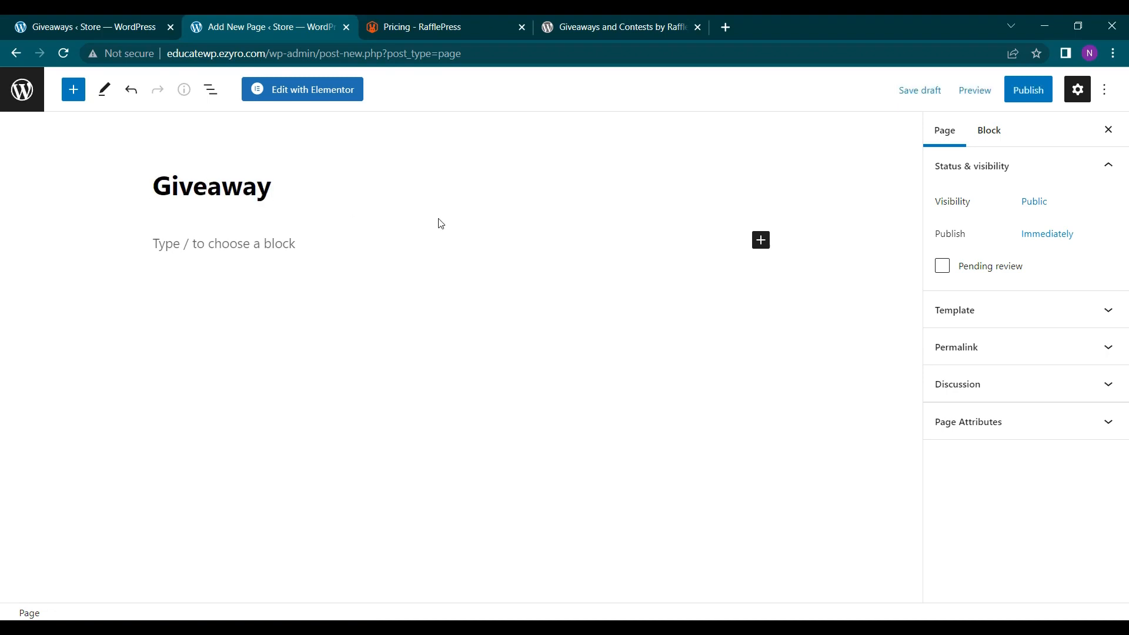
click(223, 243)
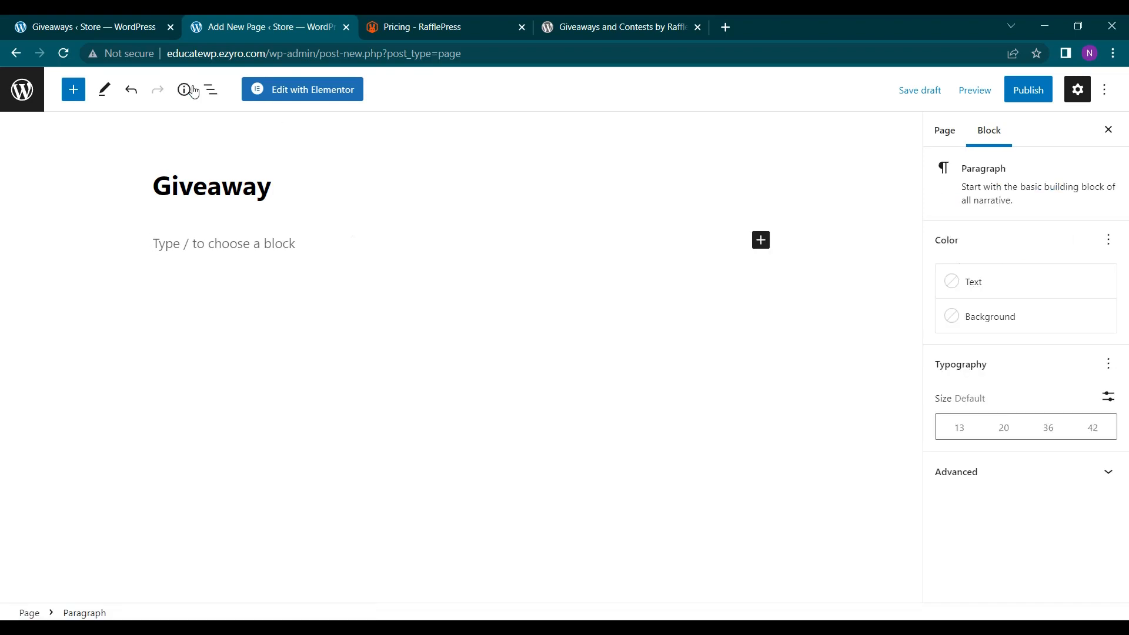
click(760, 240)
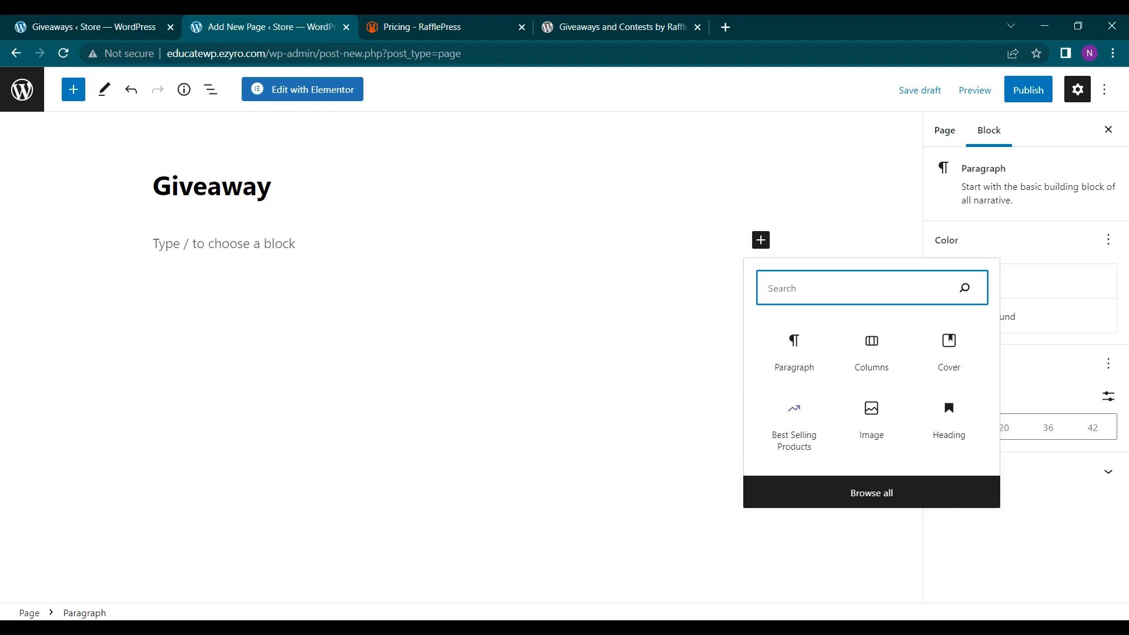
Insert the RafflePress block (search 'raf') and select the giveaway 'Get a coupon worth $20'
text(raf)
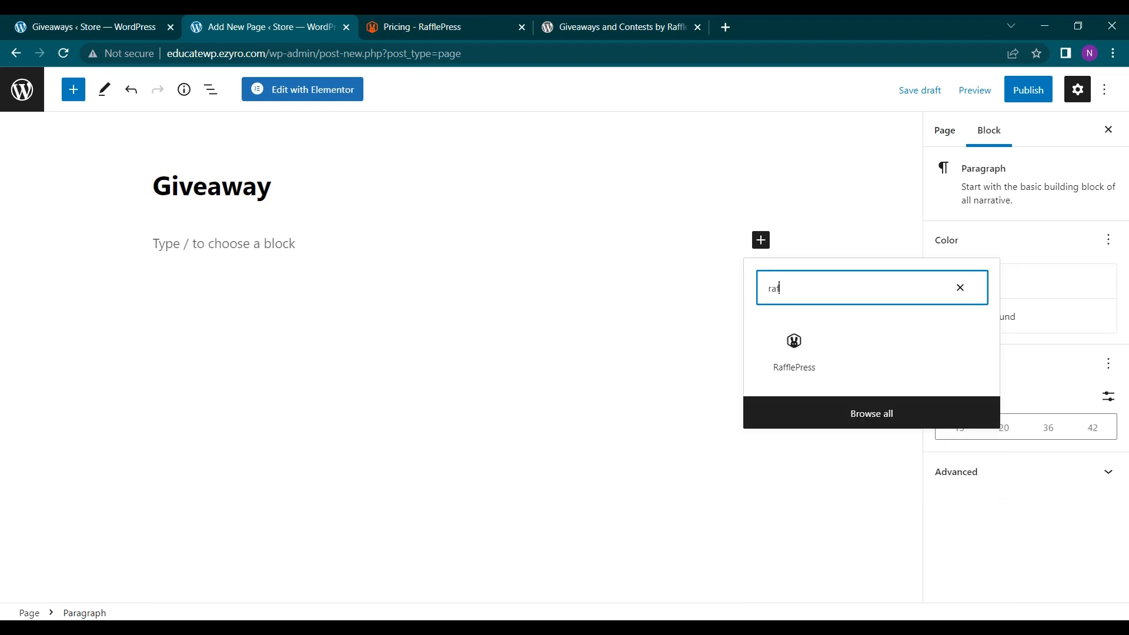
click(793, 349)
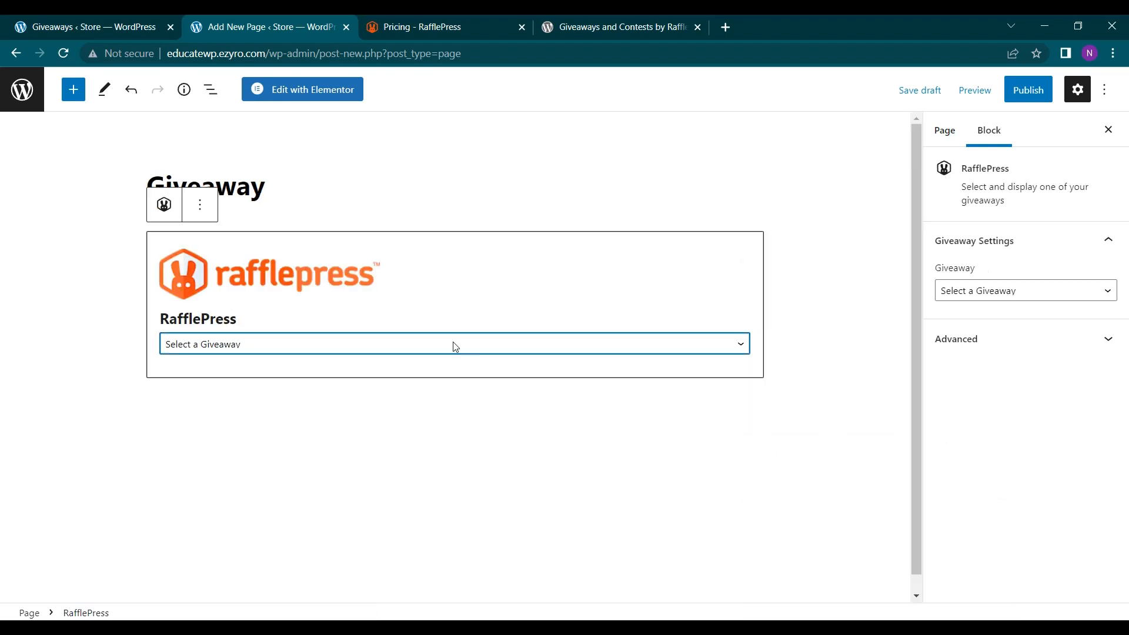
click(454, 343)
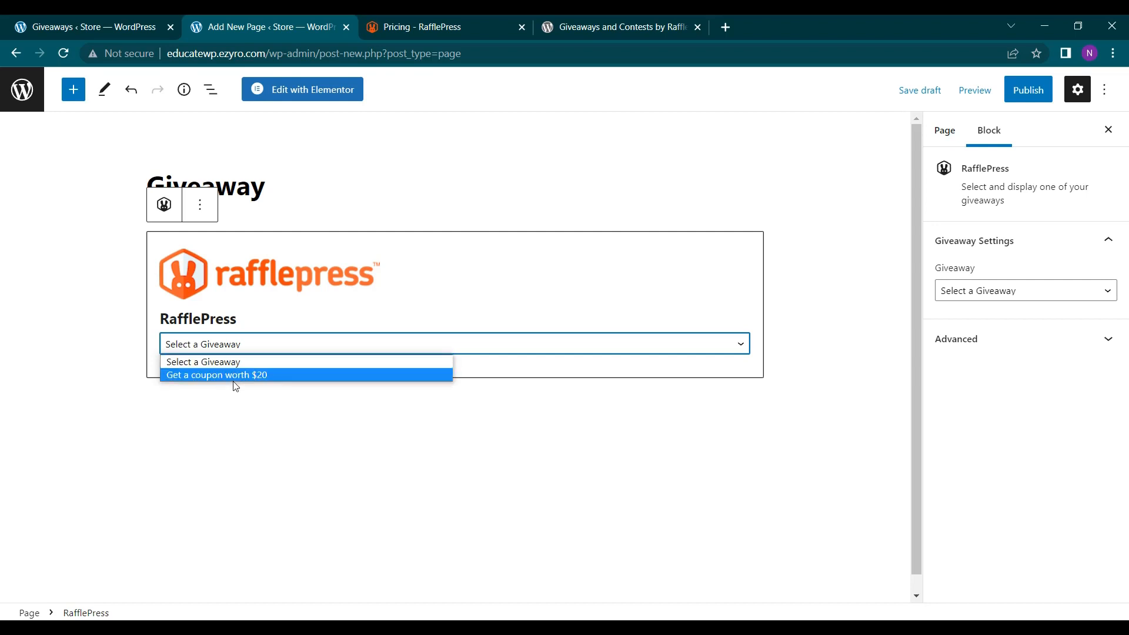
click(217, 374)
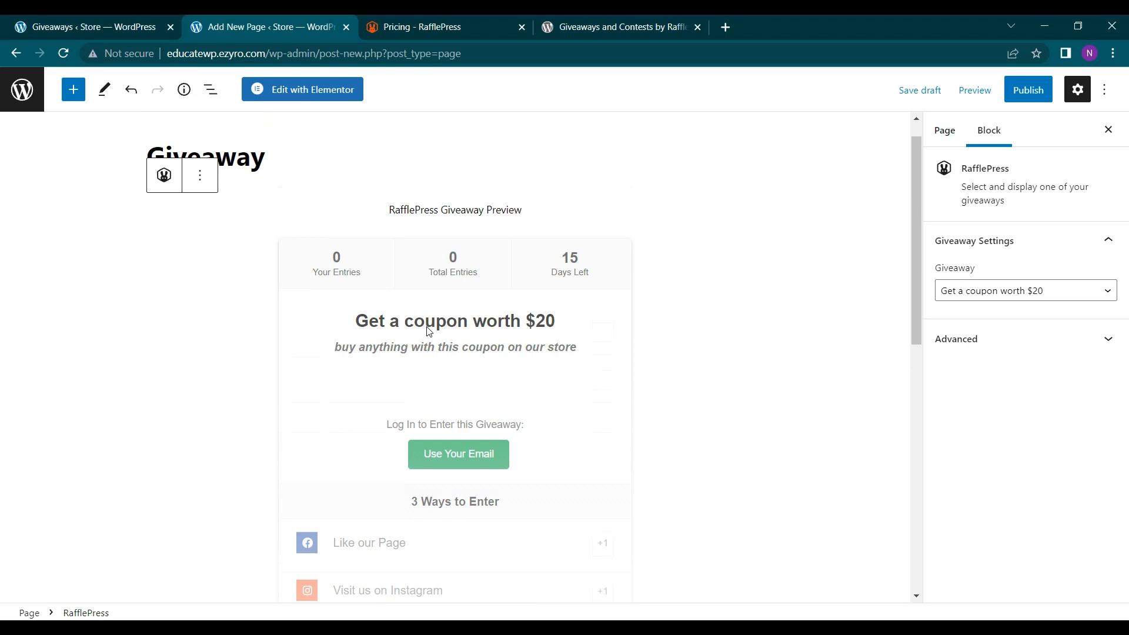
Publish the Giveaway page, confirming in the pre-publish panel
click(1028, 89)
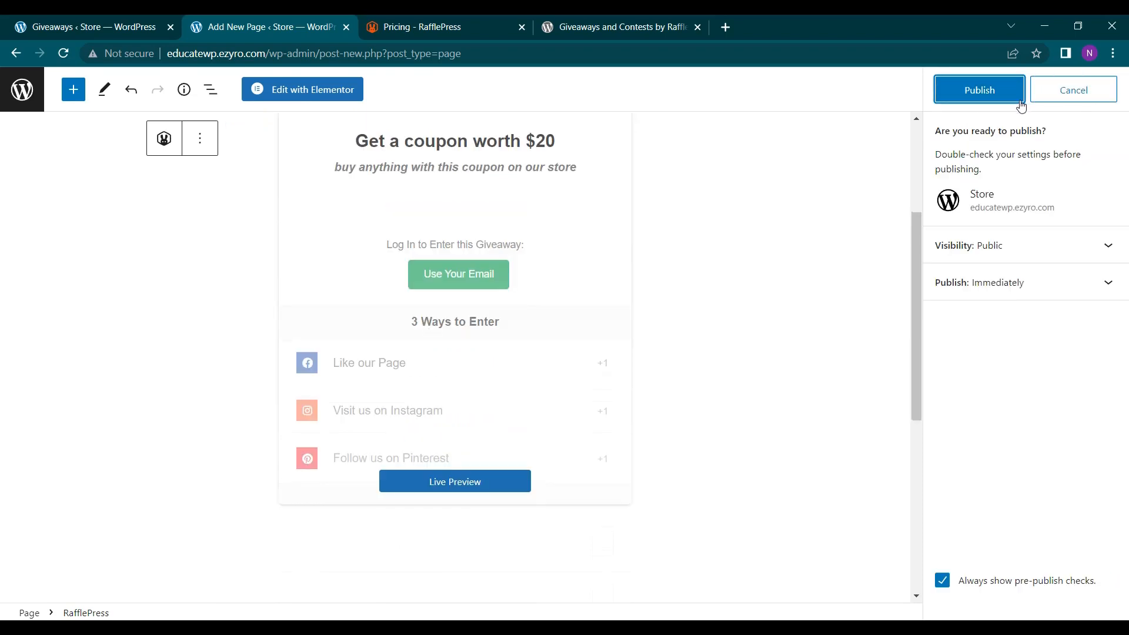
click(979, 90)
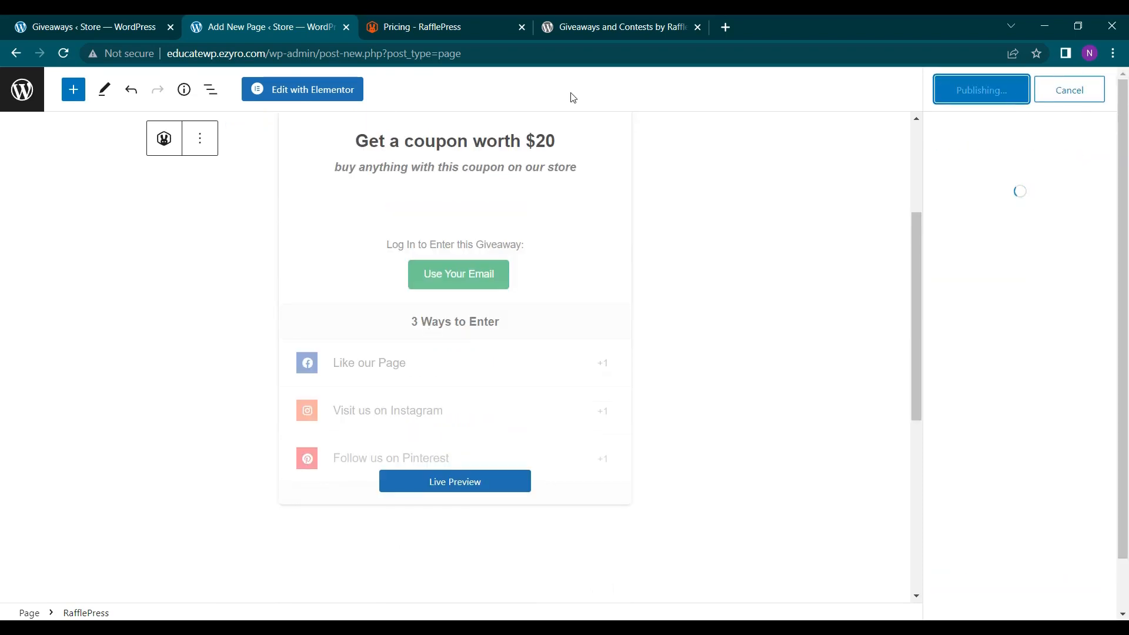
click(980, 89)
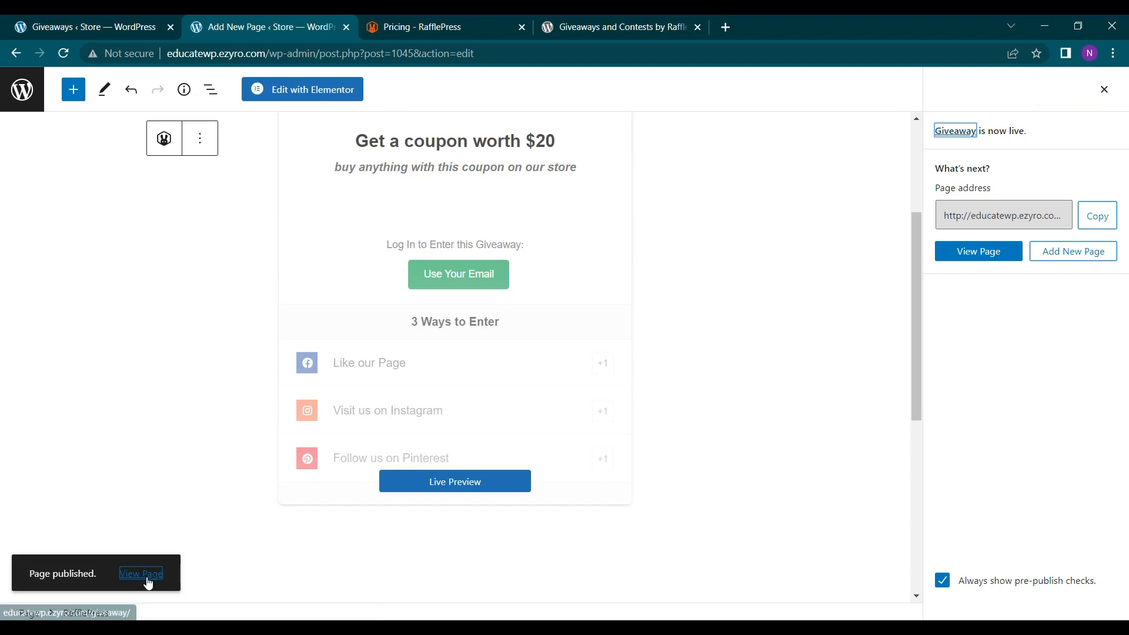
View the live Giveaway page and scroll through the embedded $20 coupon giveaway
click(140, 572)
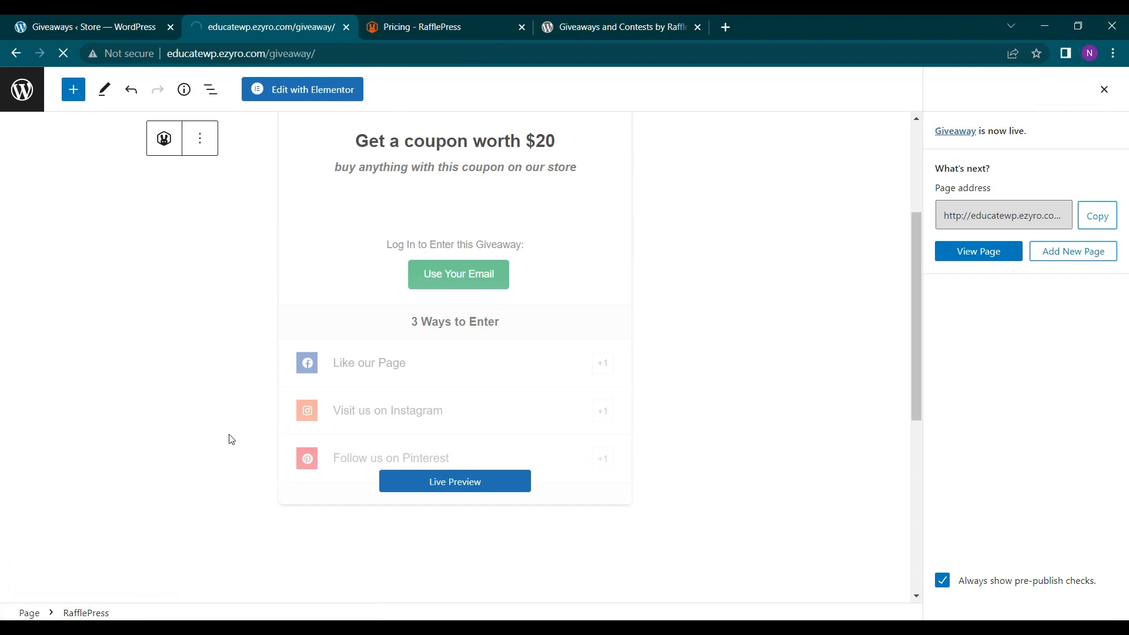
click(977, 251)
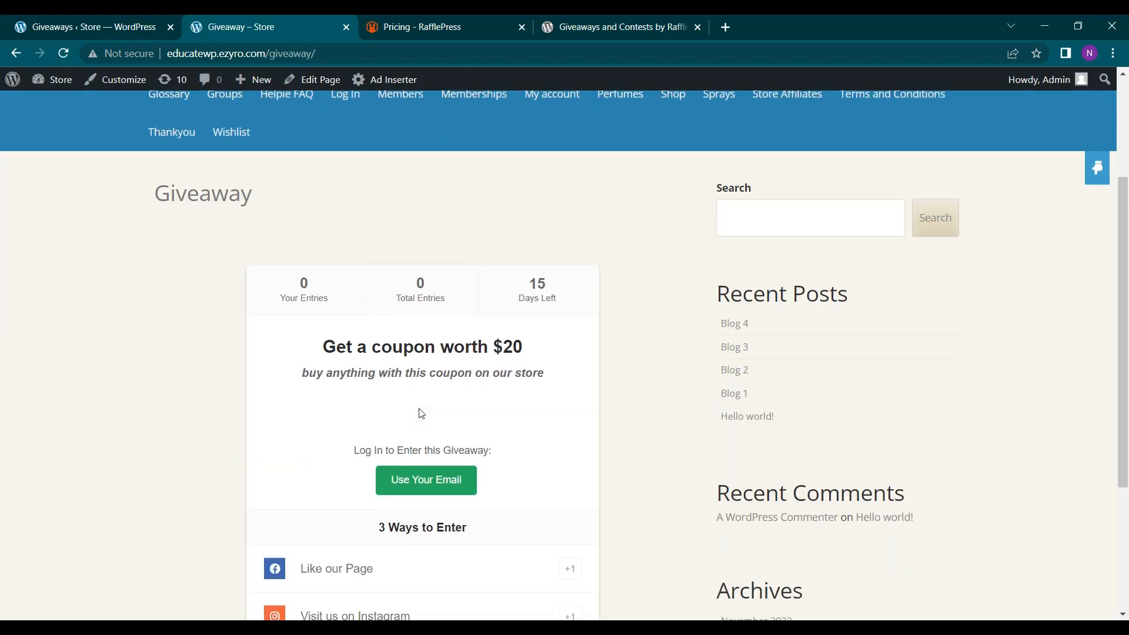
scroll(down, 3)
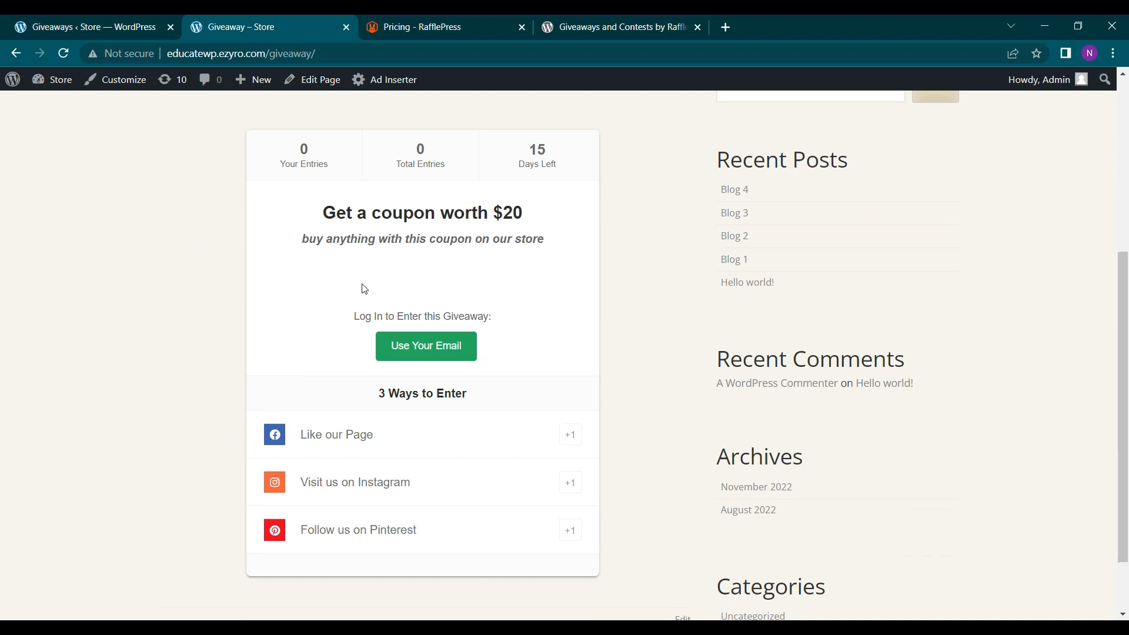
scroll(down, 3)
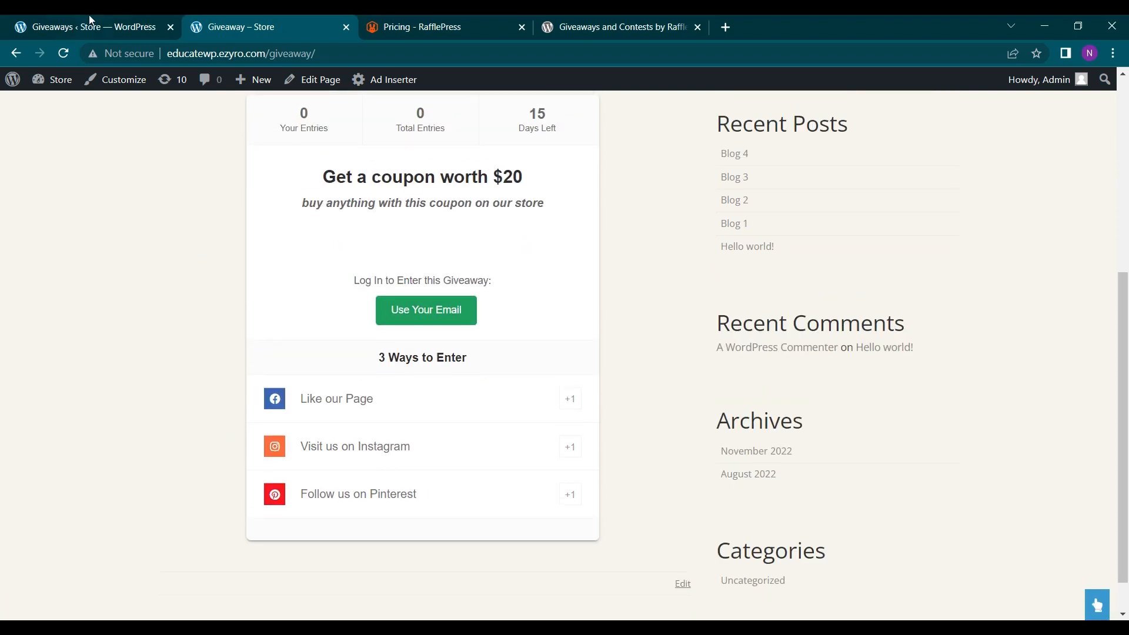
From the Giveaways overview, reopen 'Get a coupon worth $20' for editing
click(86, 27)
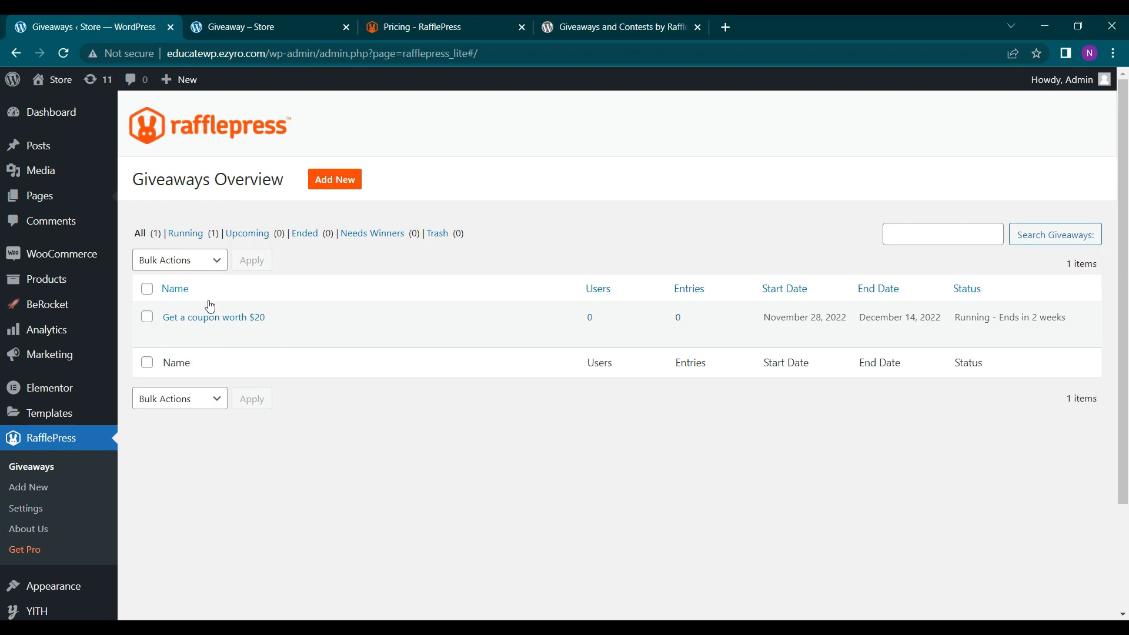
mouse_move(213, 317)
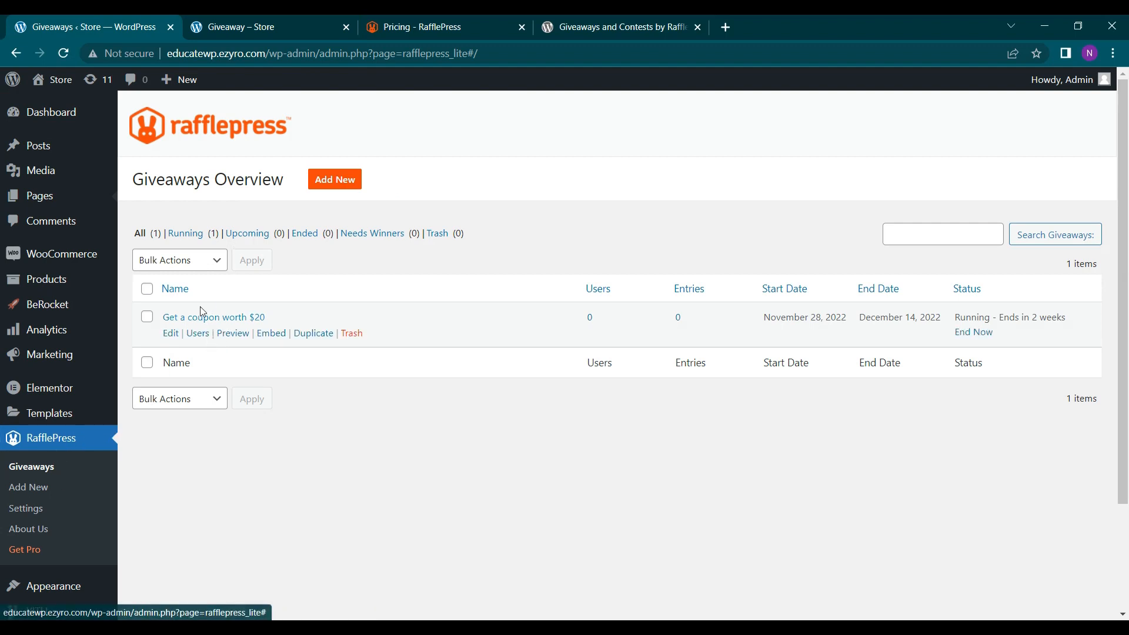
mouse_move(186, 333)
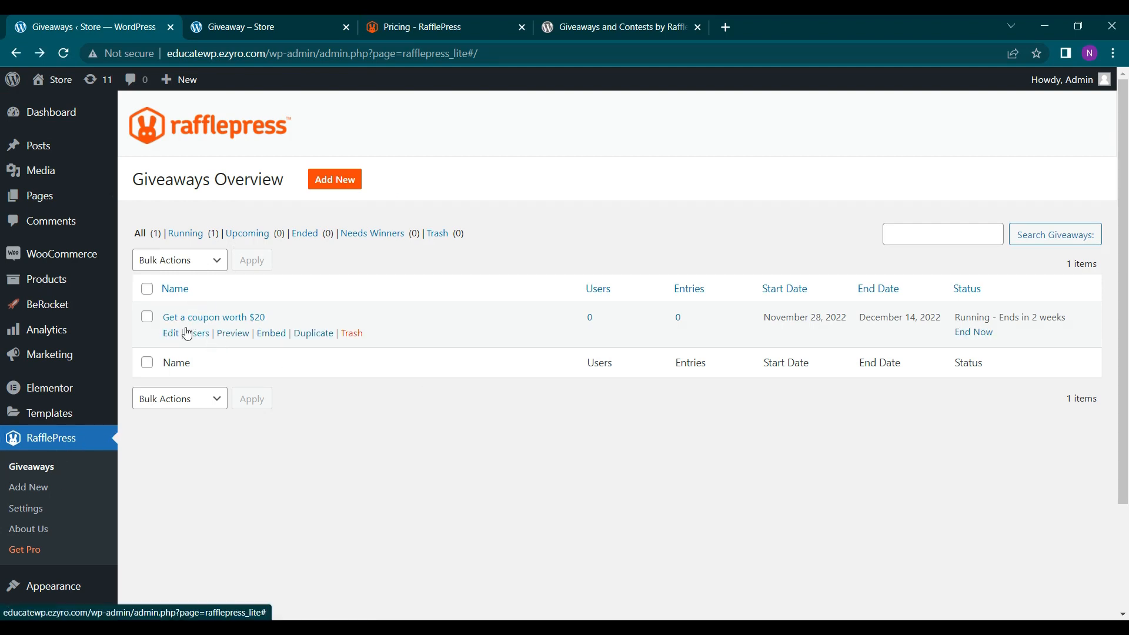
click(171, 333)
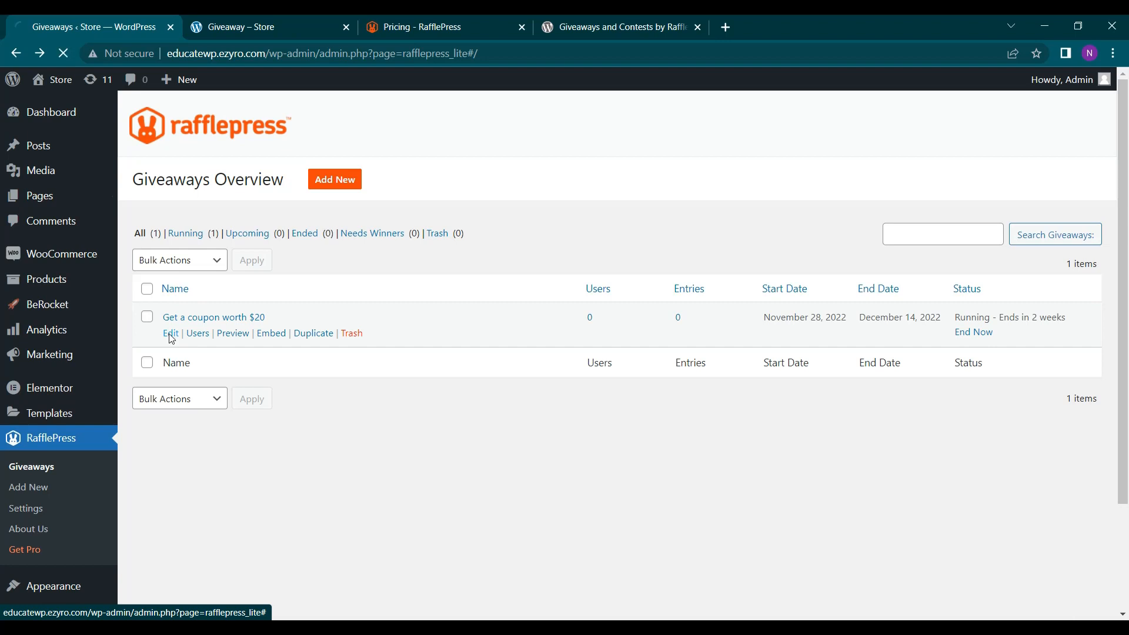
click(169, 333)
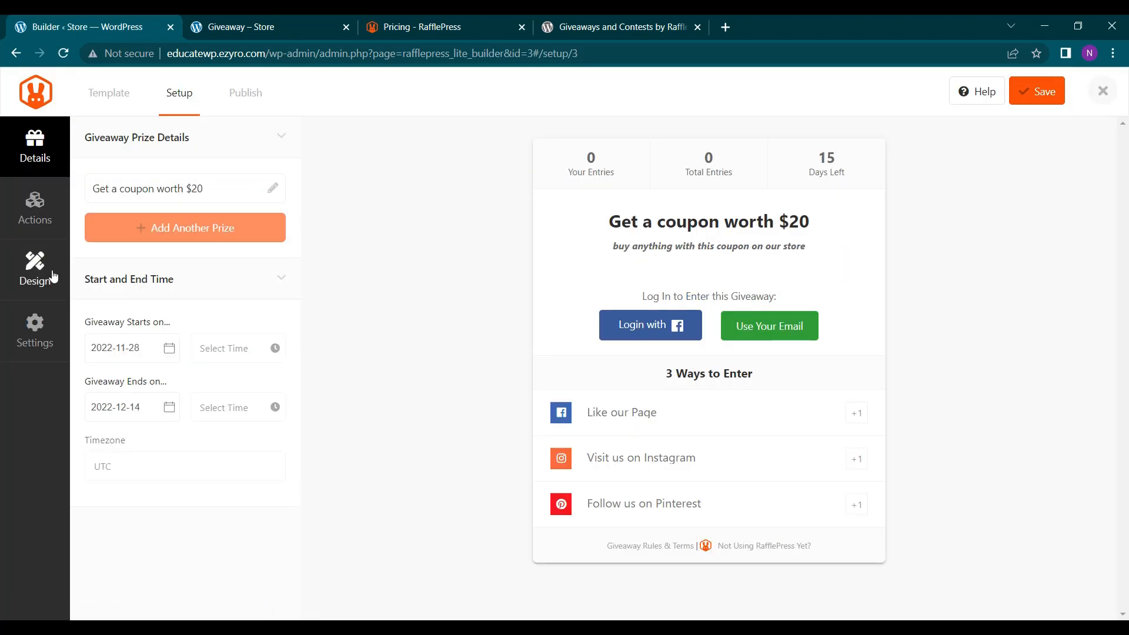
Look through the builder's Design, Actions and Settings panels
click(35, 268)
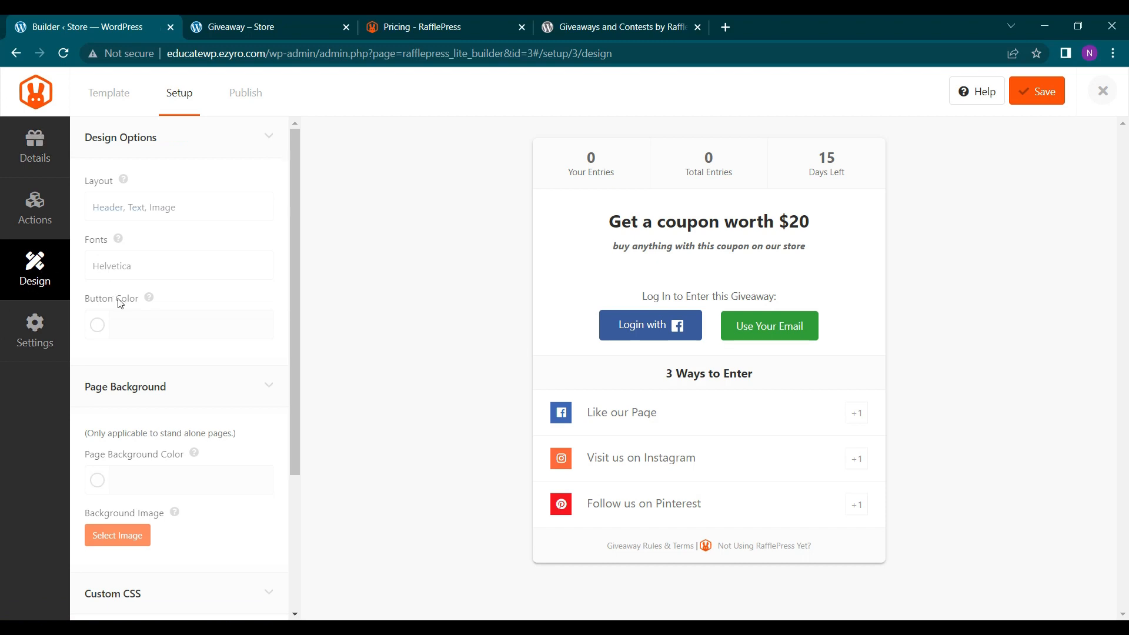
click(34, 209)
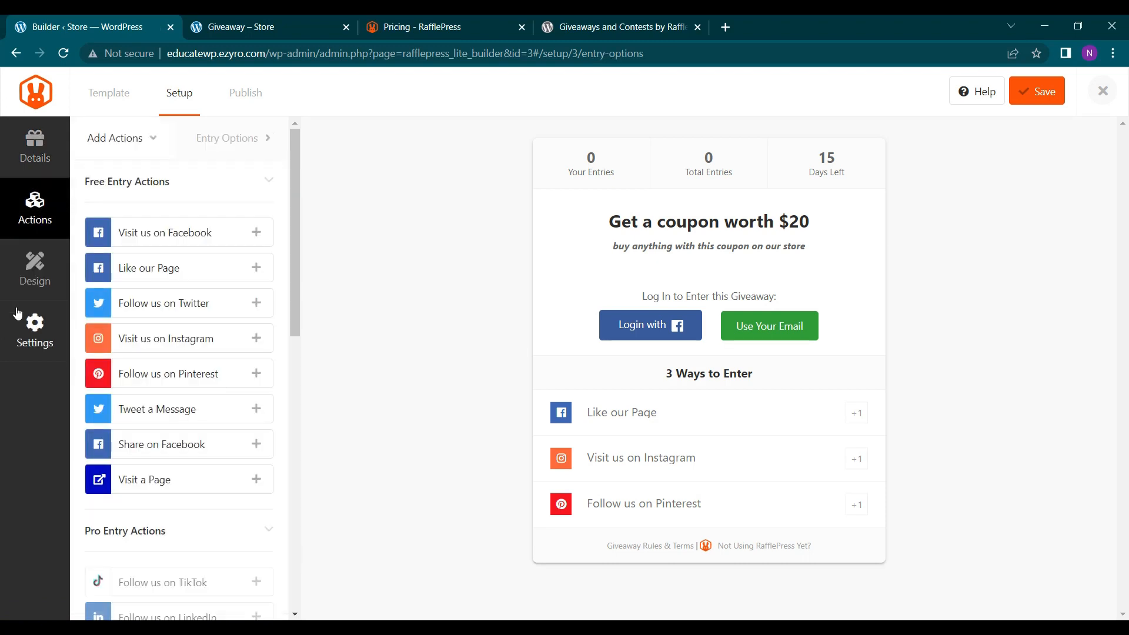
click(34, 330)
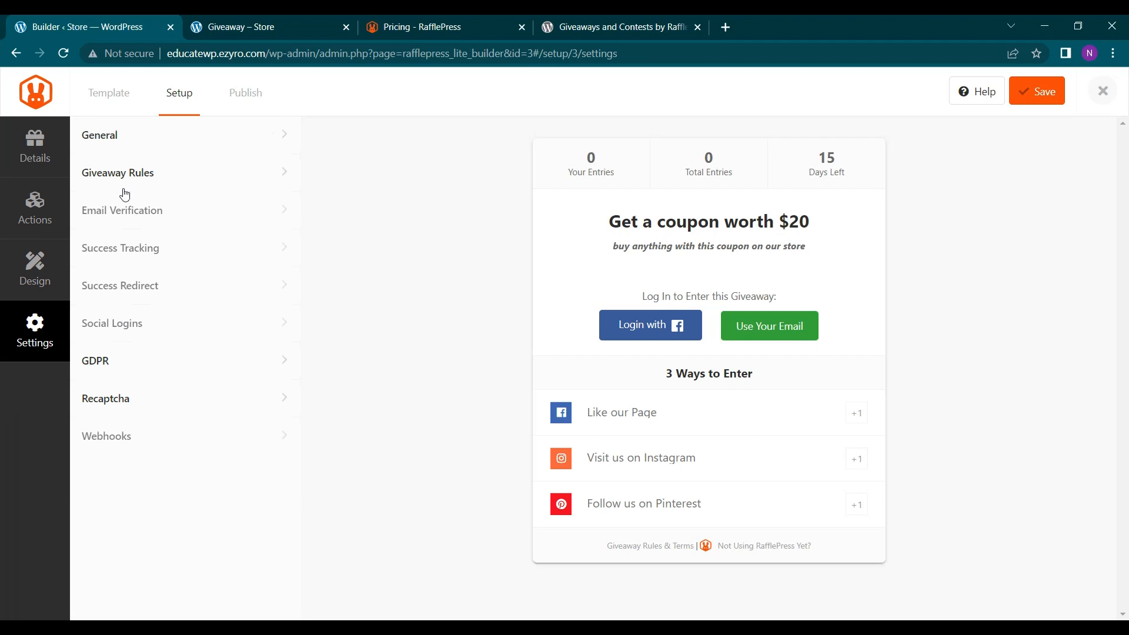
Toggle GDPR Consent to Yes and Enable Invisible Recaptcha to Yes, leaving keys blank
click(94, 360)
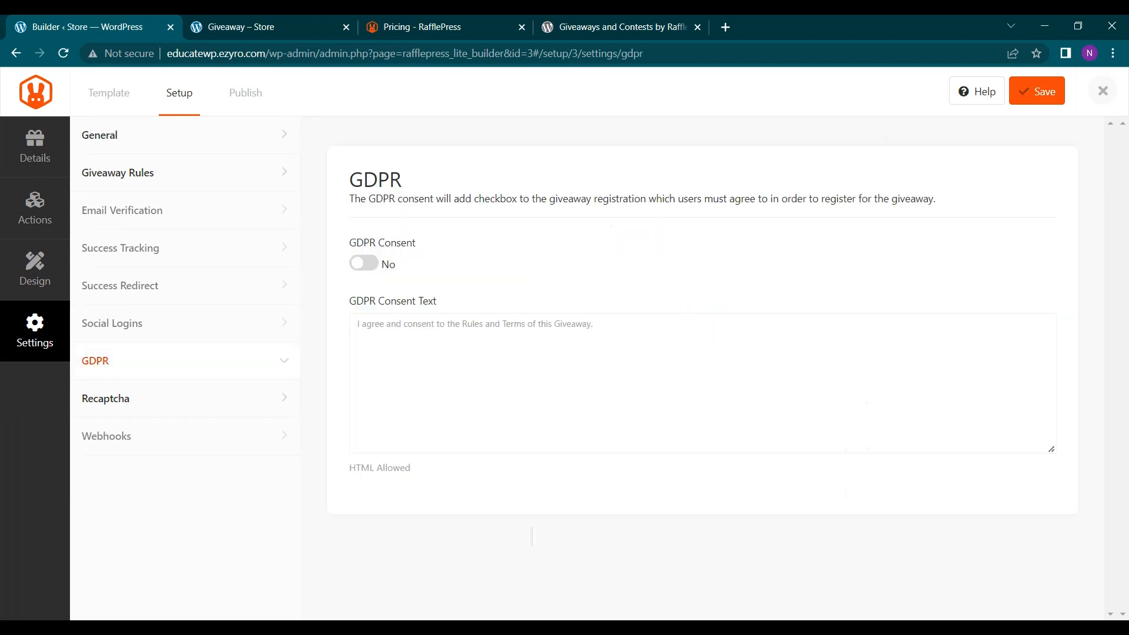
click(363, 263)
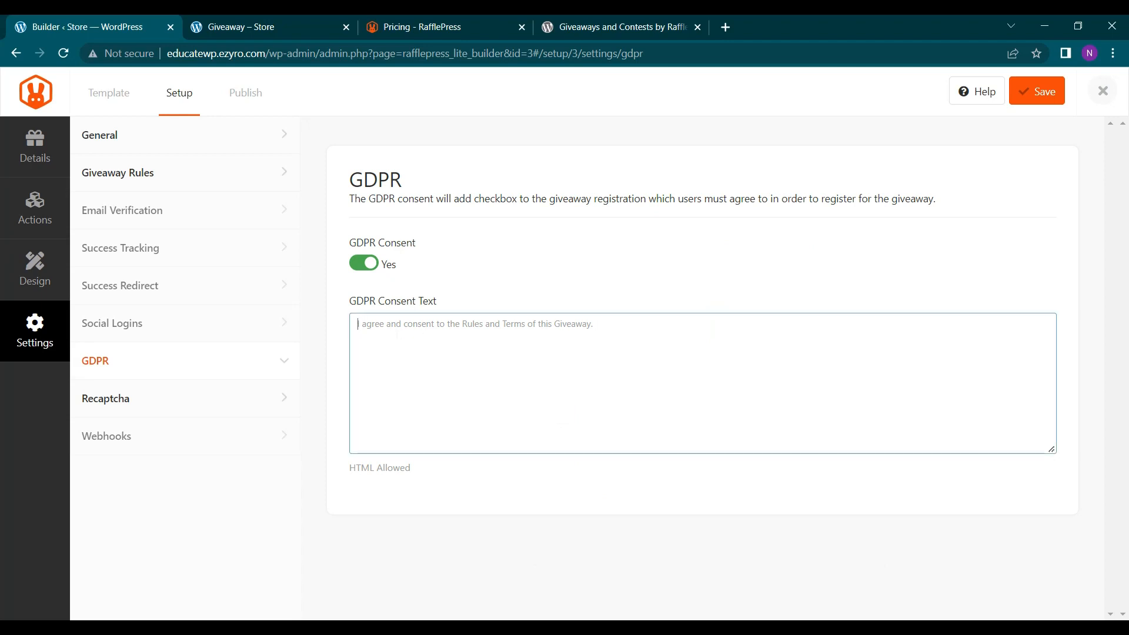
click(105, 399)
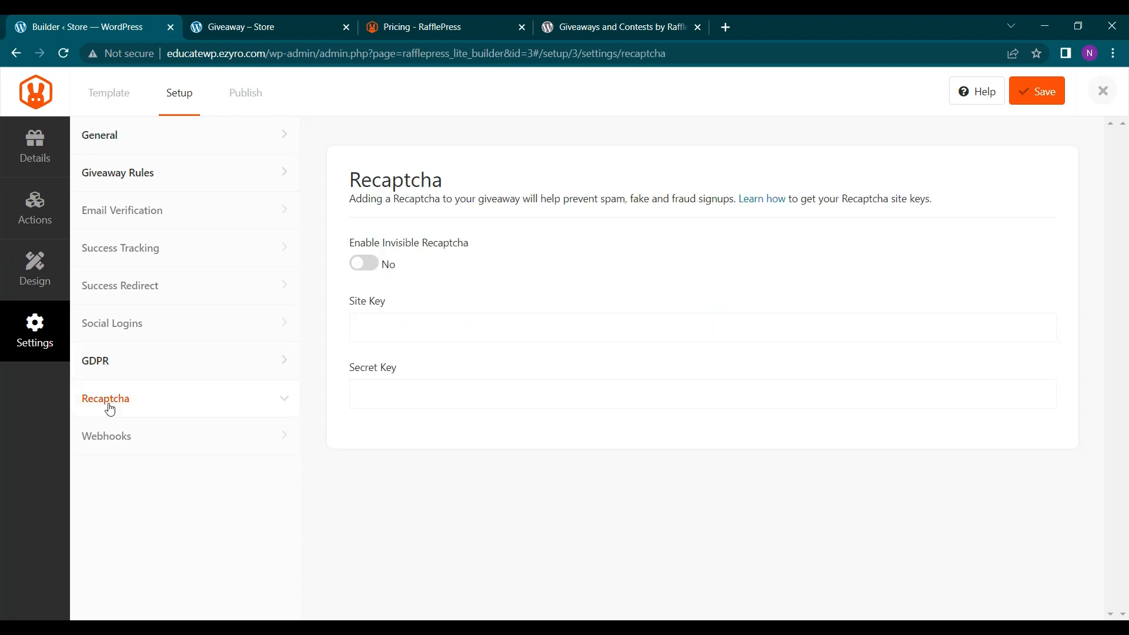
click(363, 263)
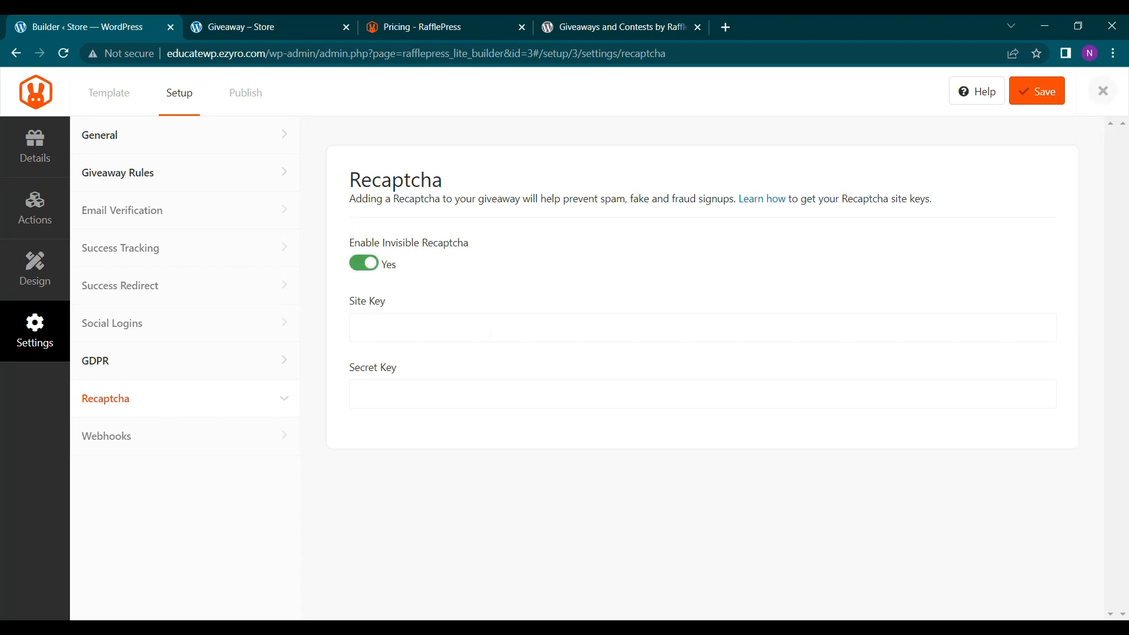
mouse_move(426, 300)
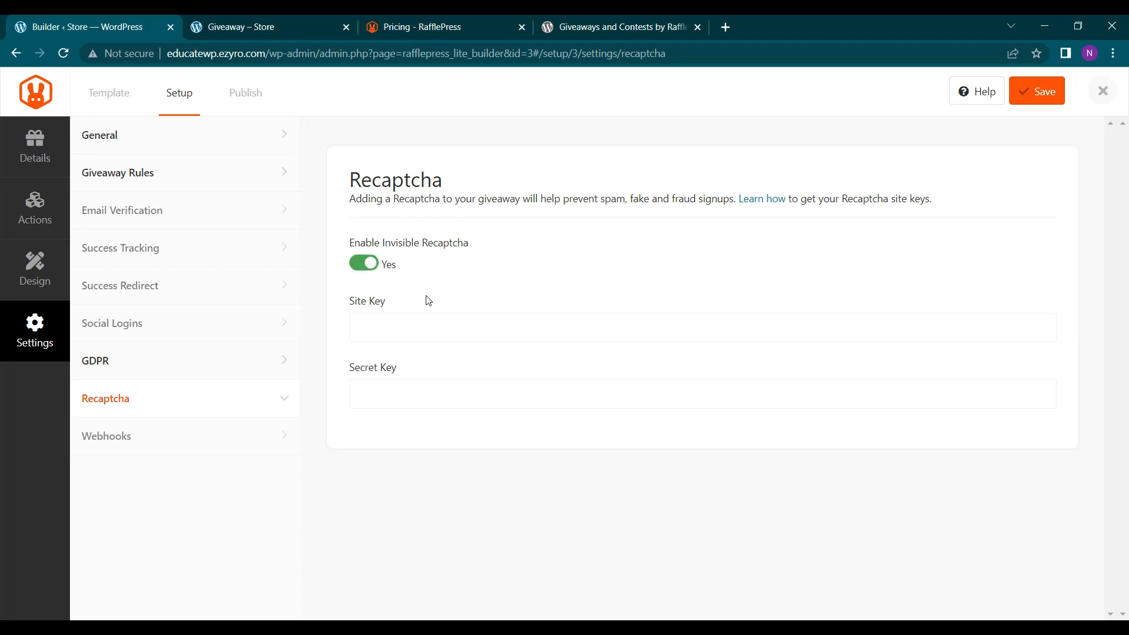
mouse_move(761, 200)
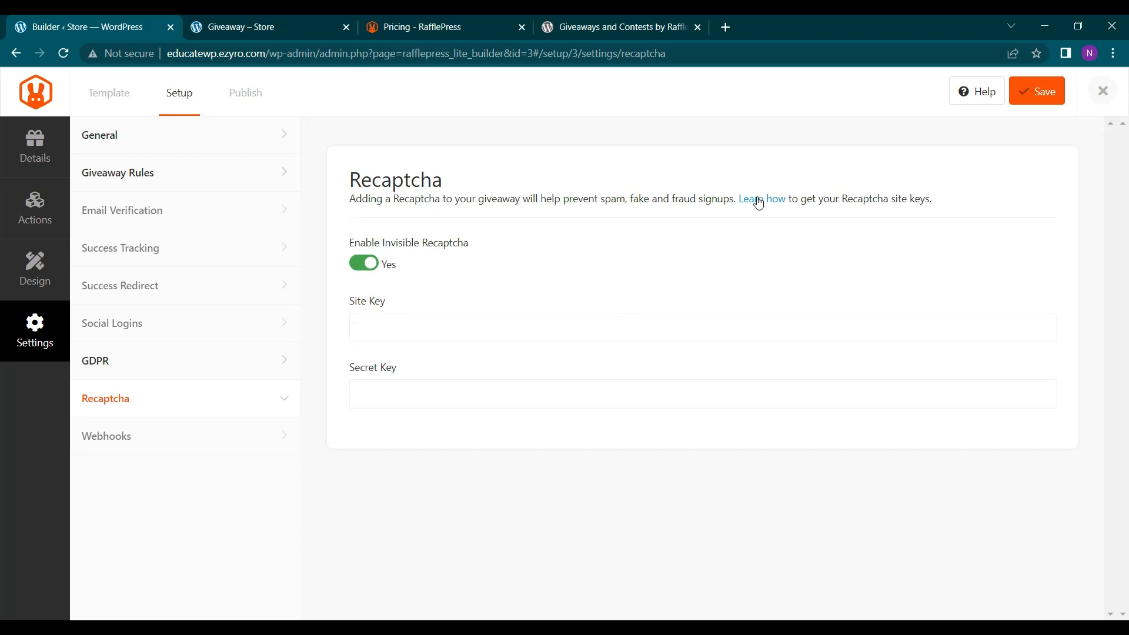
mouse_move(949, 155)
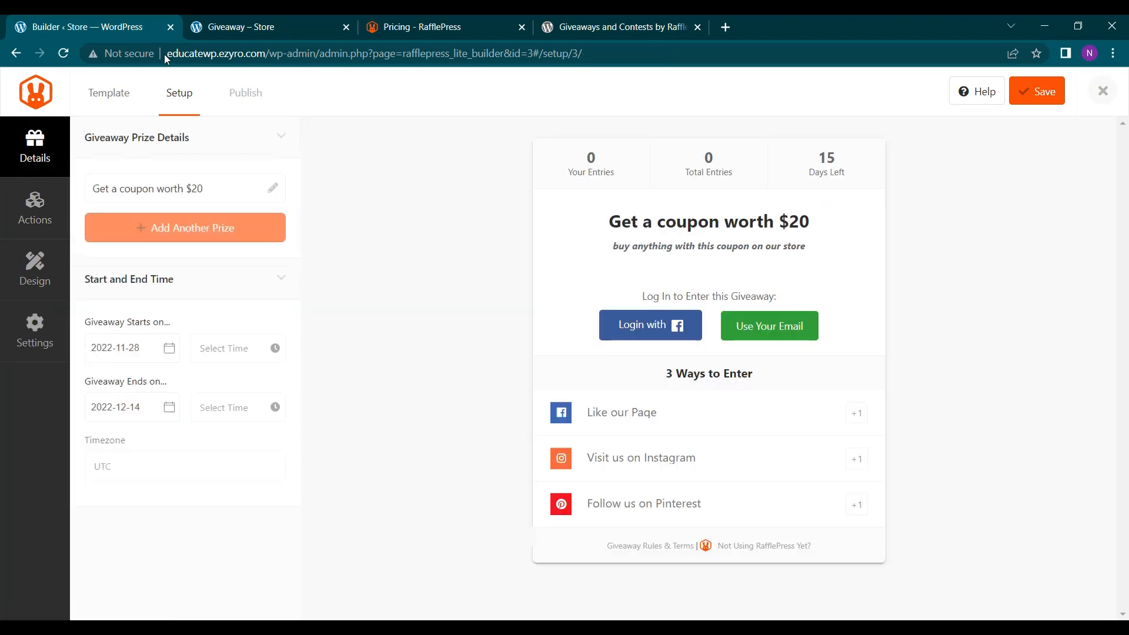
Switch to the 'Giveaway – Store' browser tab and scroll down the live page
click(248, 27)
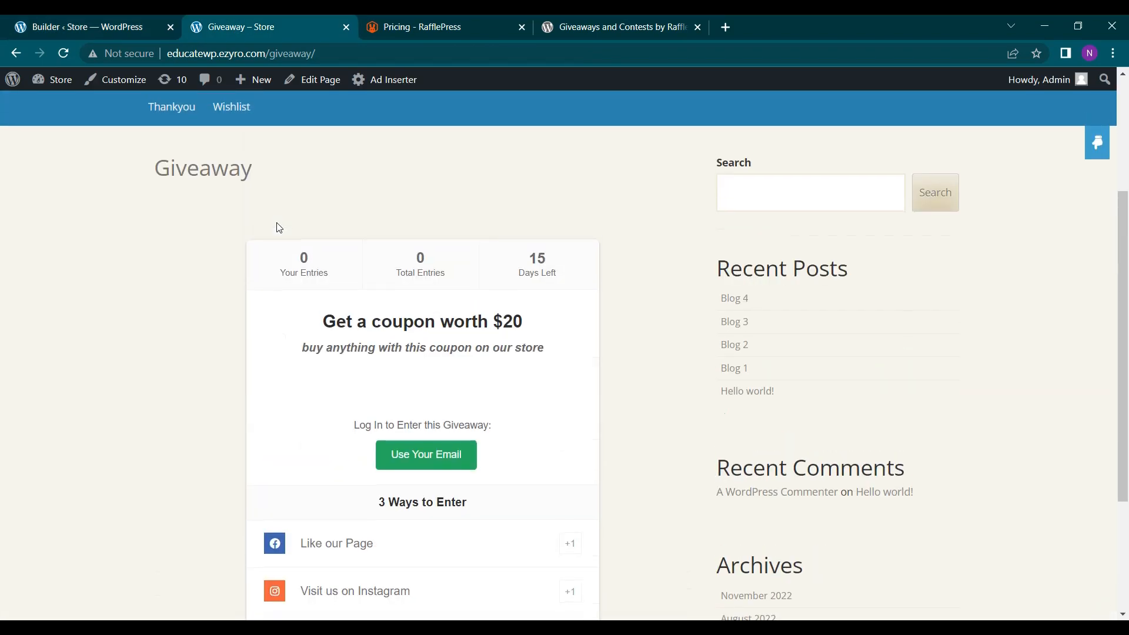
scroll(down, 3)
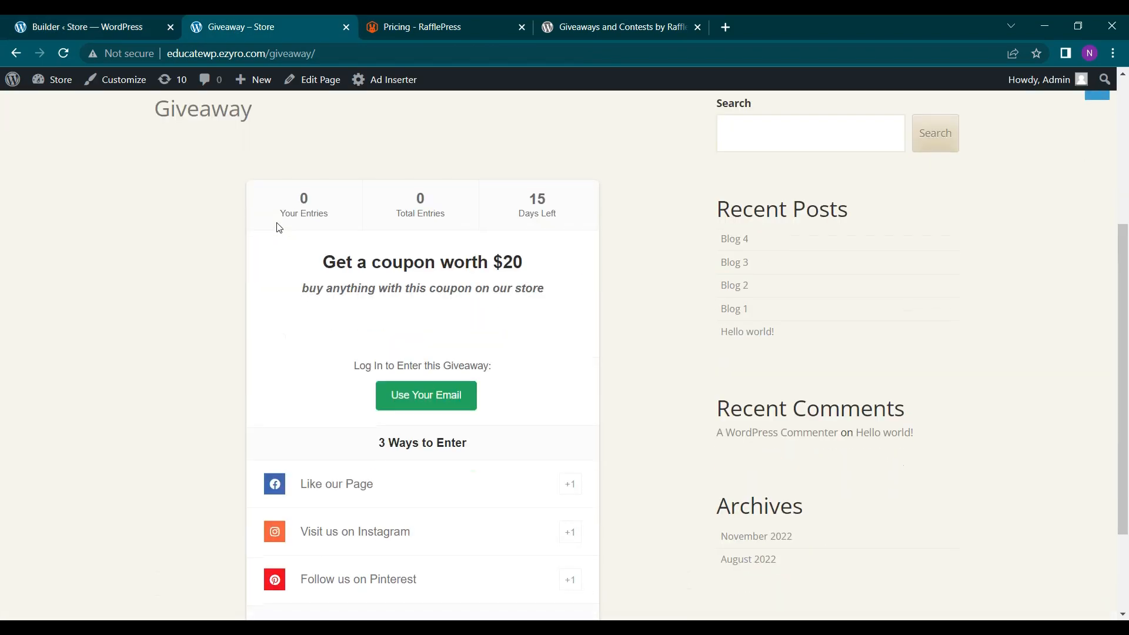